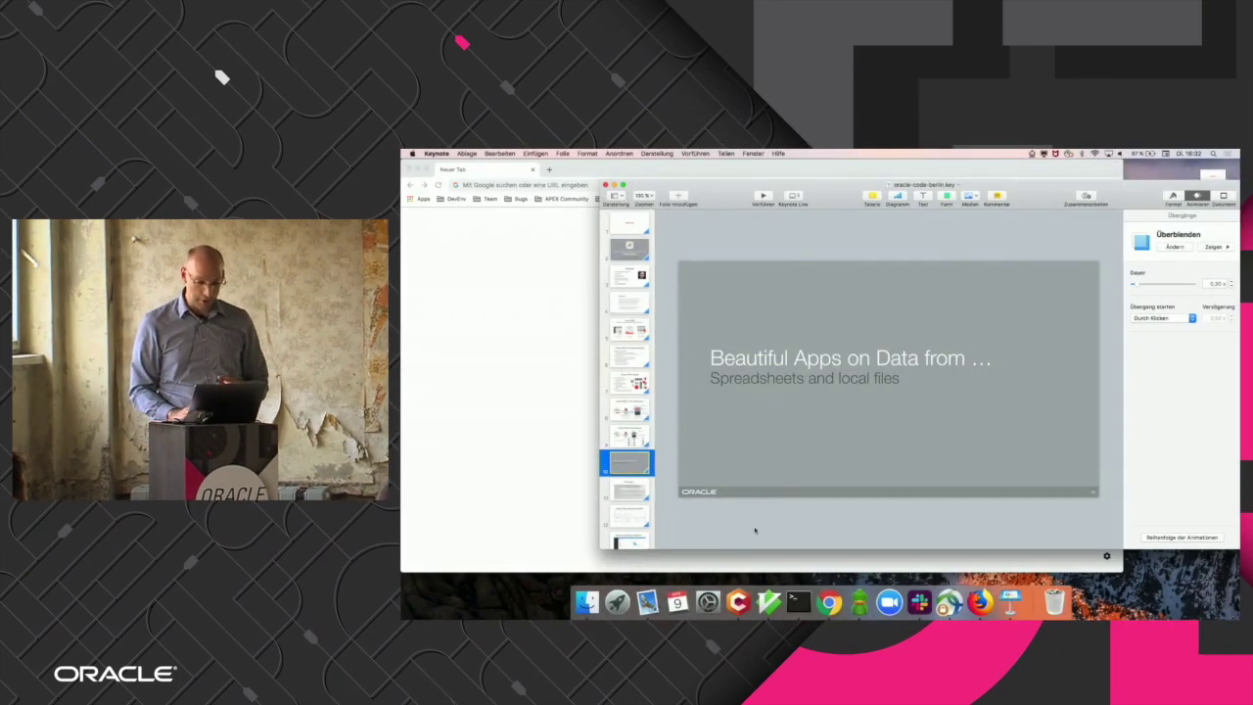
mouse_move(797, 601)
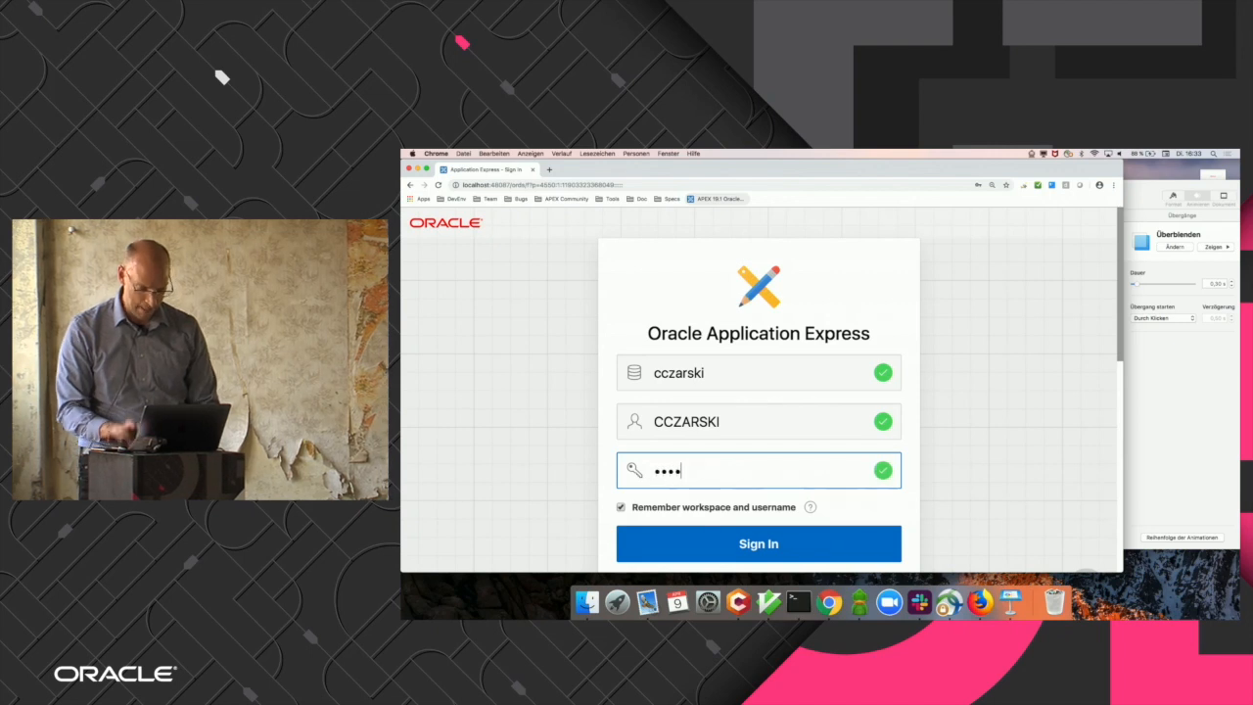
Sign in to the Oracle APEX workspace from the login page.
left_click(758, 544)
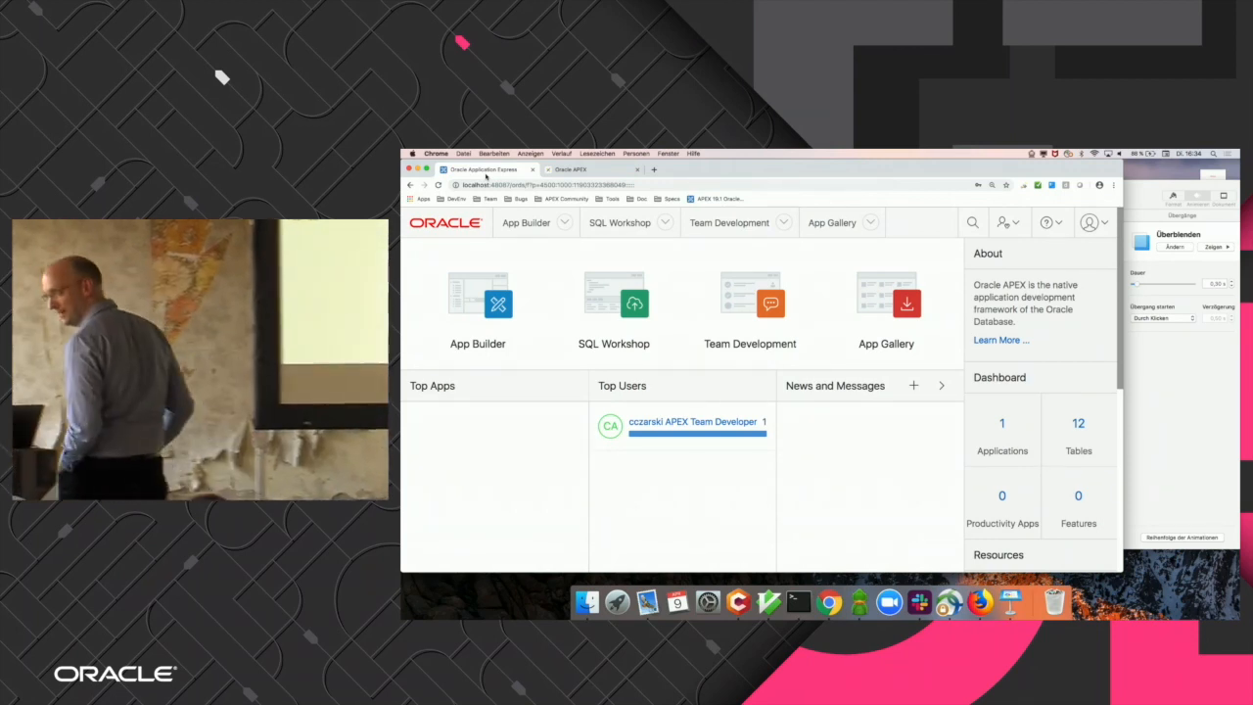
Open App Builder and preview the movies CSV file in Finder.
left_click(476, 304)
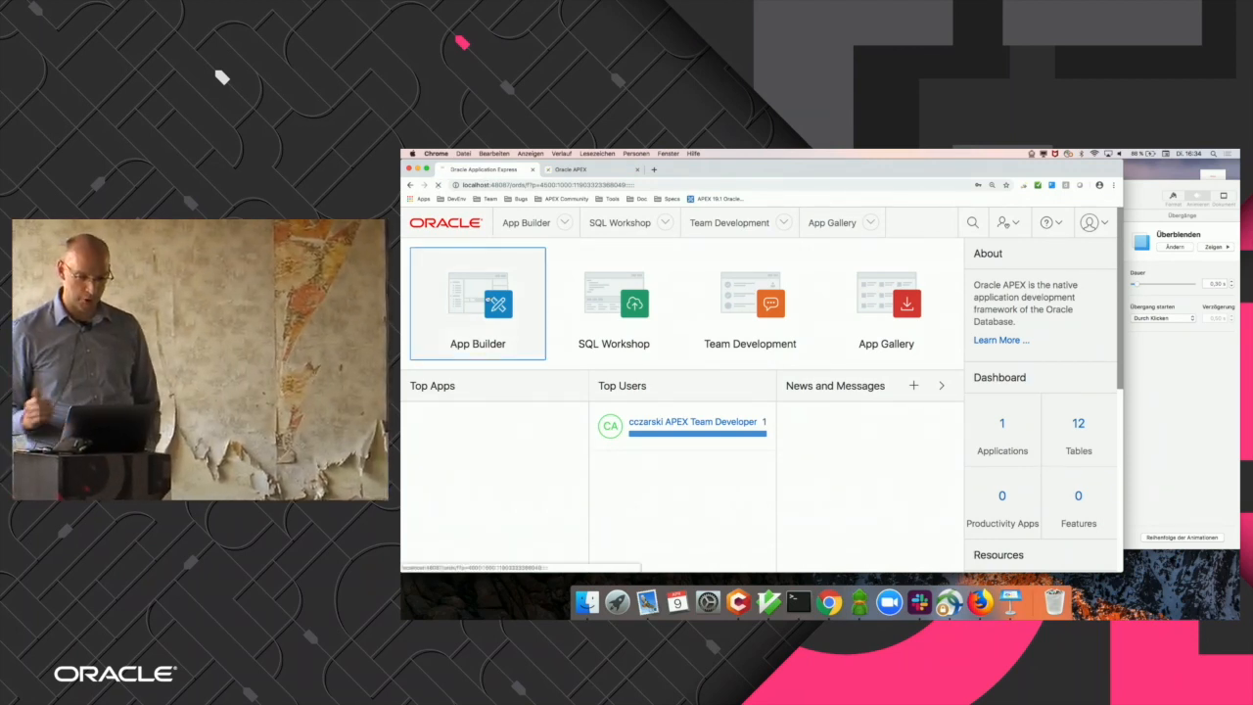
left_click(478, 300)
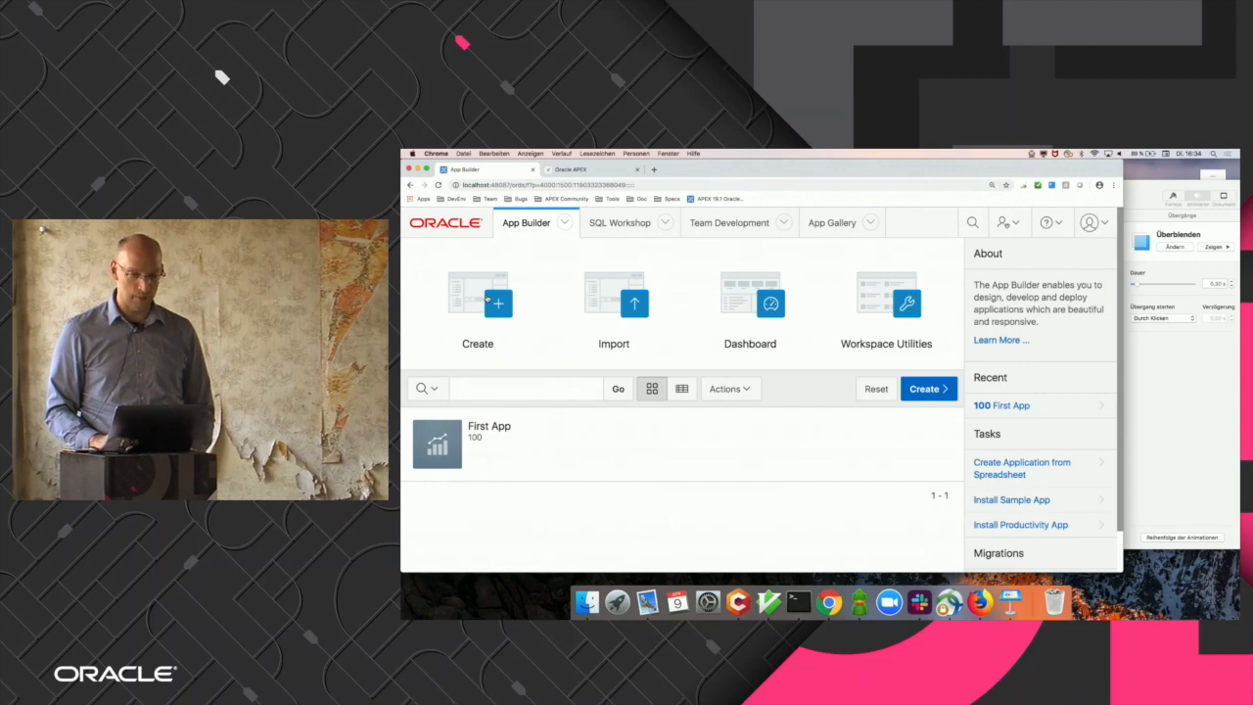
mouse_move(617, 601)
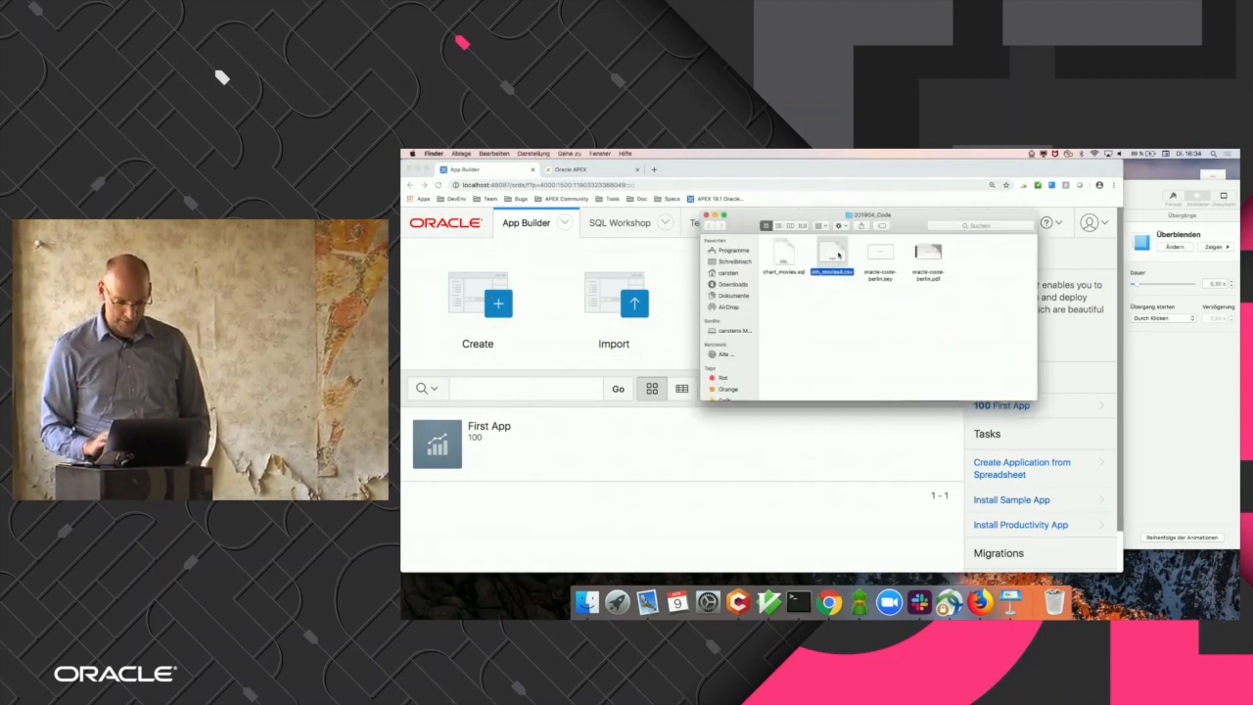
double_click(832, 252)
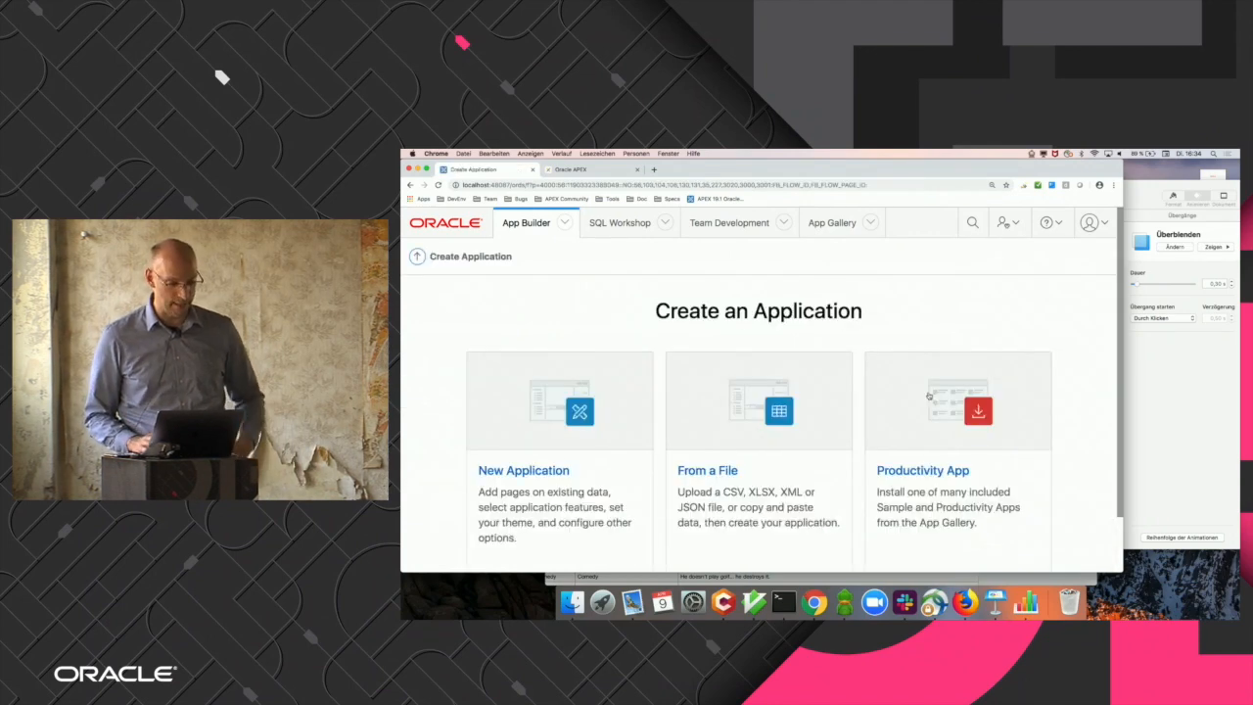
Create an application from the uploaded movies CSV, loading it into table MYMOVIES.
left_click(758, 401)
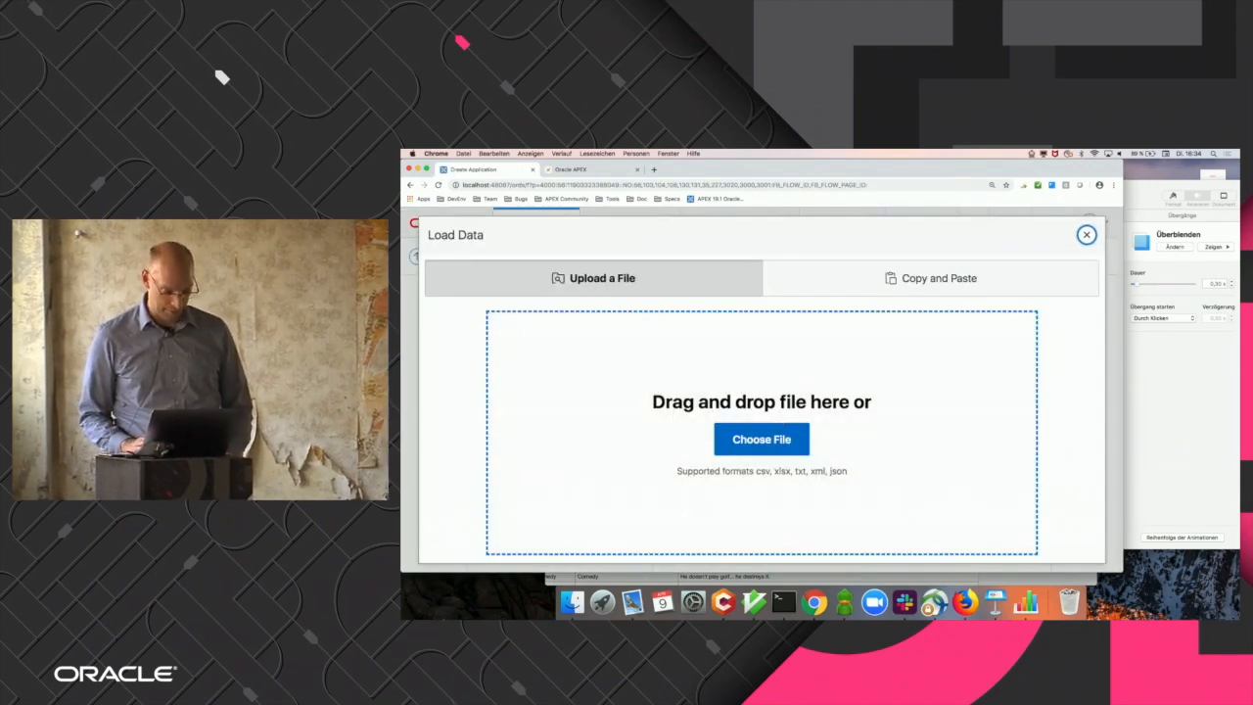
left_click(761, 438)
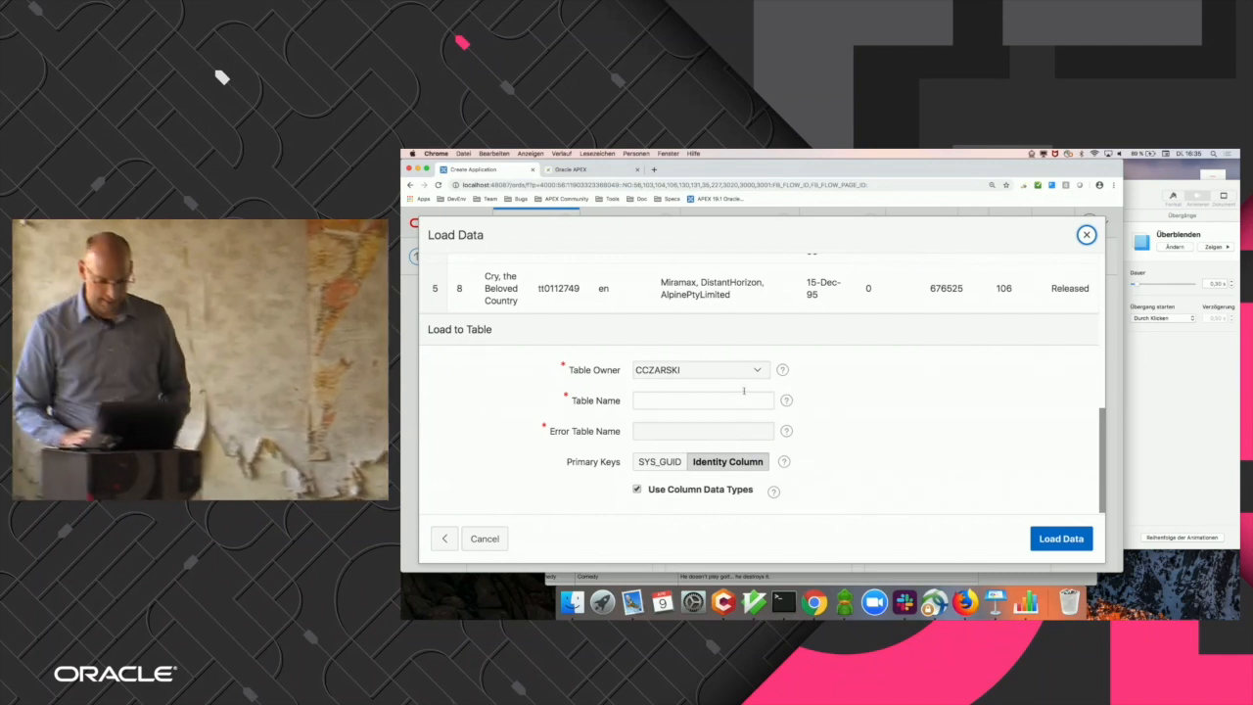
type("MYMOVIES")
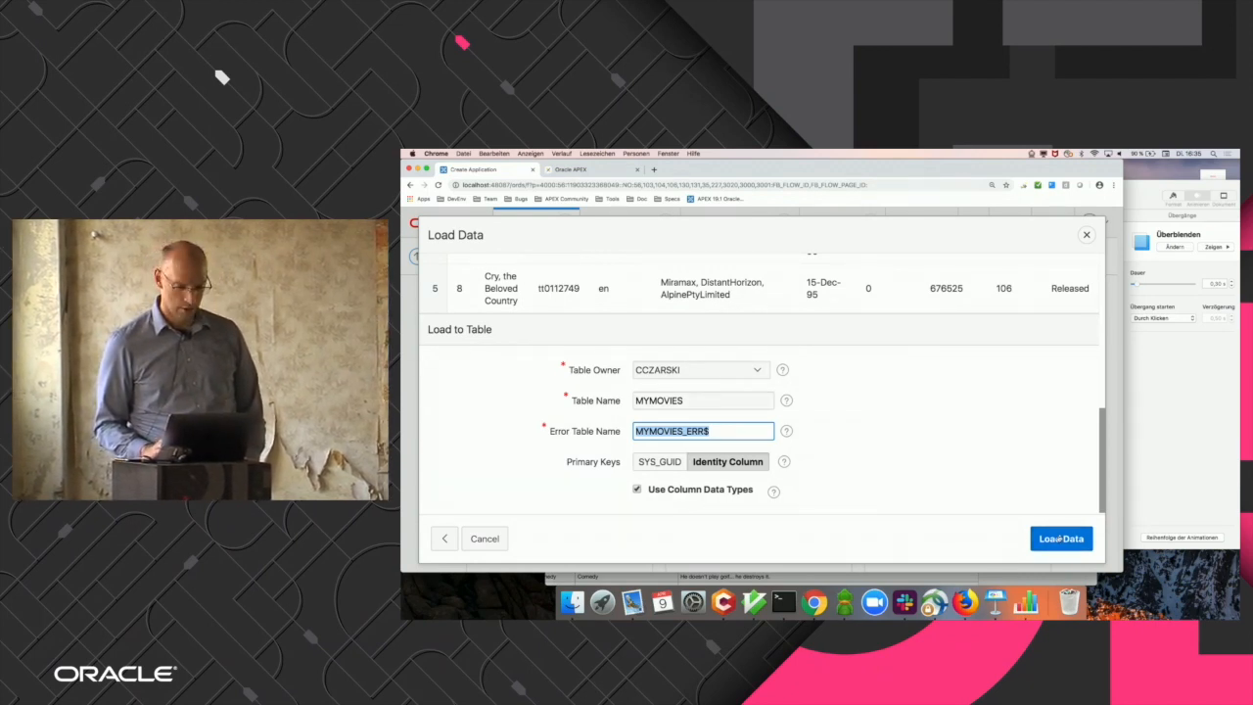
left_click(1060, 538)
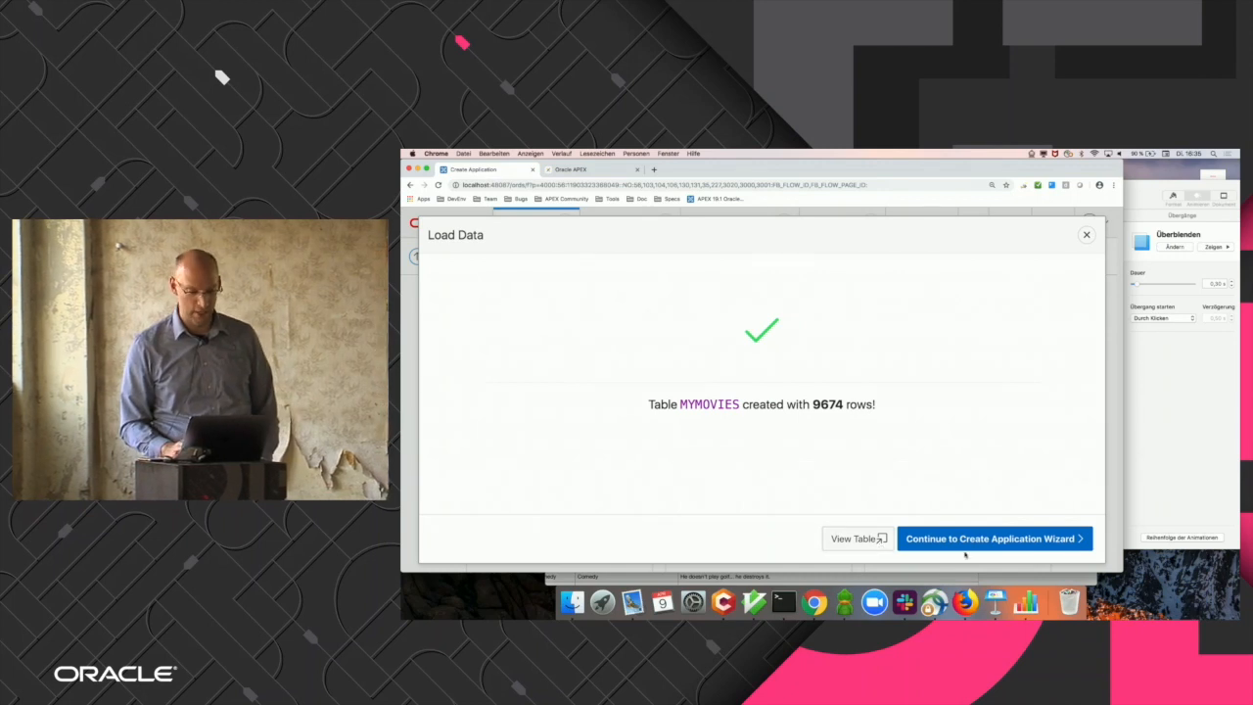
Continue to the application wizard and view the Add Page types without adding one.
left_click(994, 539)
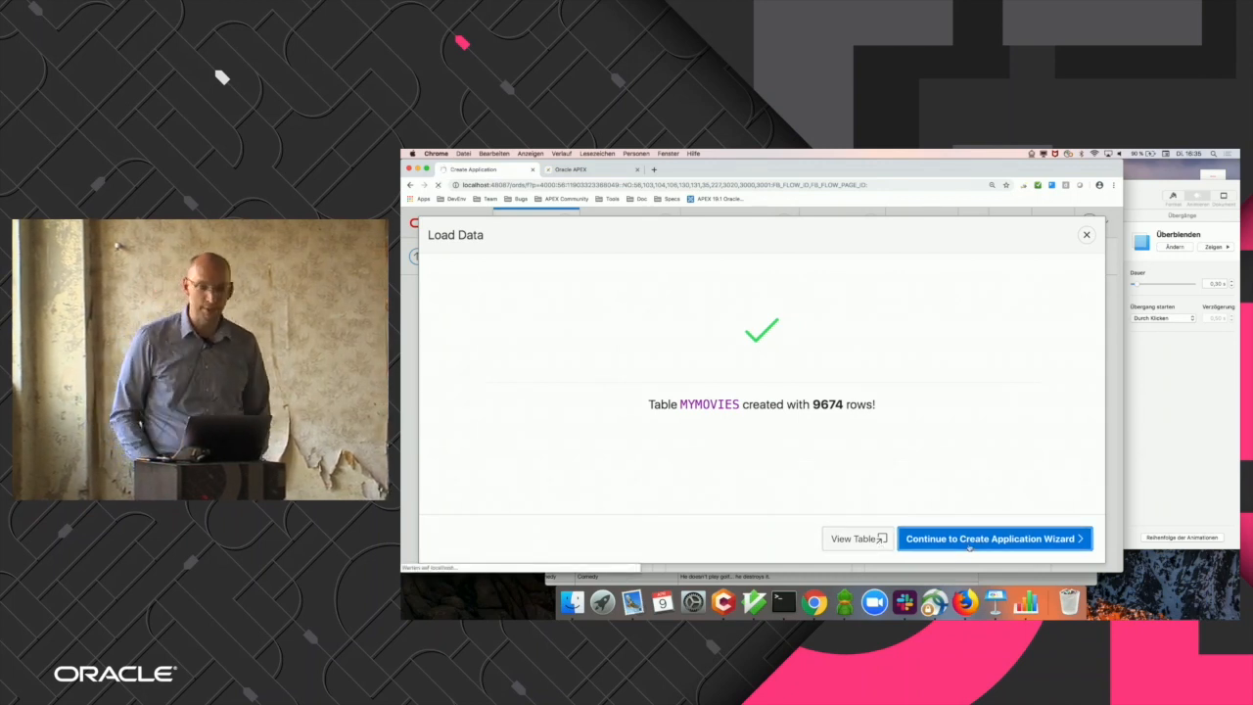
left_click(994, 538)
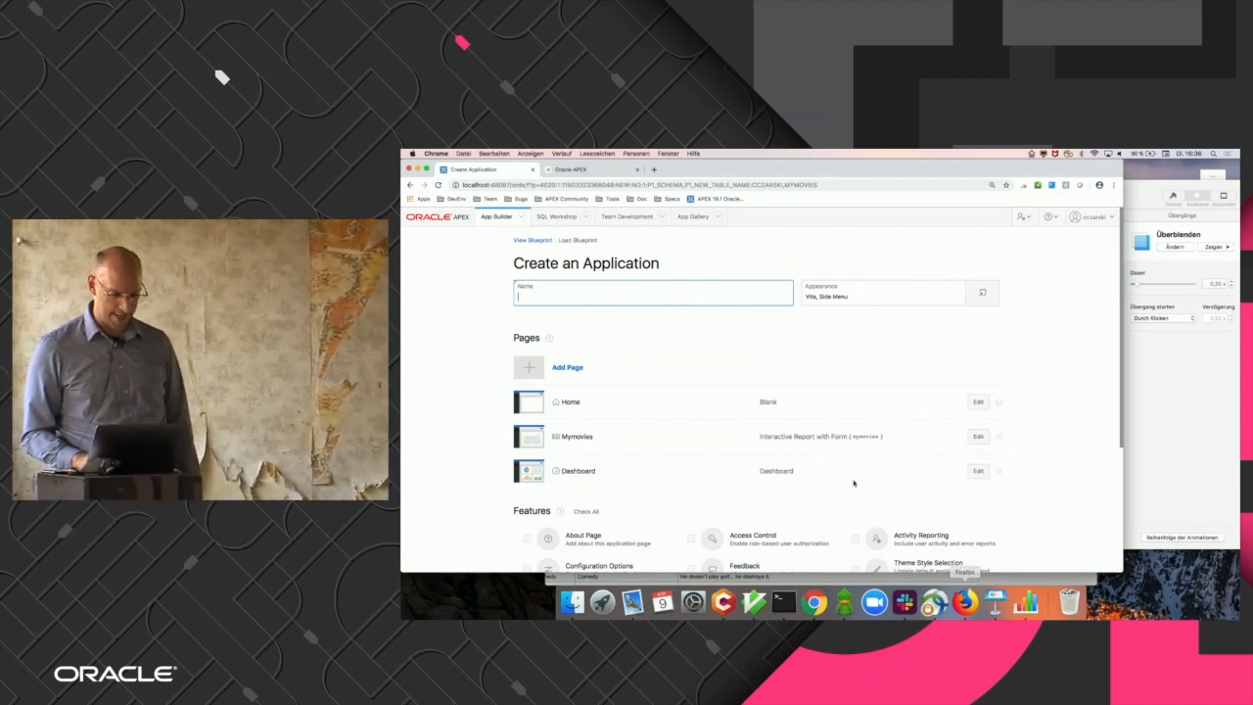
left_click(529, 367)
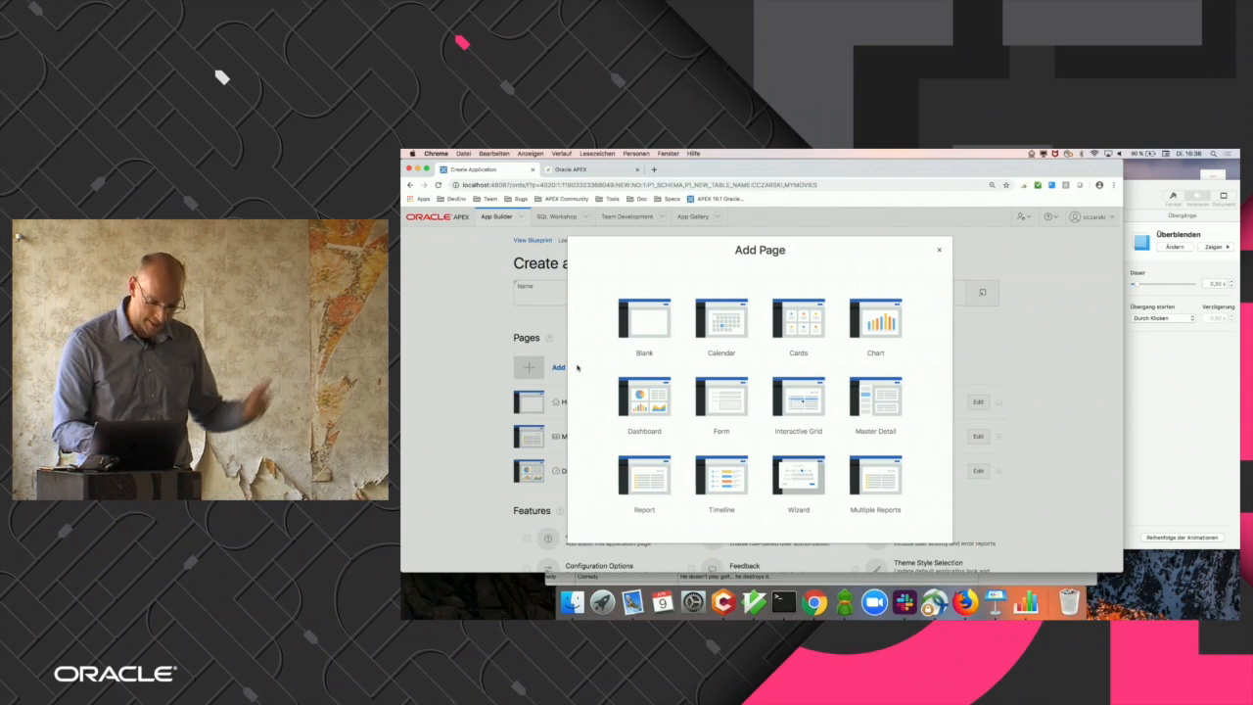
left_click(938, 249)
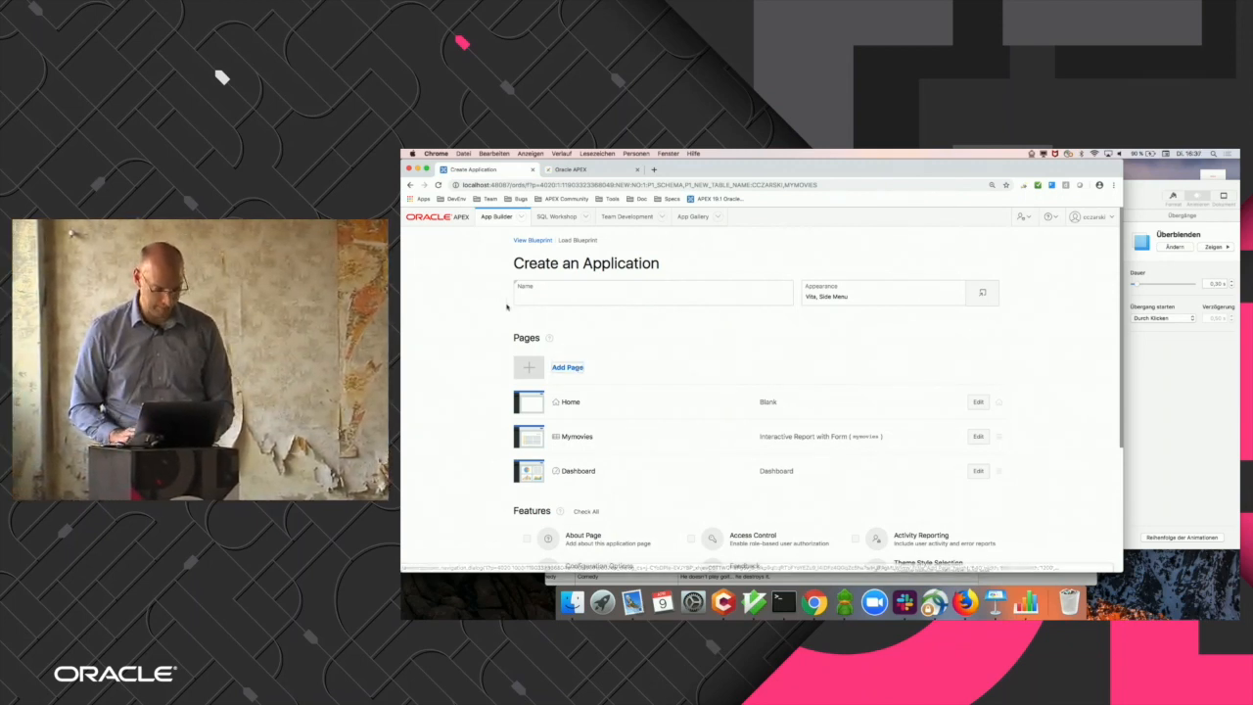
Name the application 'My Movies' and scroll through its features and settings.
left_click(653, 293)
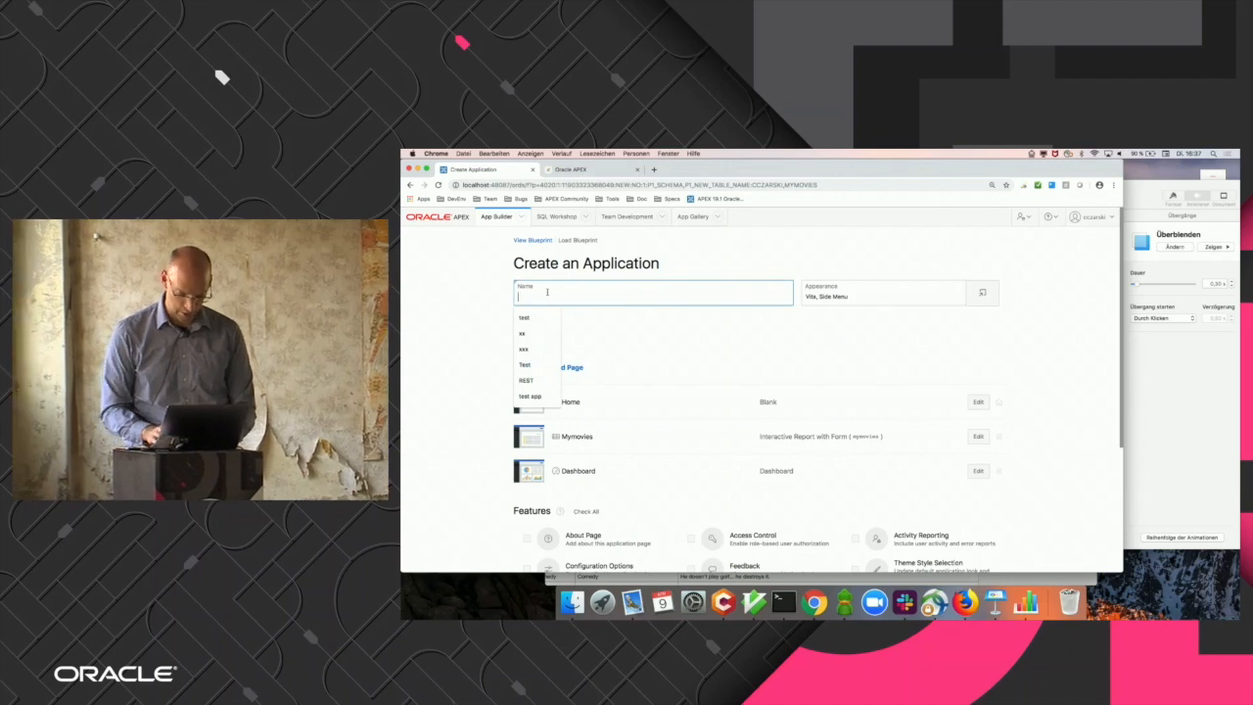
type("My Moviesw")
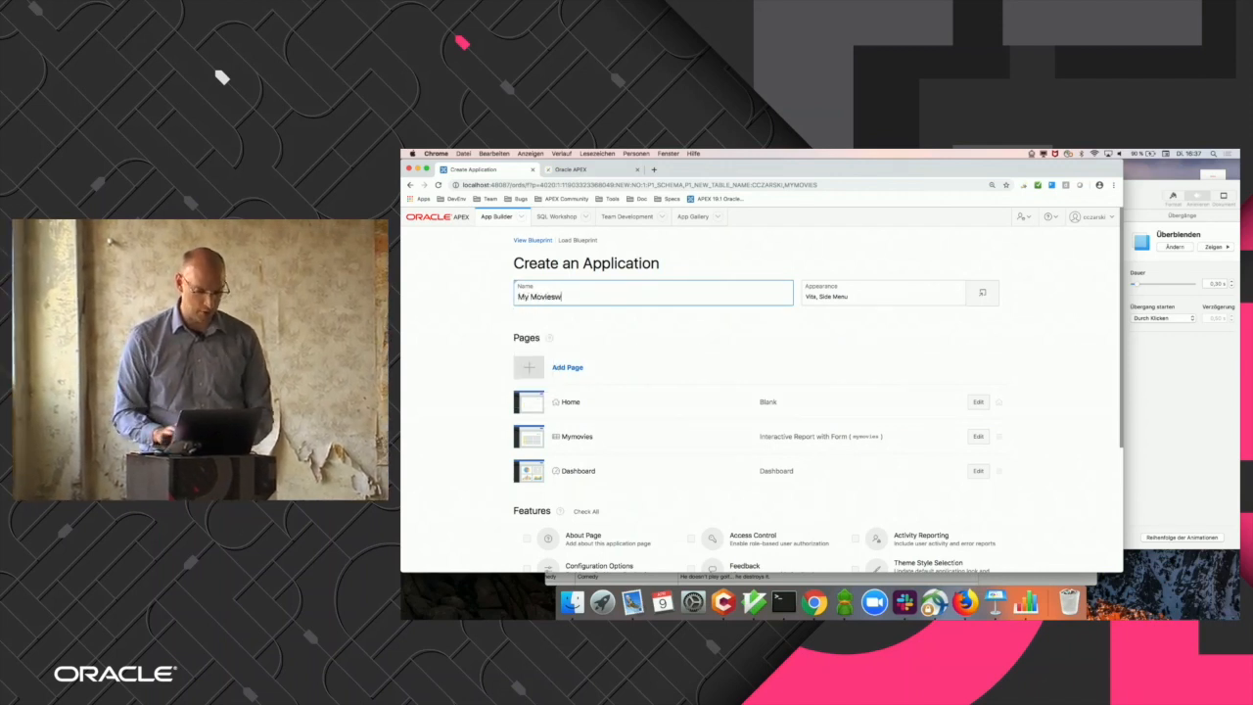
scroll("down", 3)
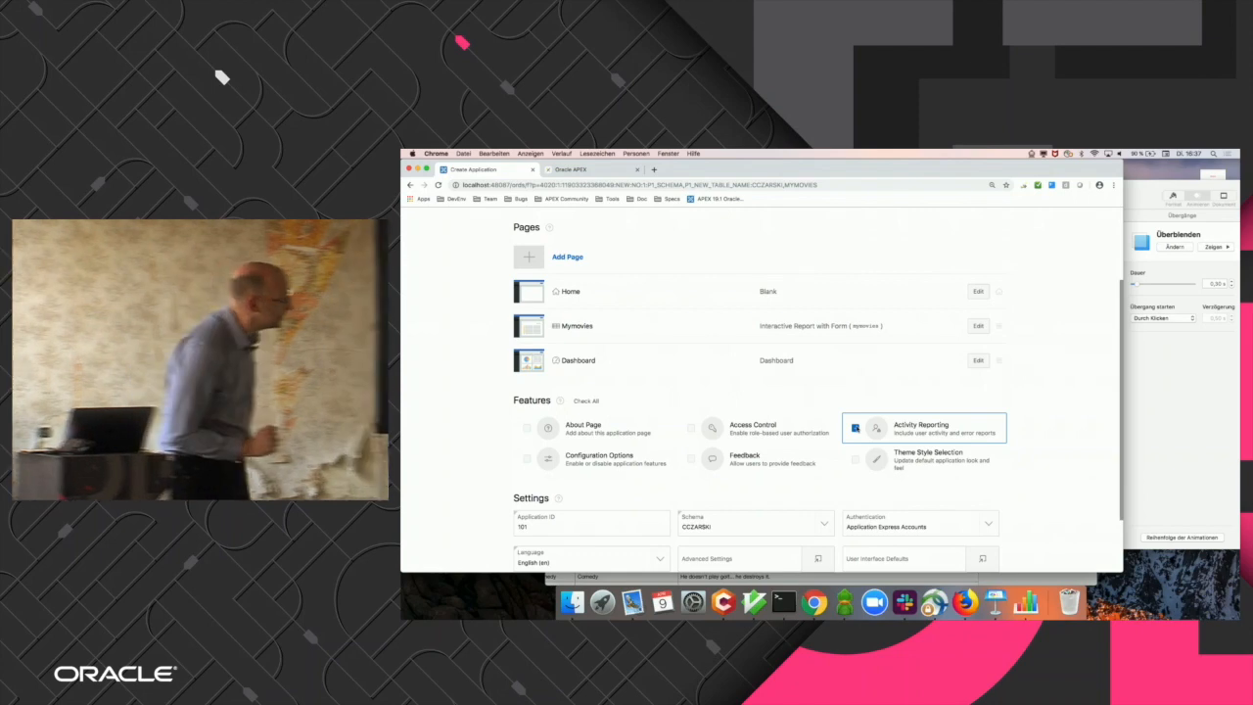
scroll("down", 3)
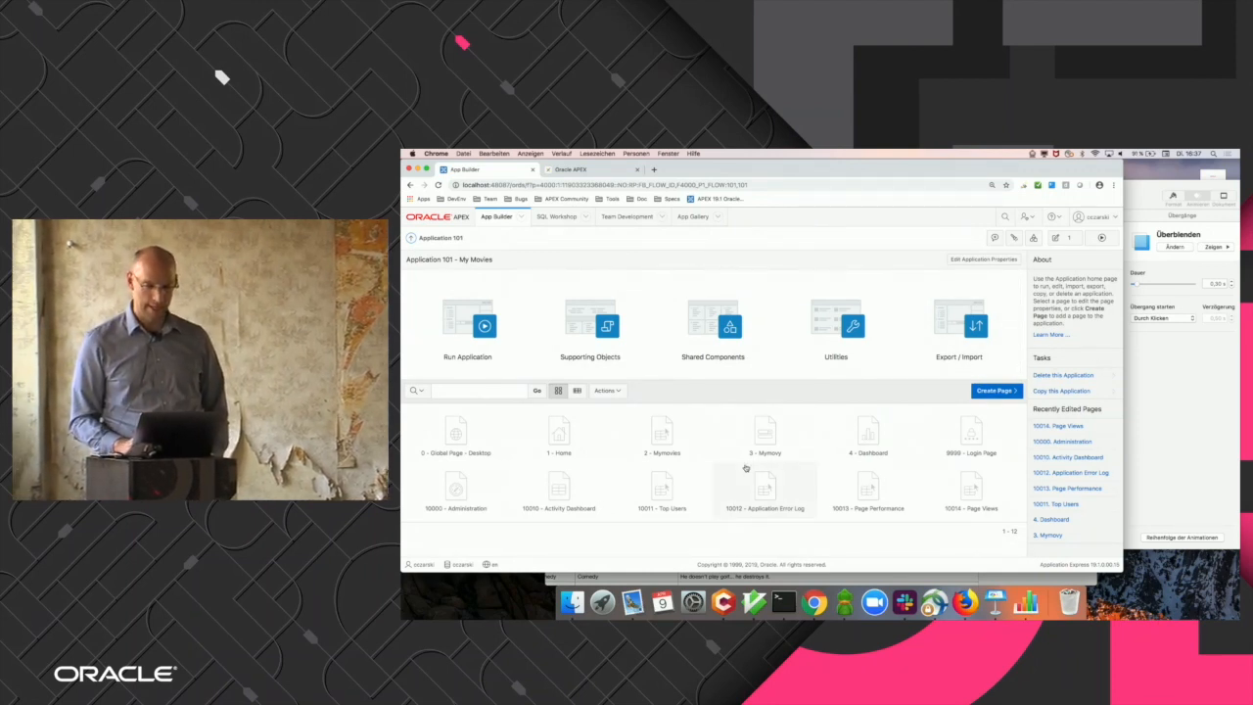
Run the My Movies application in a new browser tab.
left_click(760, 430)
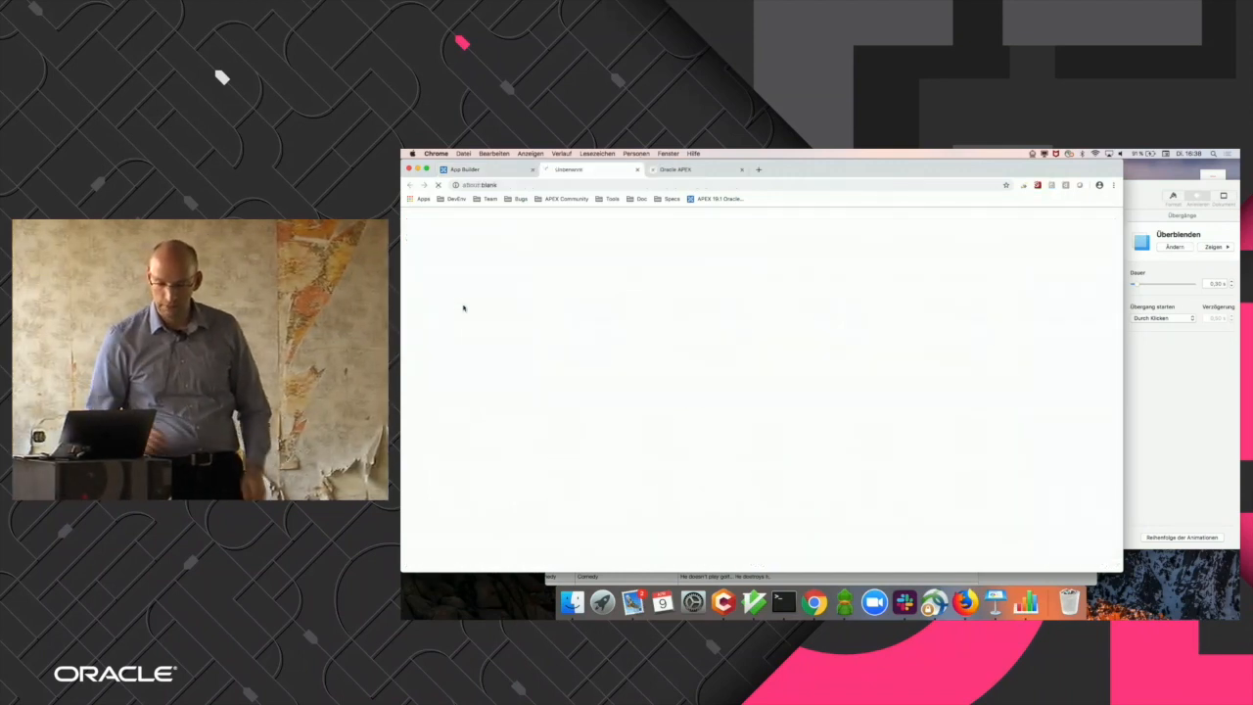
Sign in to the running My Movies app as cczarski.
type("a")
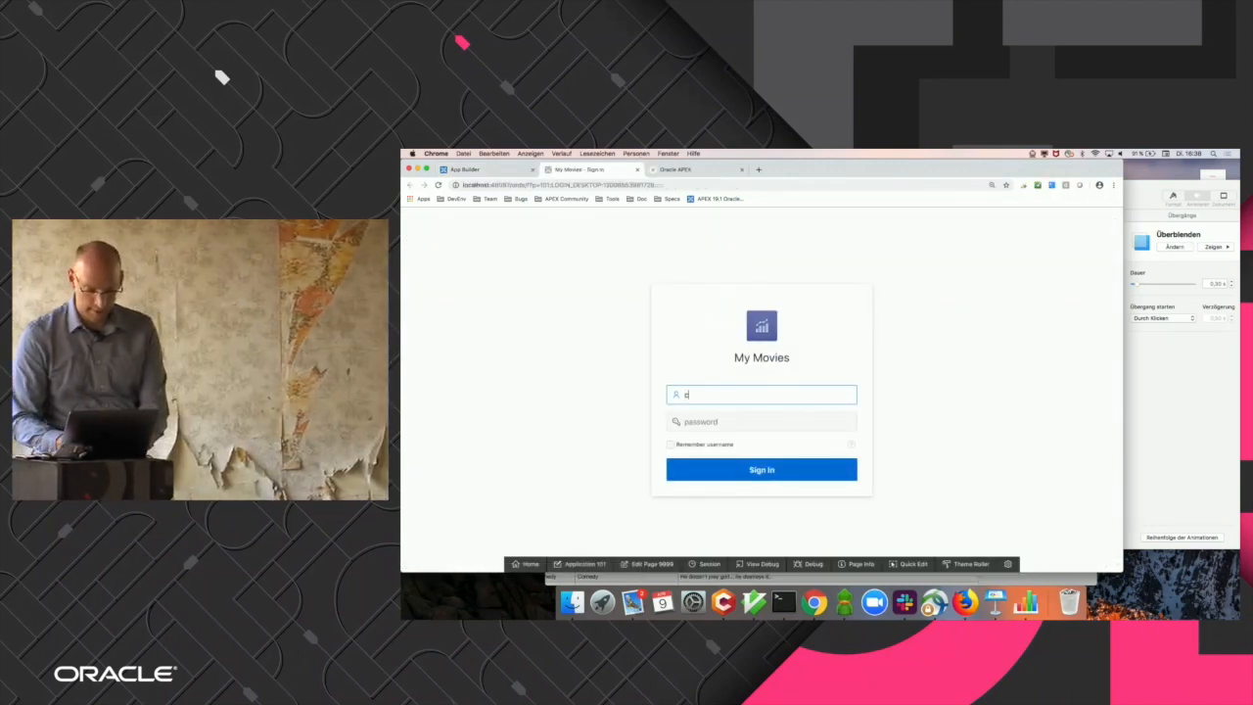
type("cczarski")
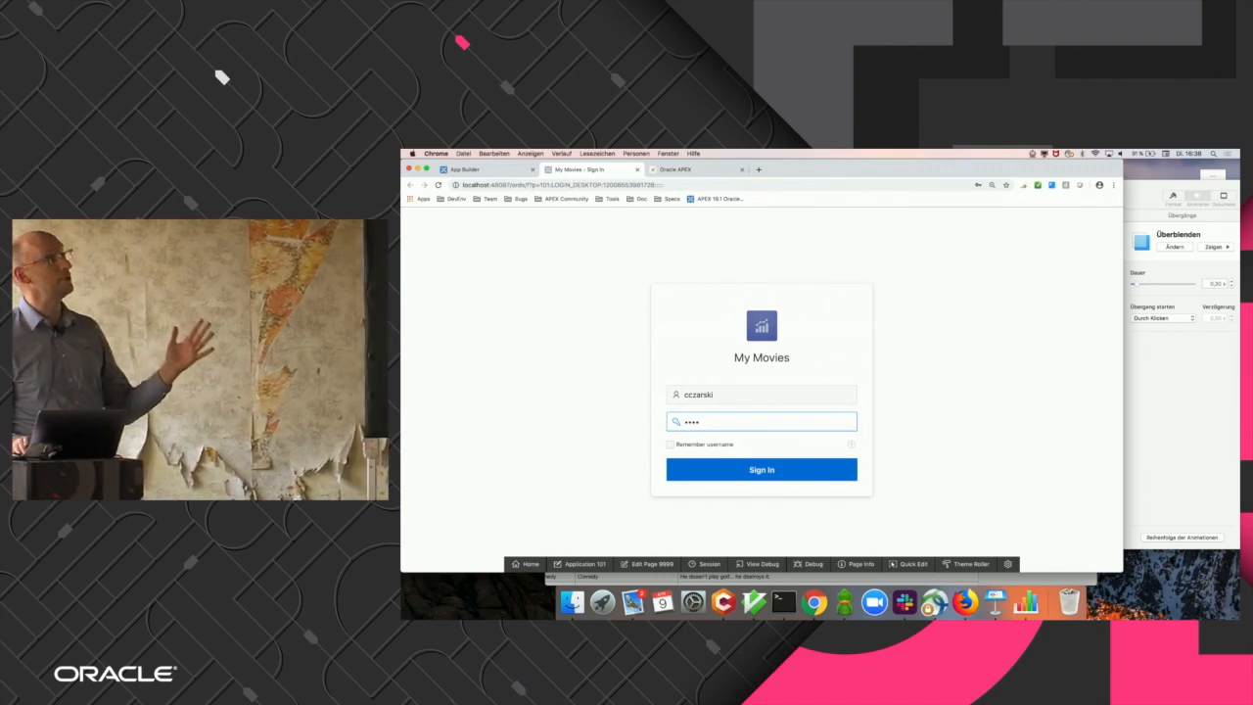
left_click(761, 469)
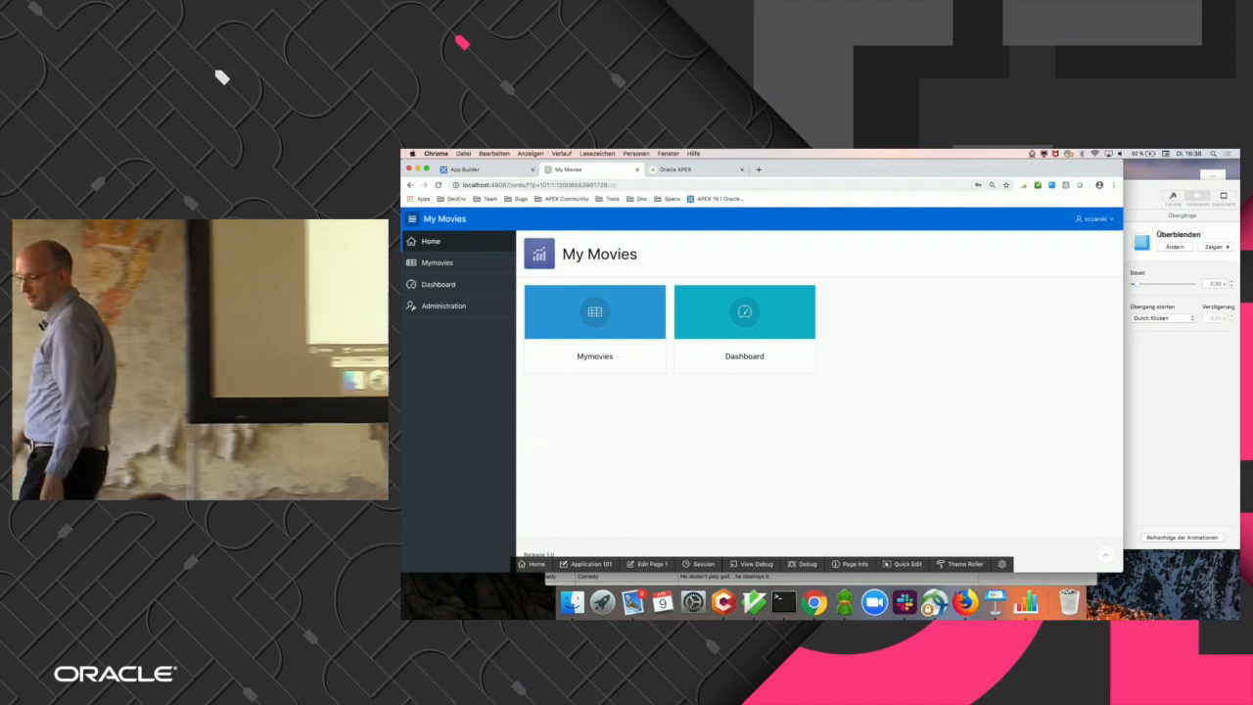
Open the Mymovies report and search it for 'future'.
left_click(594, 311)
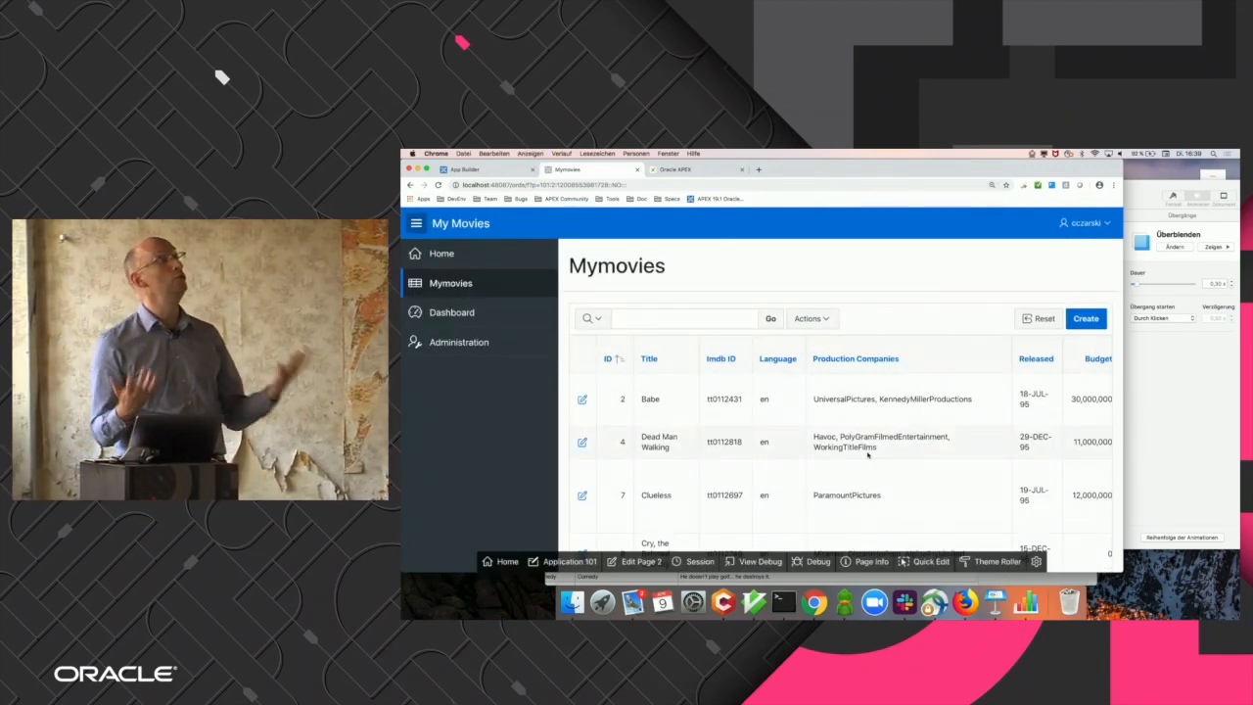
left_click(683, 318)
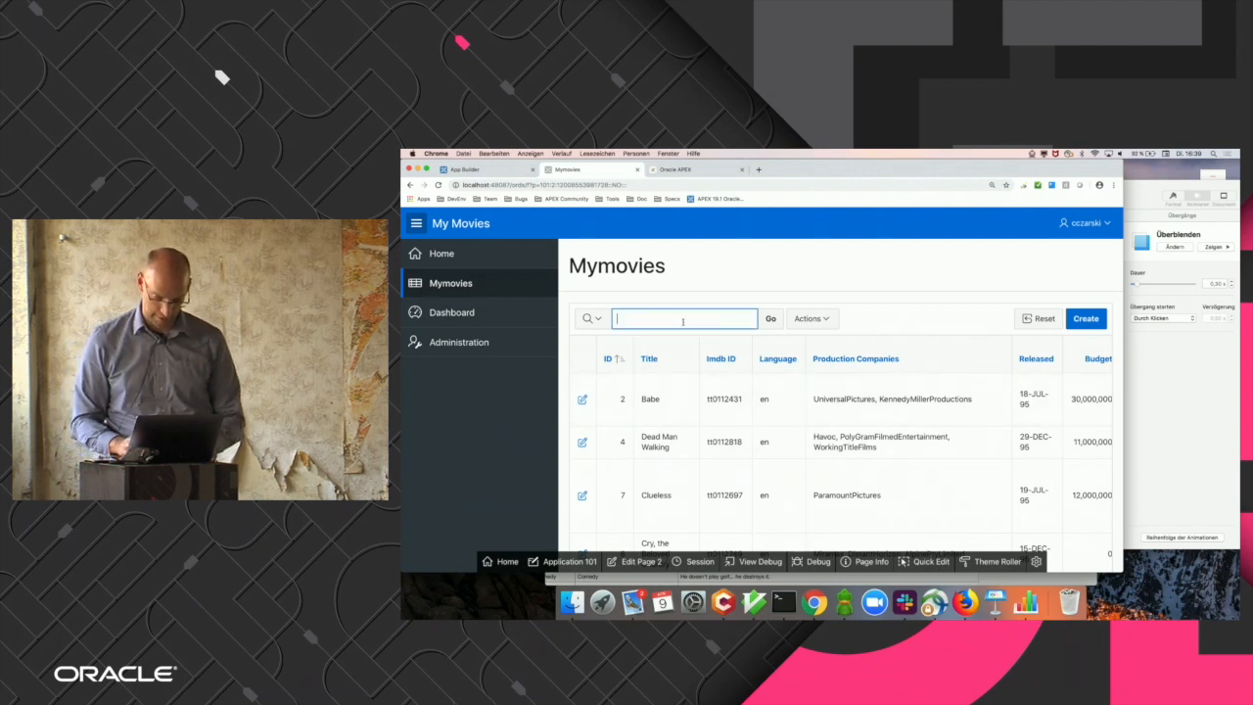
type("future")
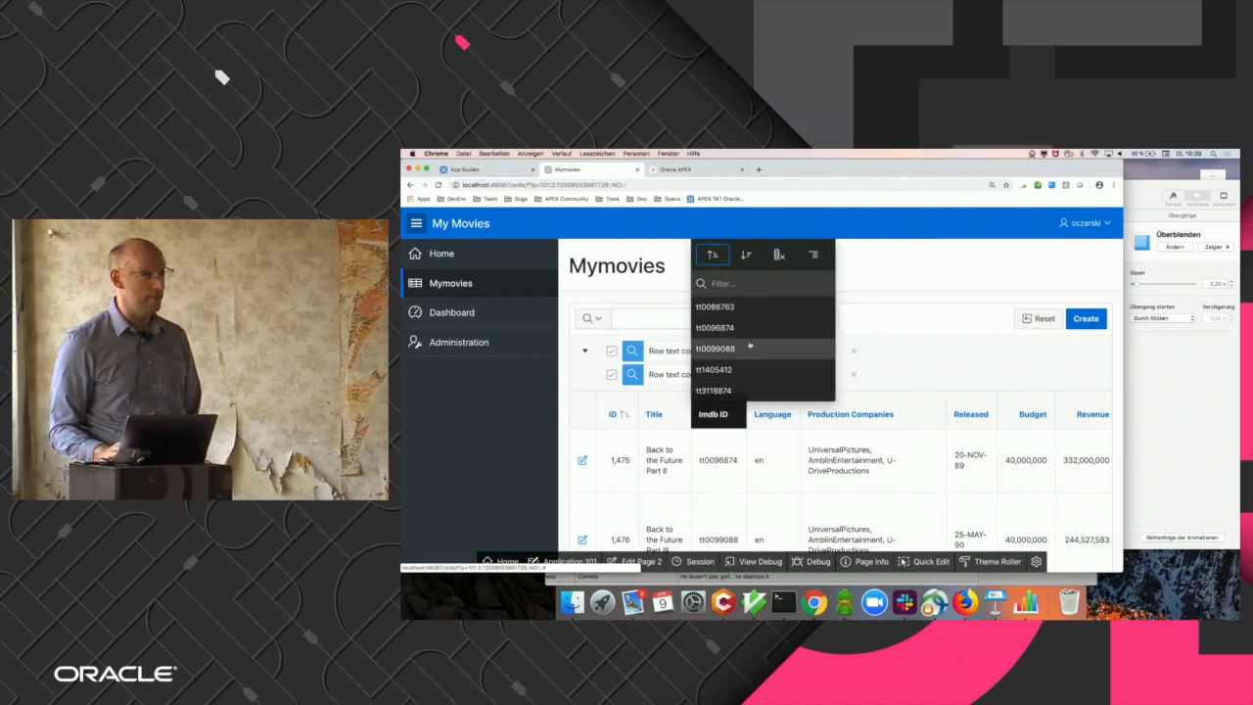
Filter the Mymovies report to Imdb ID tt0096874.
left_click(711, 327)
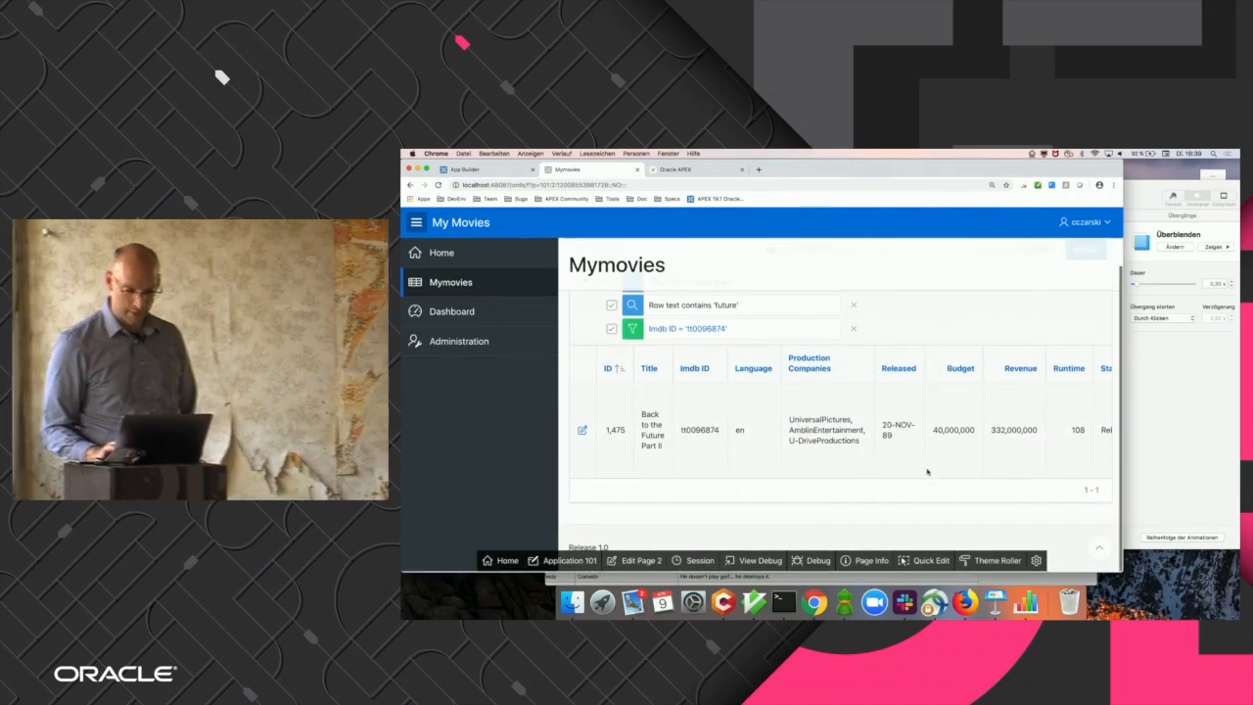
left_click(809, 363)
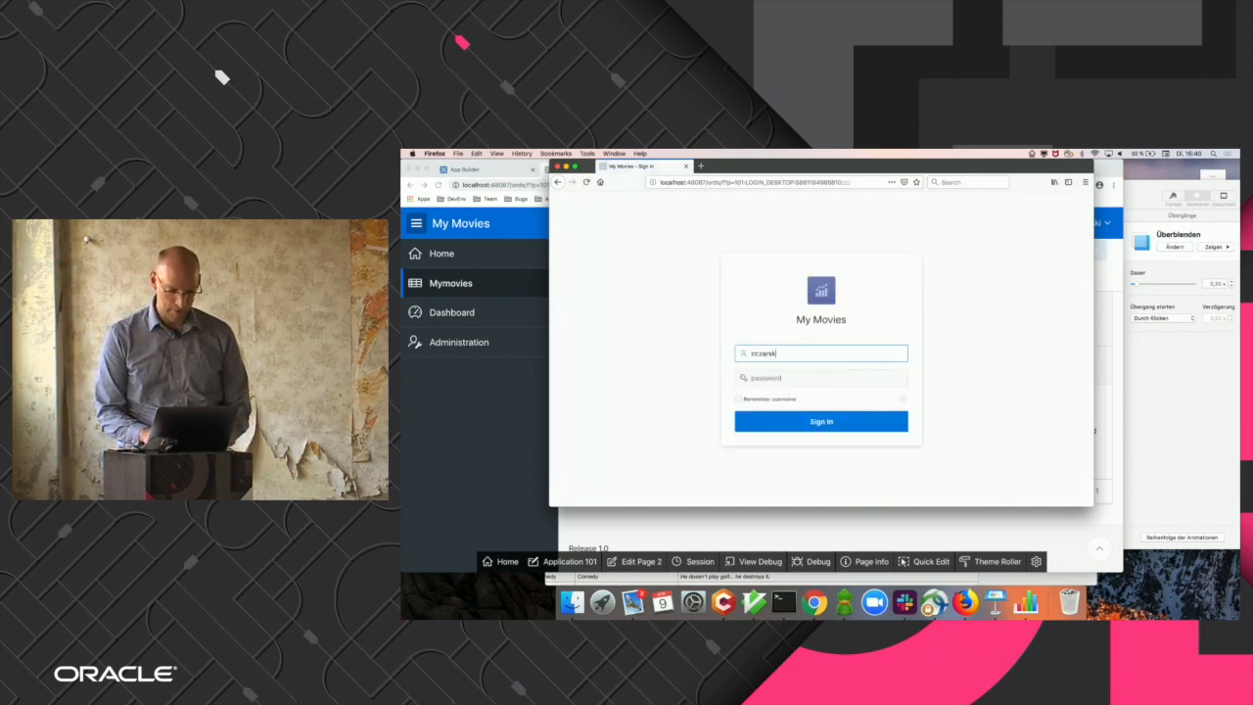
left_click(820, 421)
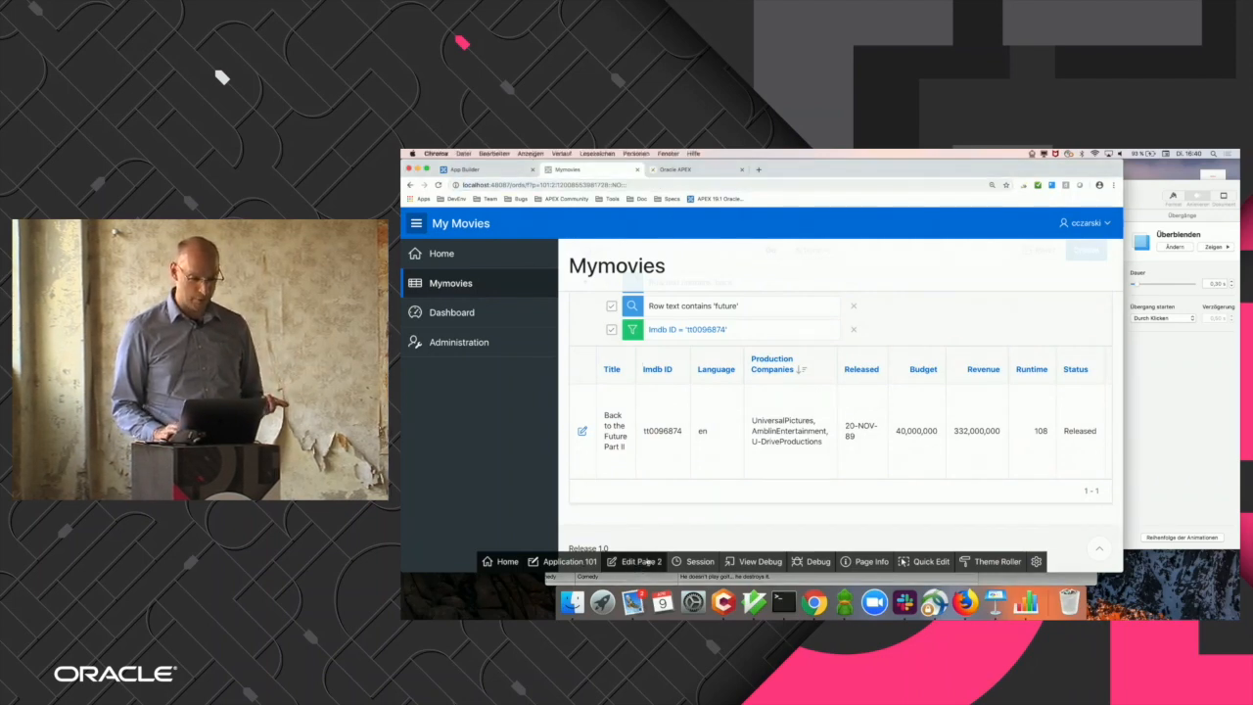
left_click(634, 561)
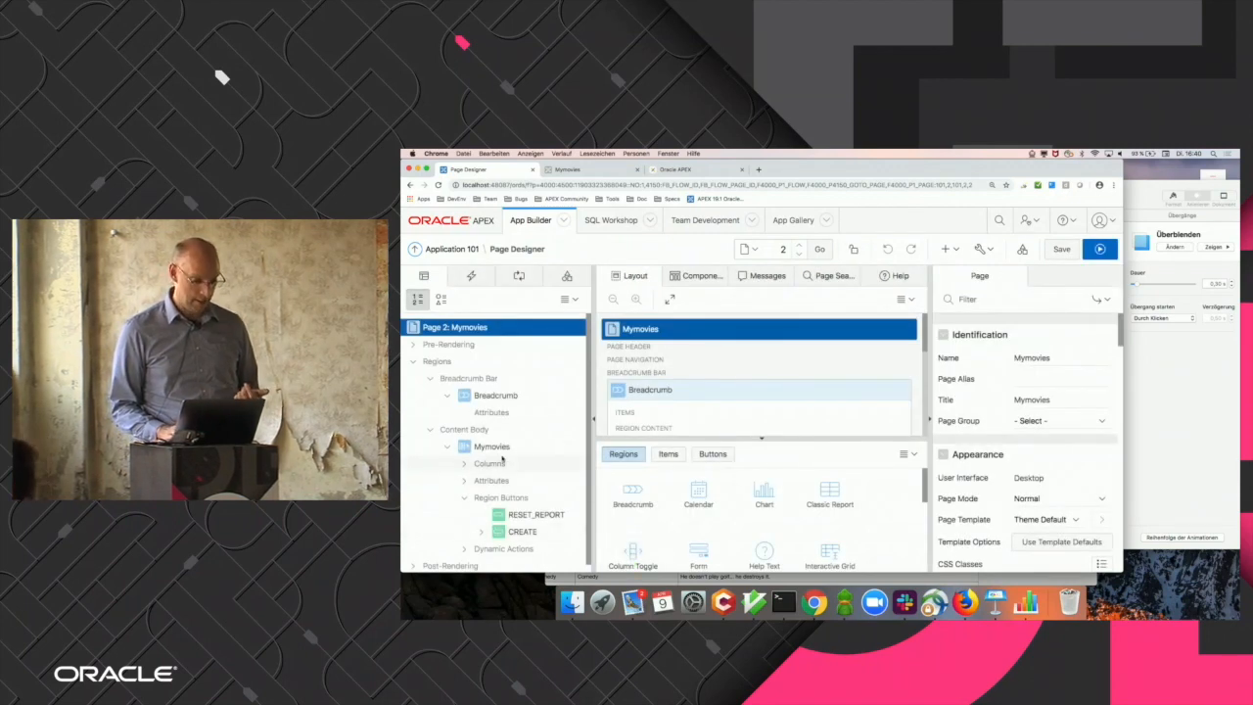
Select the Mymovies region in Page Designer and change its source type to SQL Query.
left_click(491, 445)
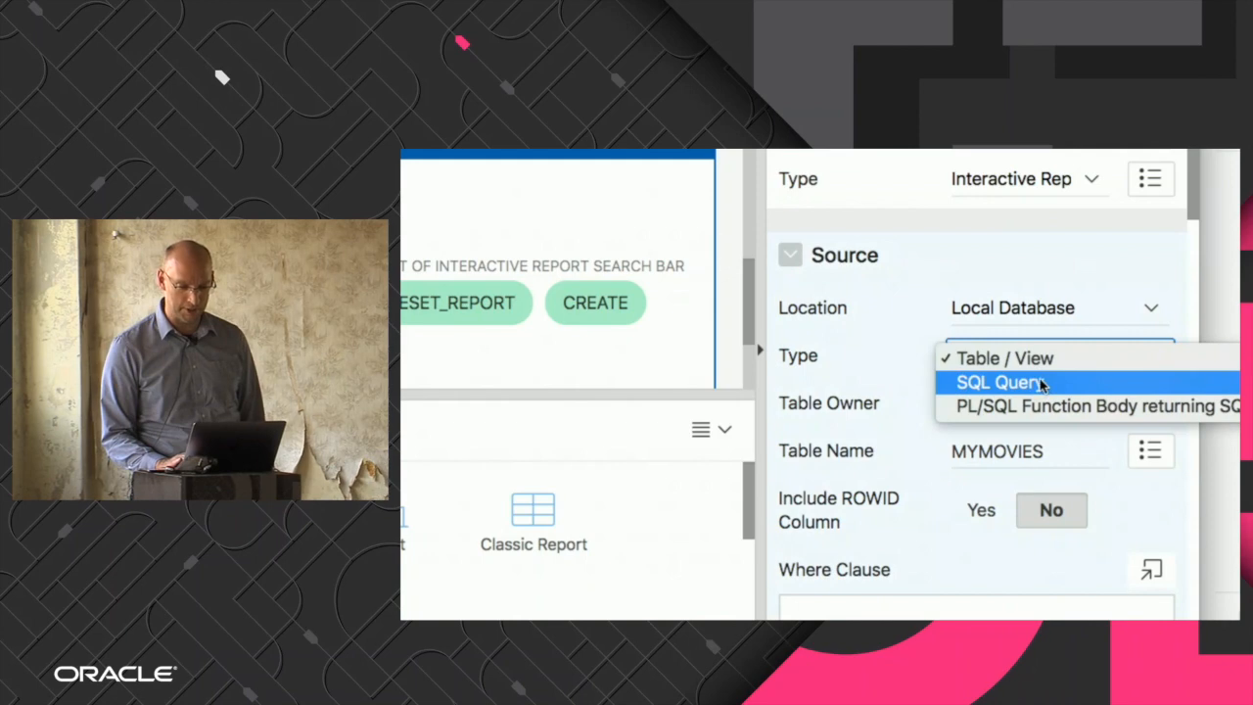
left_click(1001, 382)
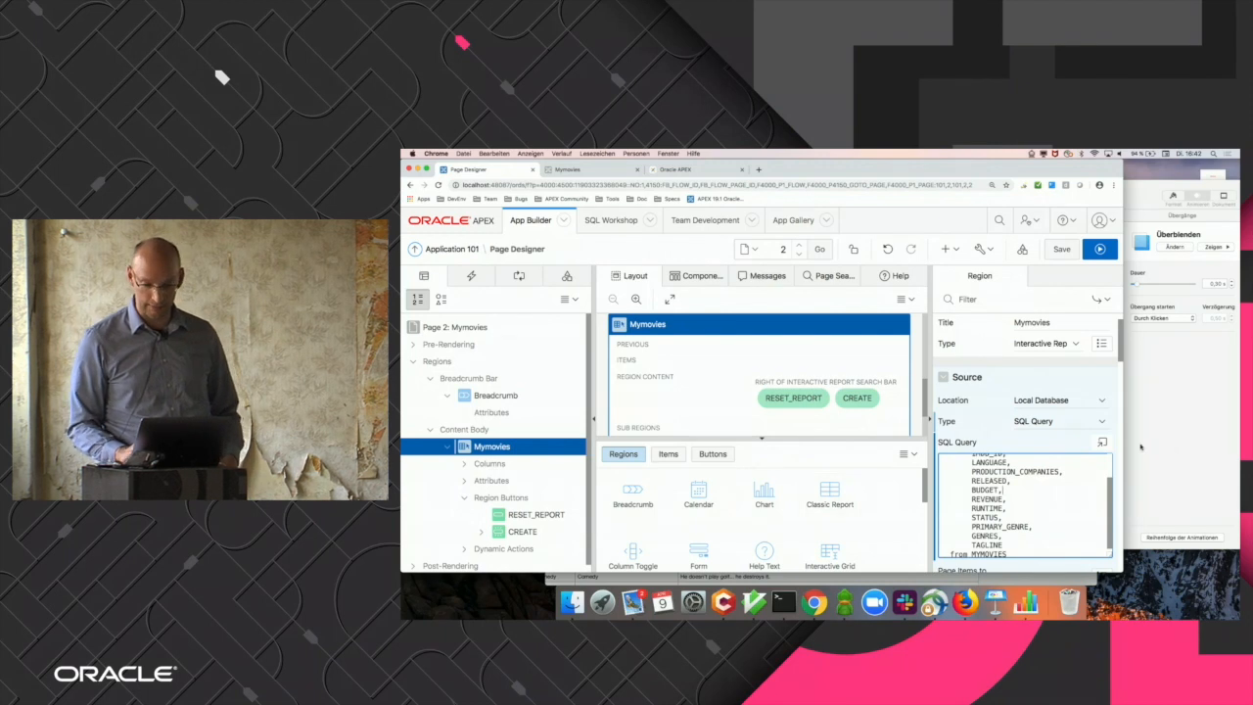
Collapse all Mymovies region property groups, then expand only the Security group.
left_click(1100, 298)
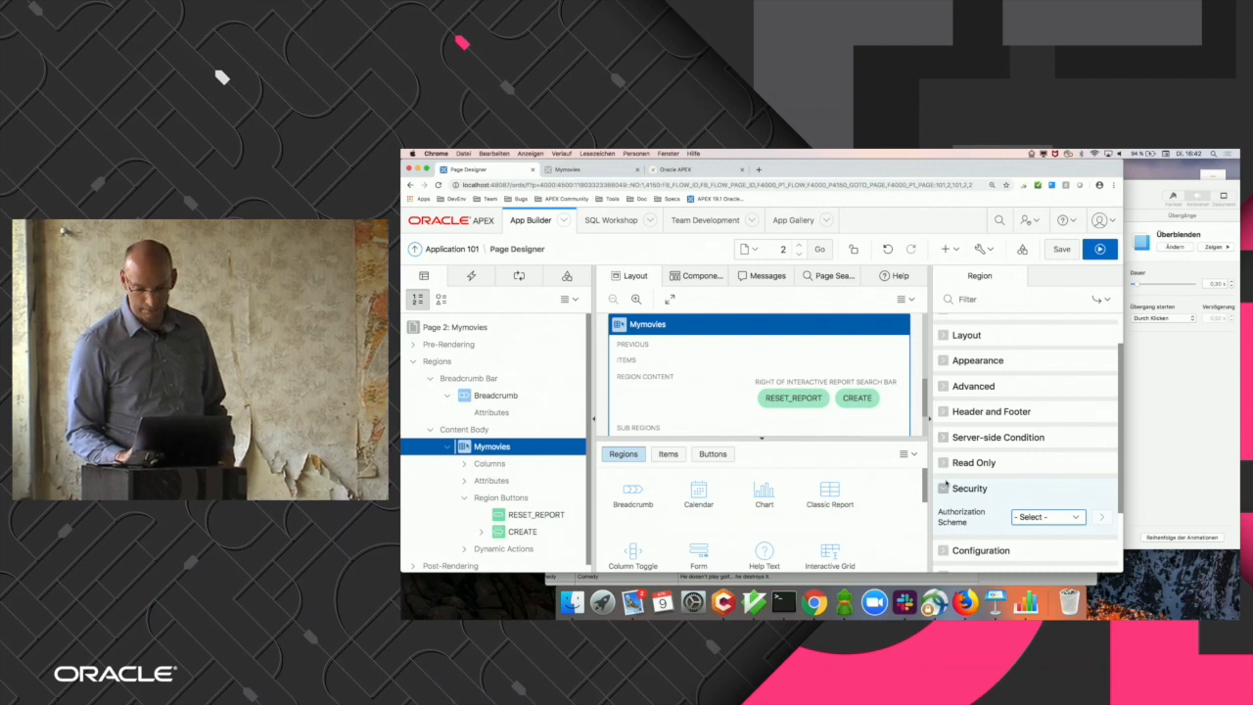
left_click(1047, 517)
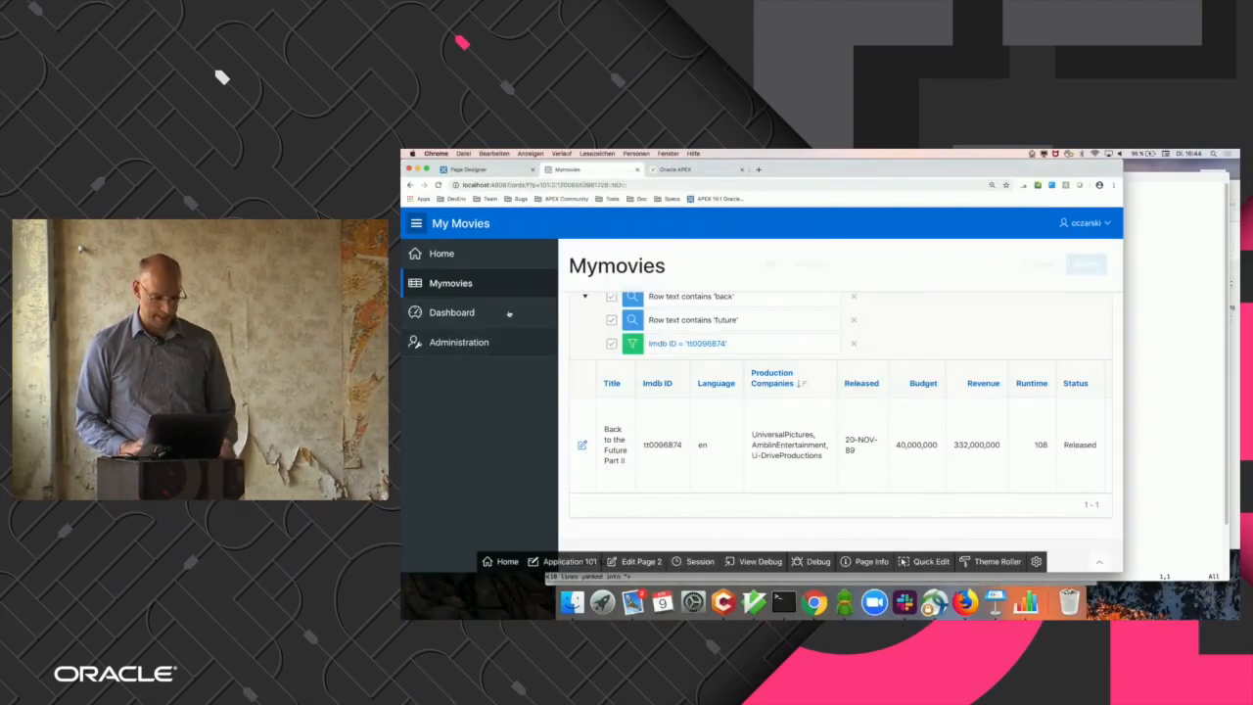
On the Dashboard page, add a chart titled 'Revenue' and show its series' Source settings.
left_click(453, 311)
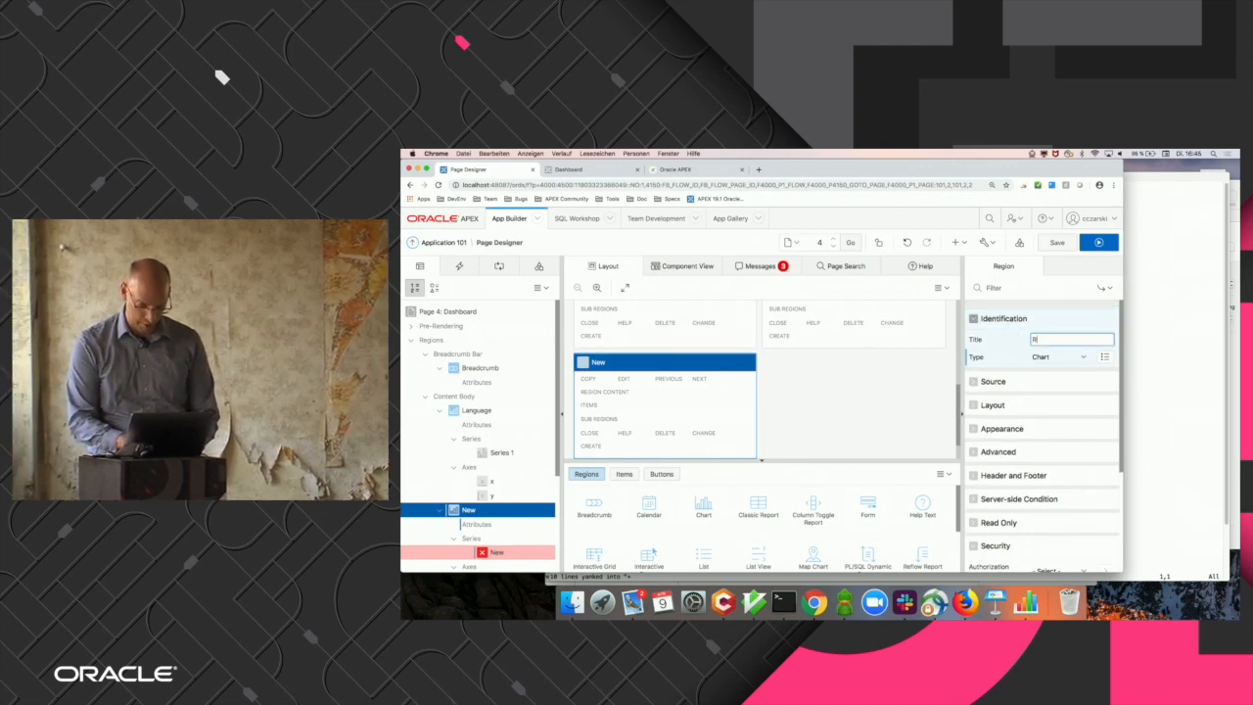
type("Revenue")
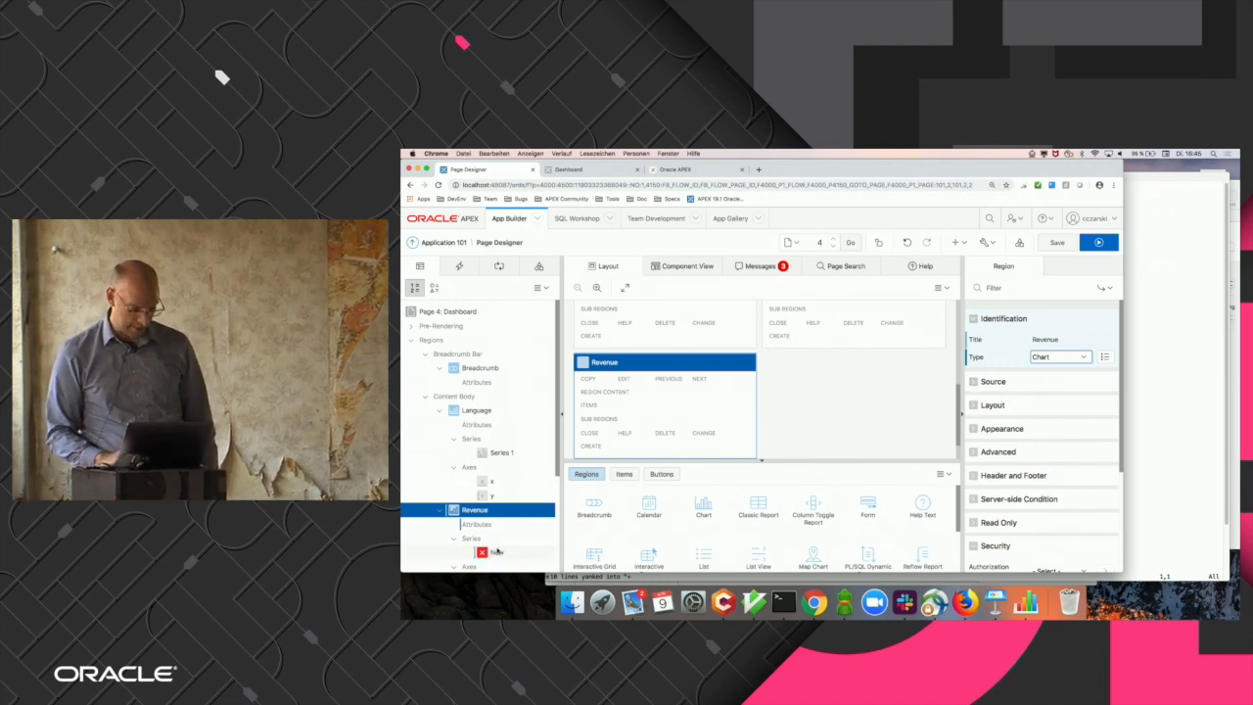
left_click(496, 552)
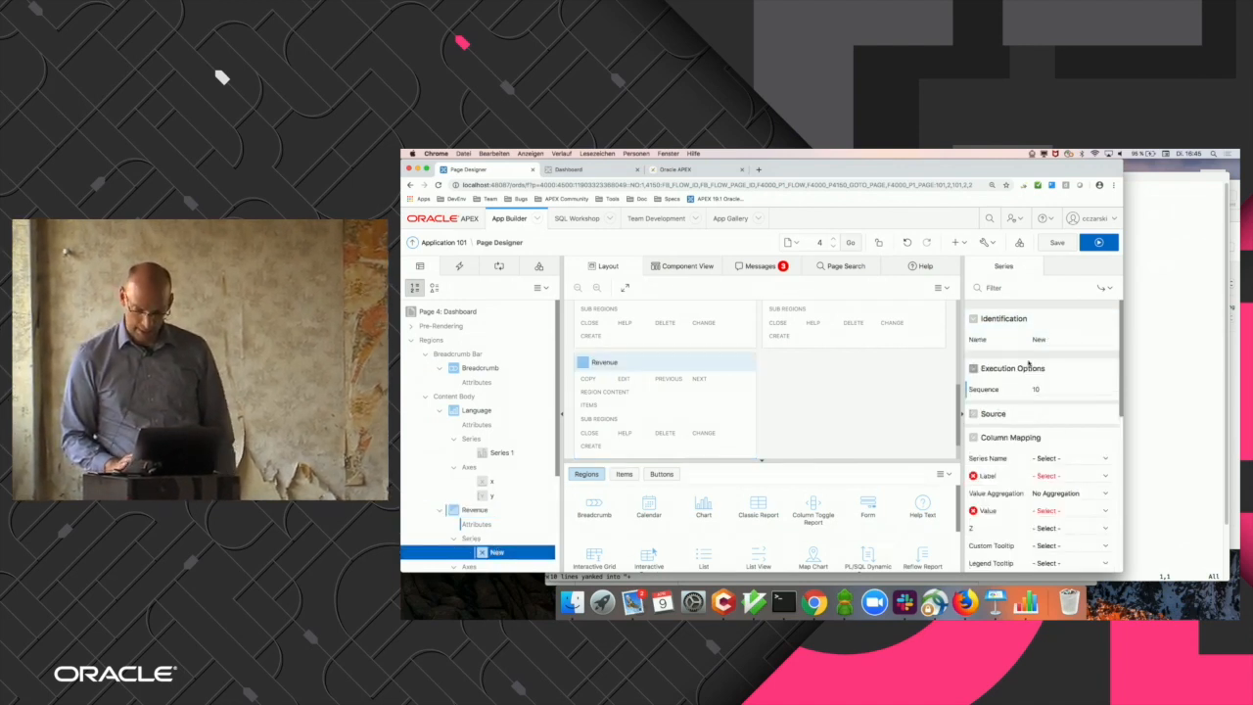
left_click(991, 414)
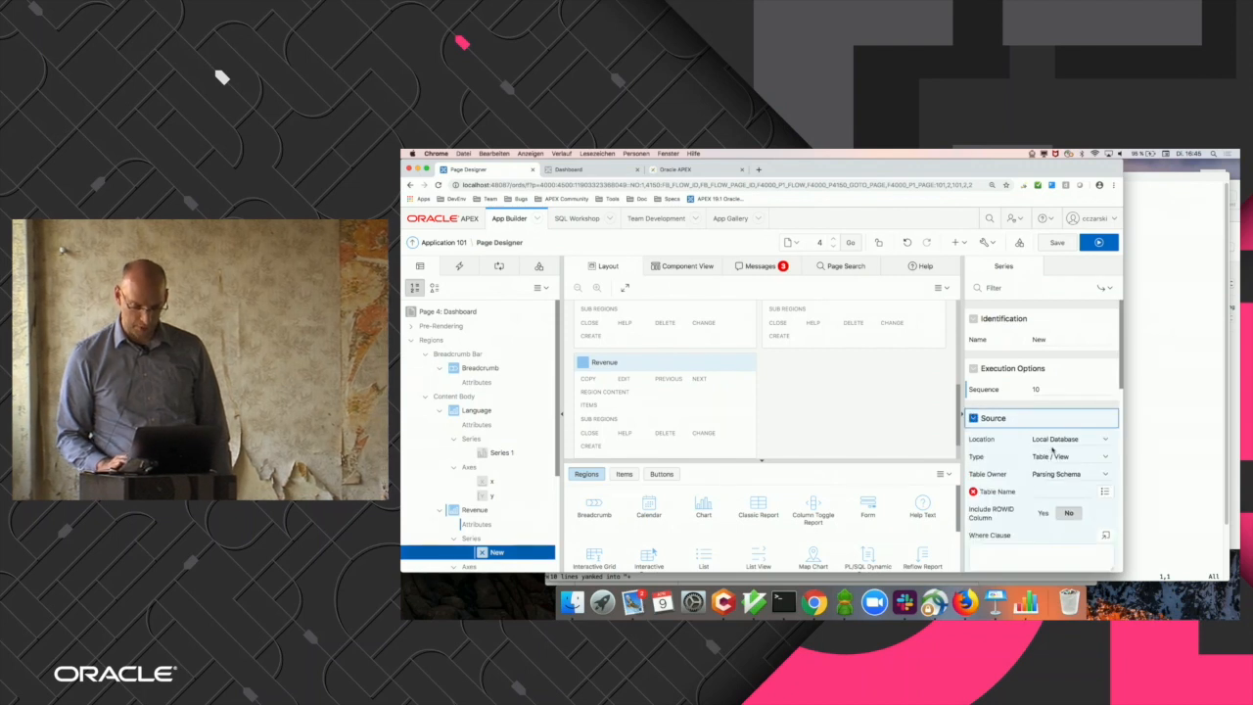
Point the series query at mymovies and map Label to LABEL and Value to VALUE.
left_click(1069, 456)
type("from my")
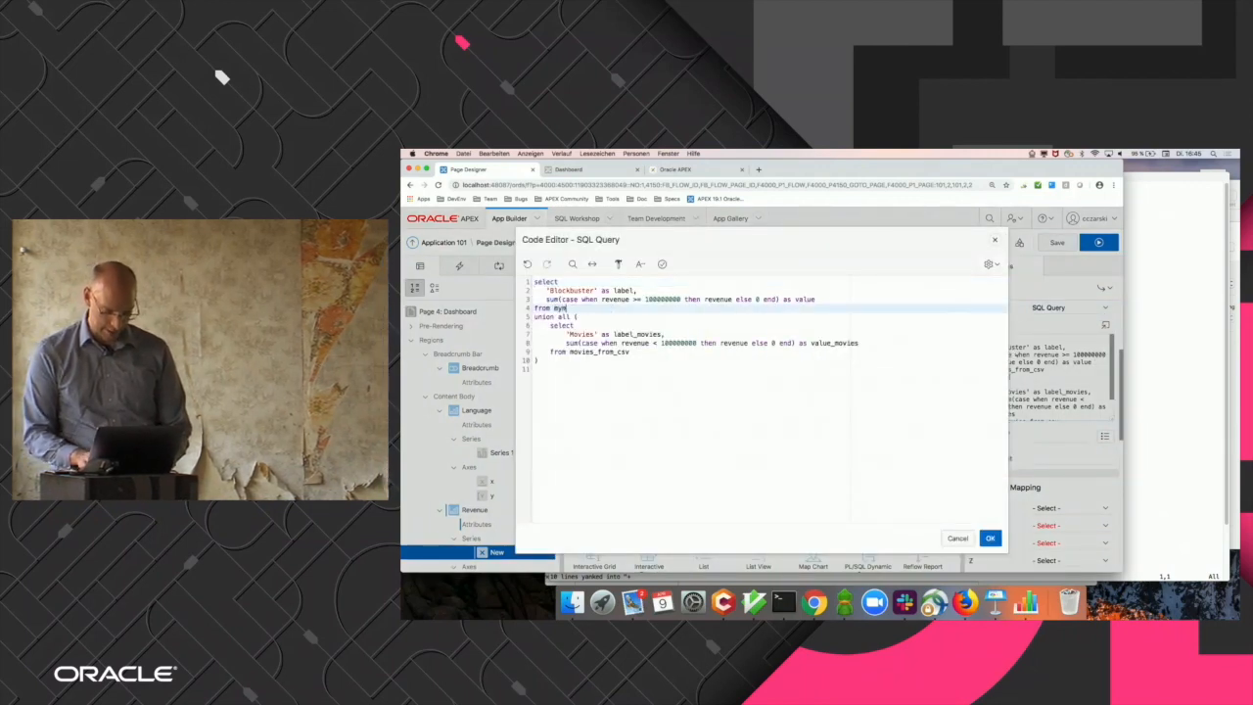
type("movies")
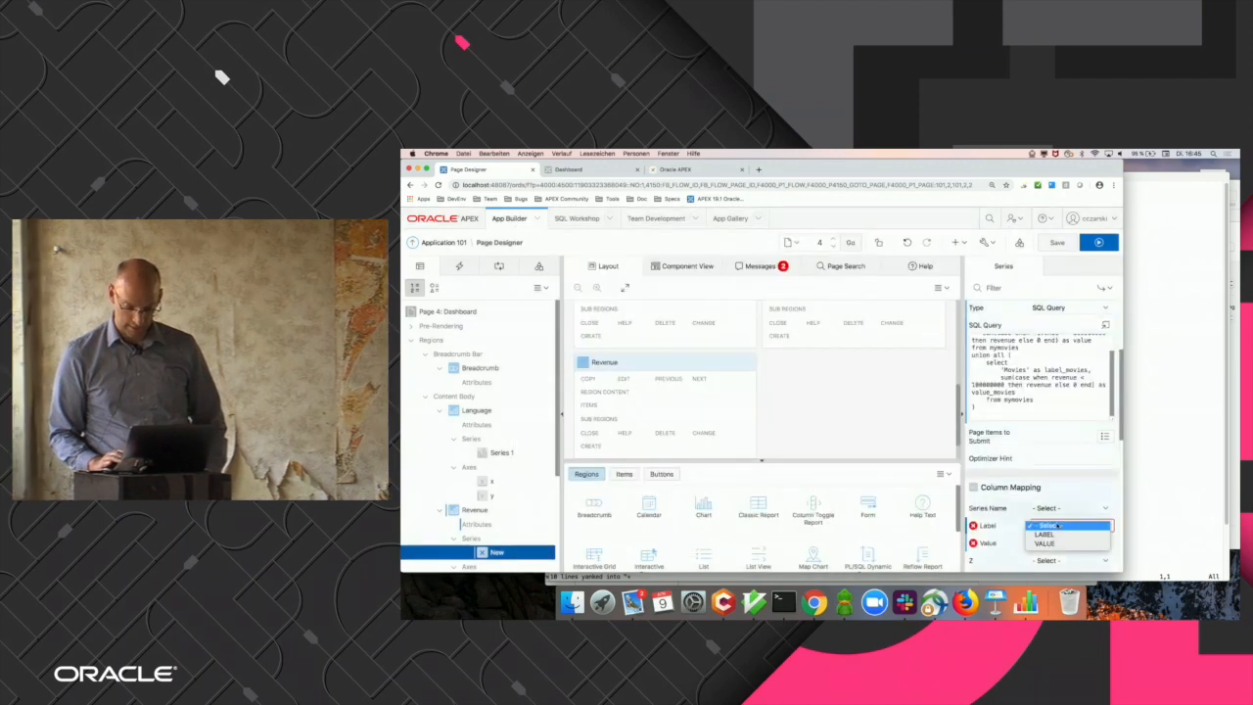
left_click(1067, 537)
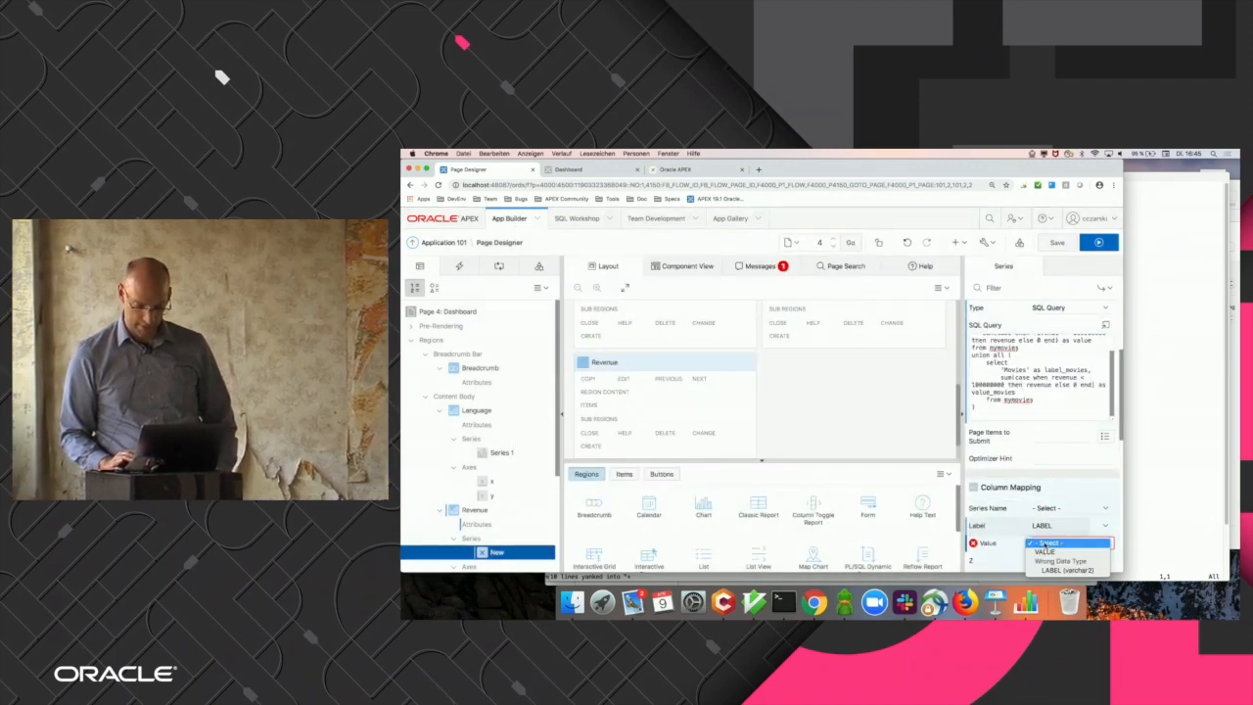
left_click(1046, 551)
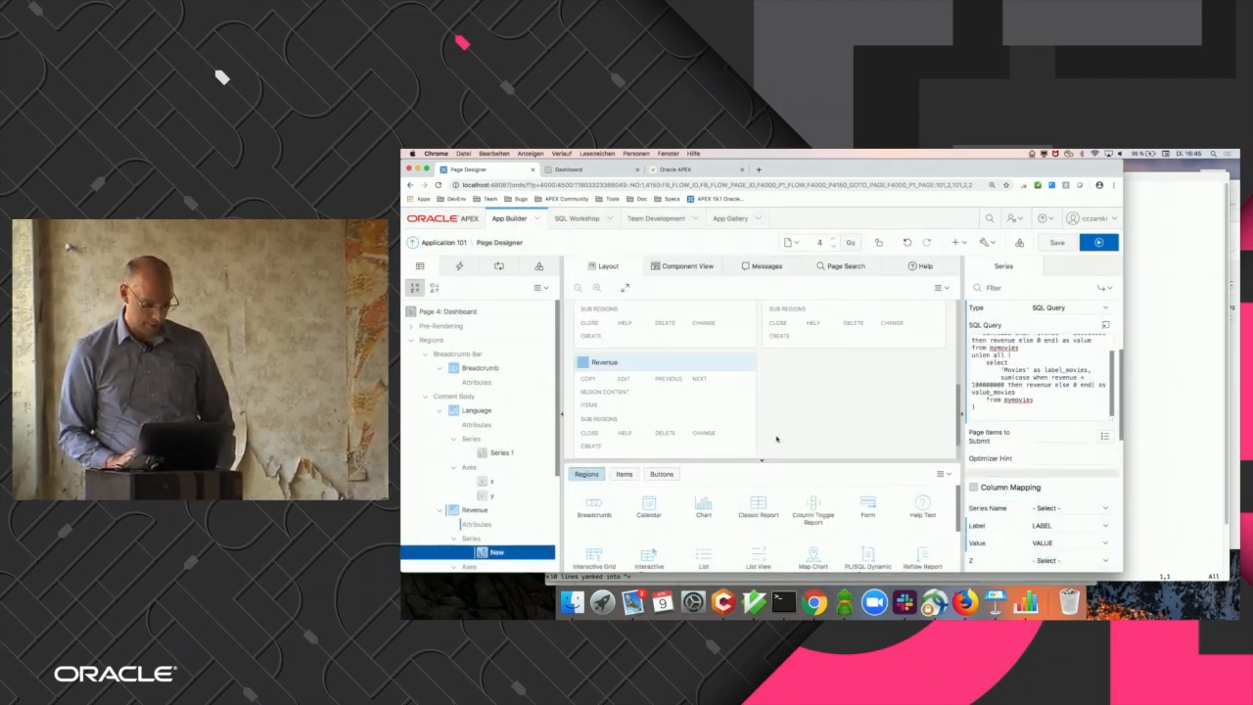
left_click(479, 523)
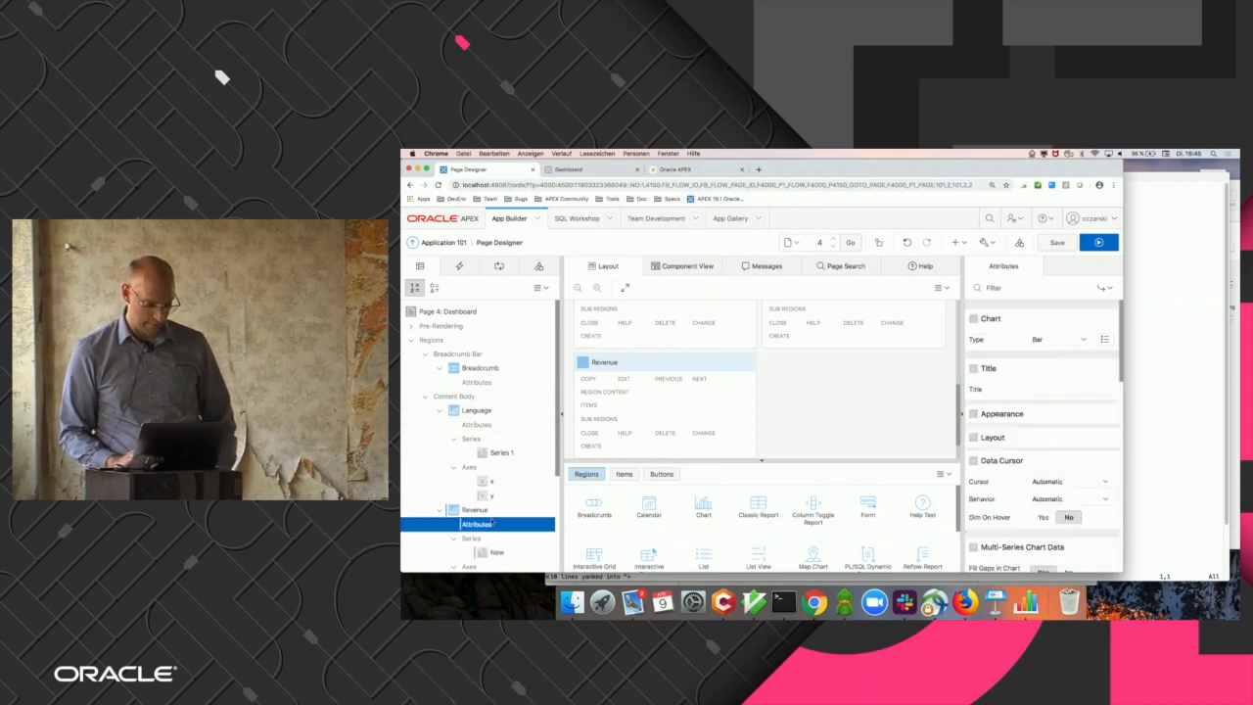
Change the Revenue chart type from Bar to Pie, save, and run the Dashboard page.
left_click(1057, 339)
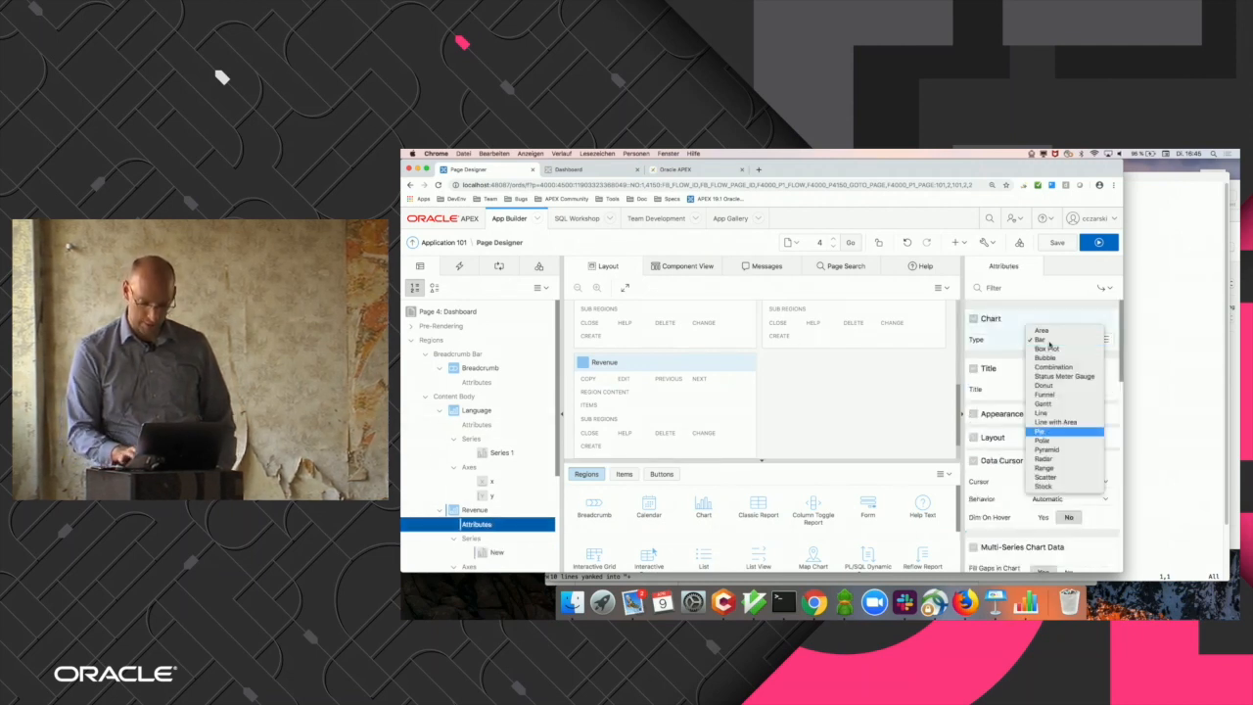
left_click(1040, 431)
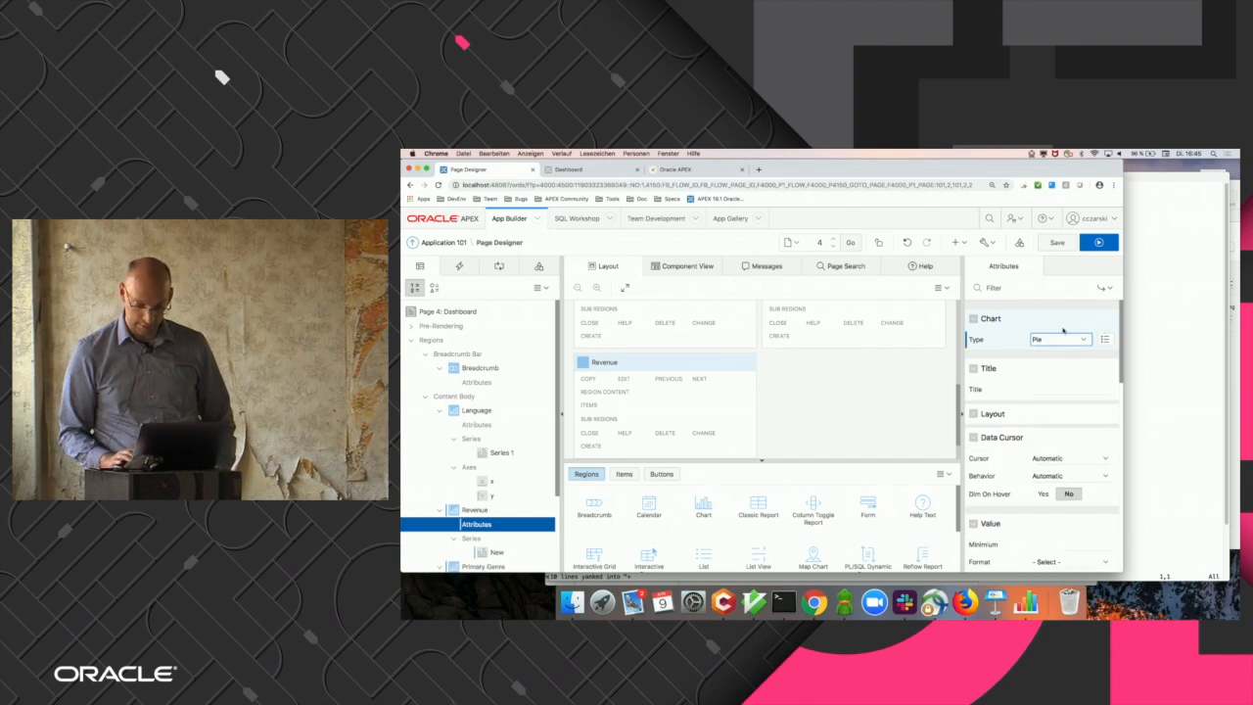
left_click(1056, 242)
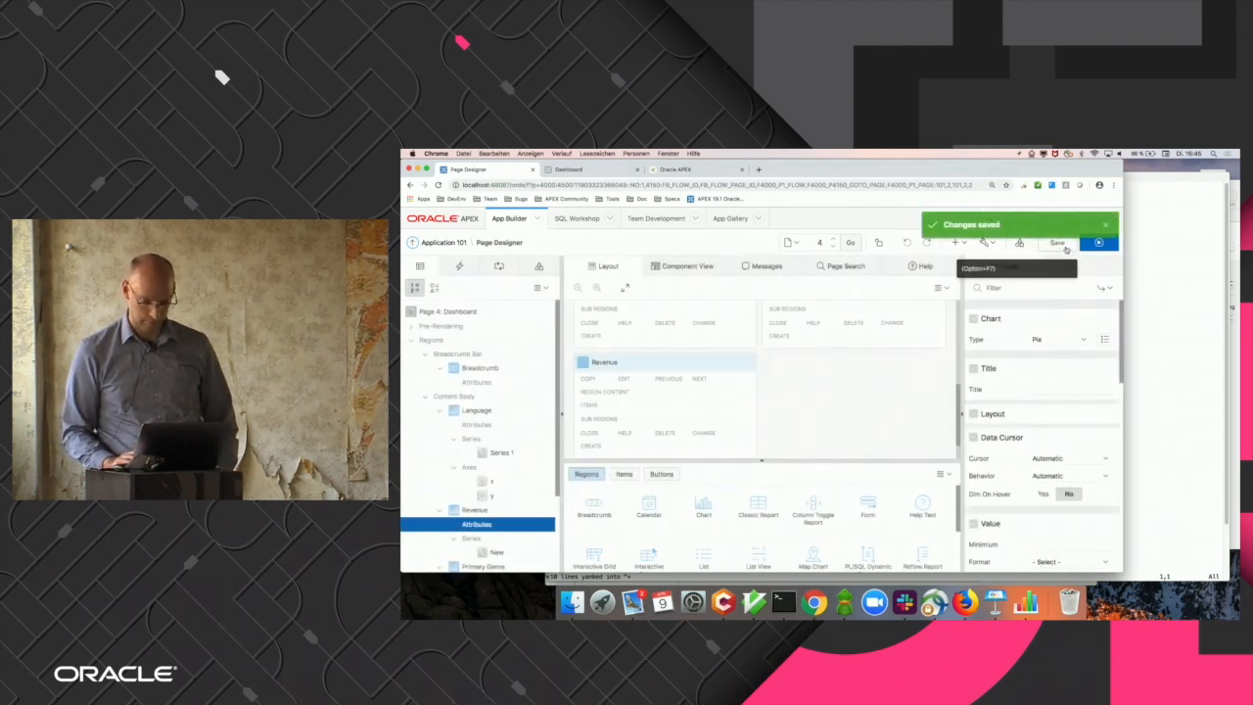
left_click(1118, 242)
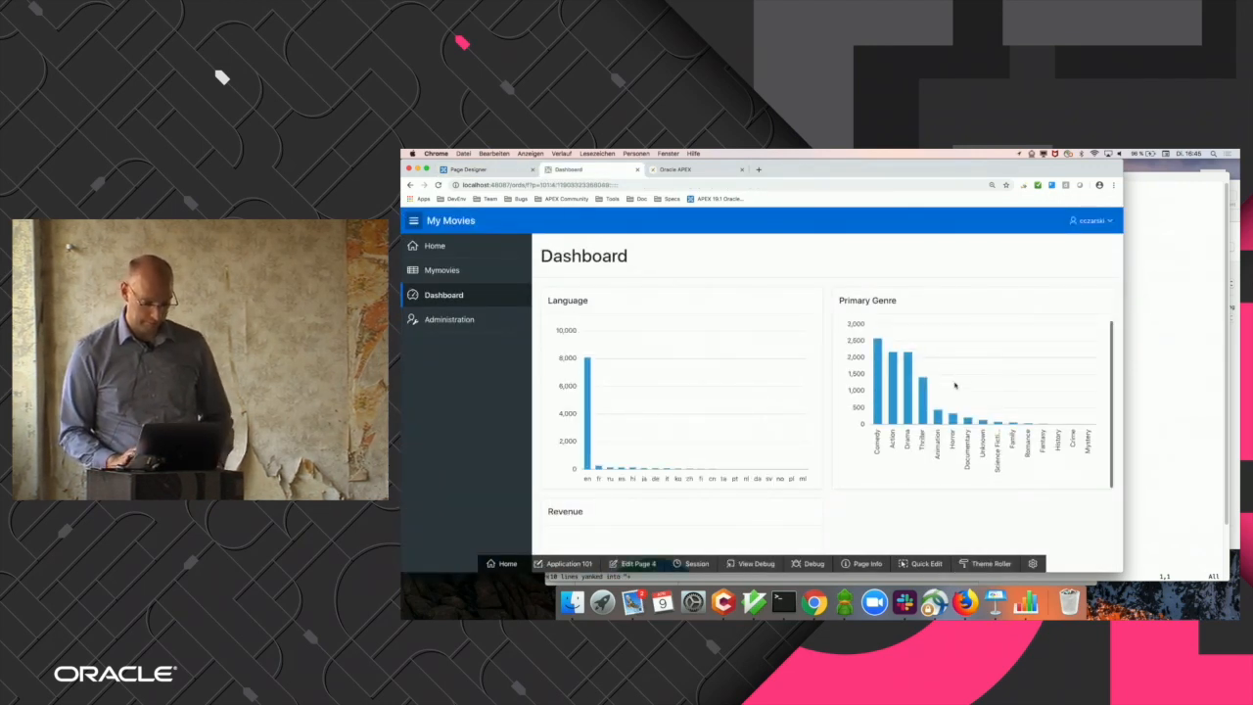
Scroll through the running Dashboard page to review the Revenue pie chart.
scroll("down", 3)
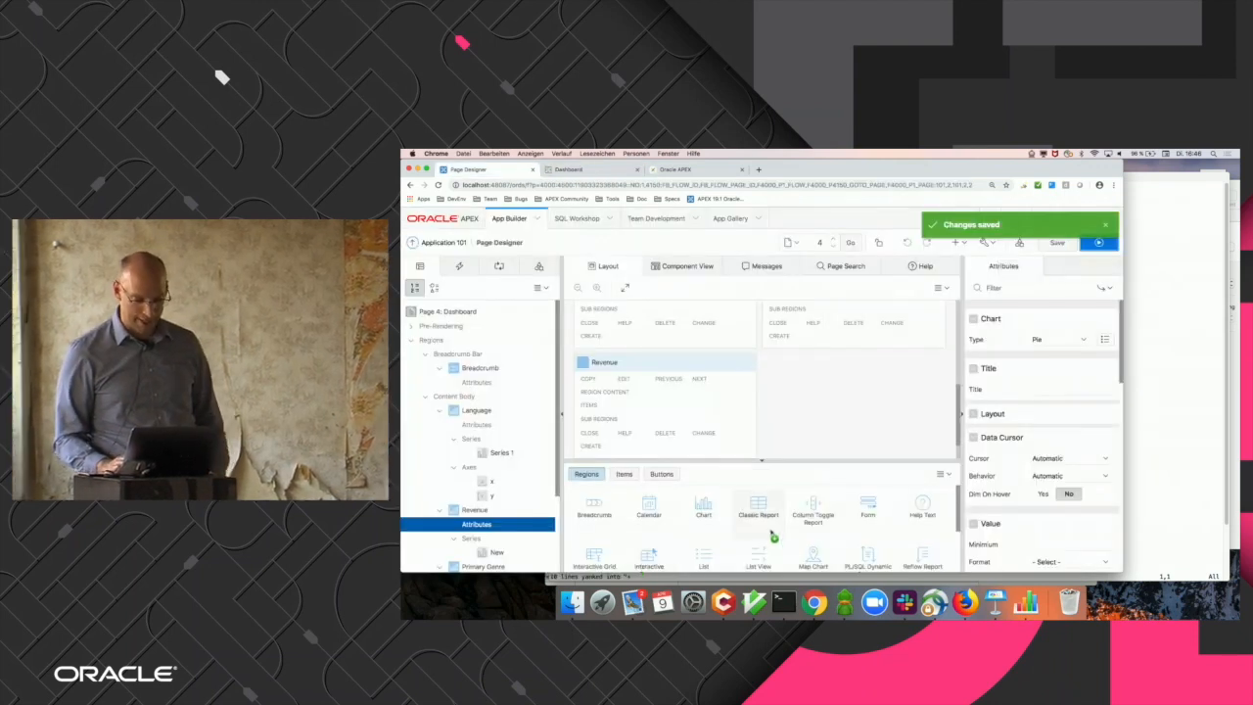
mouse_move(648, 511)
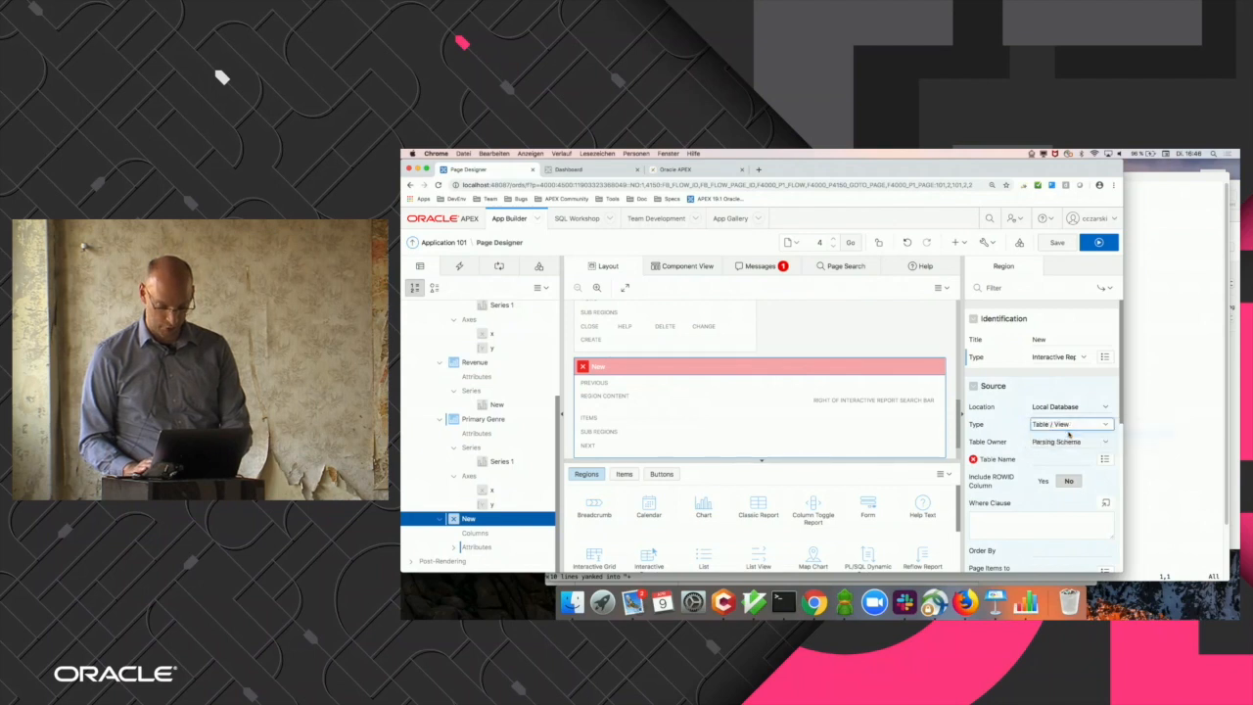
Set the report source to a SQL query unioning Blockbuster and Movies revenue totals.
left_click(1070, 424)
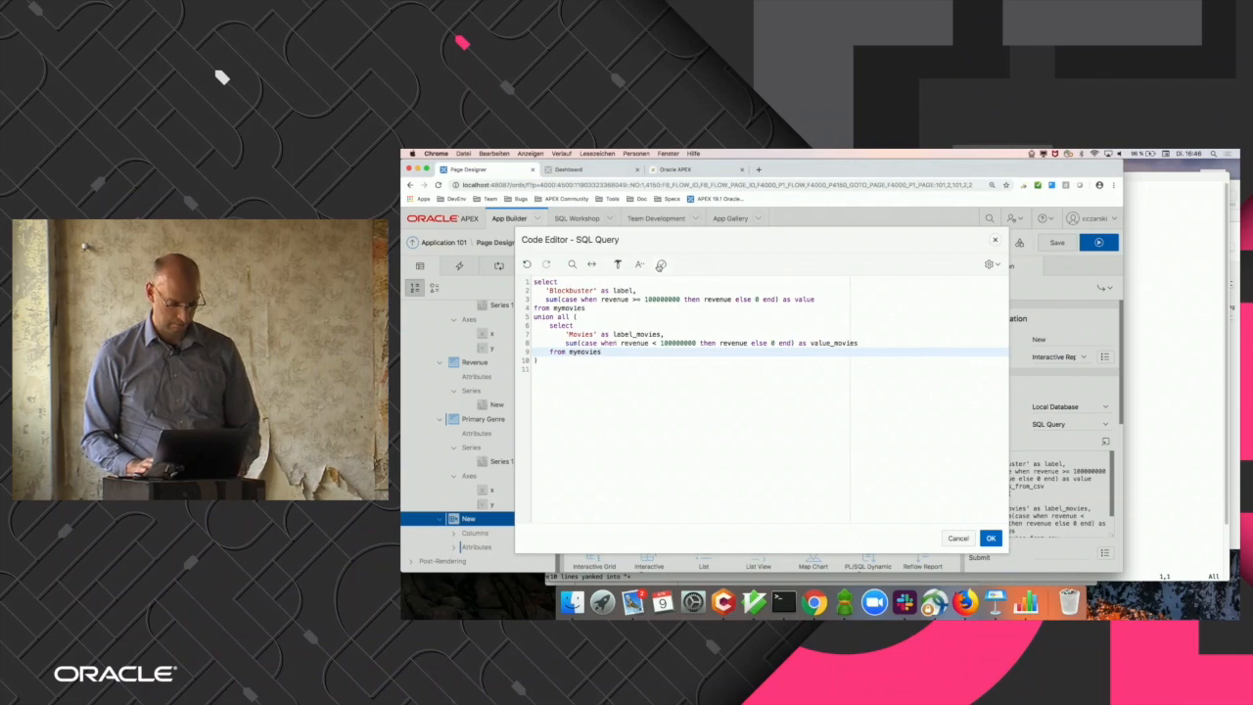
left_click(989, 538)
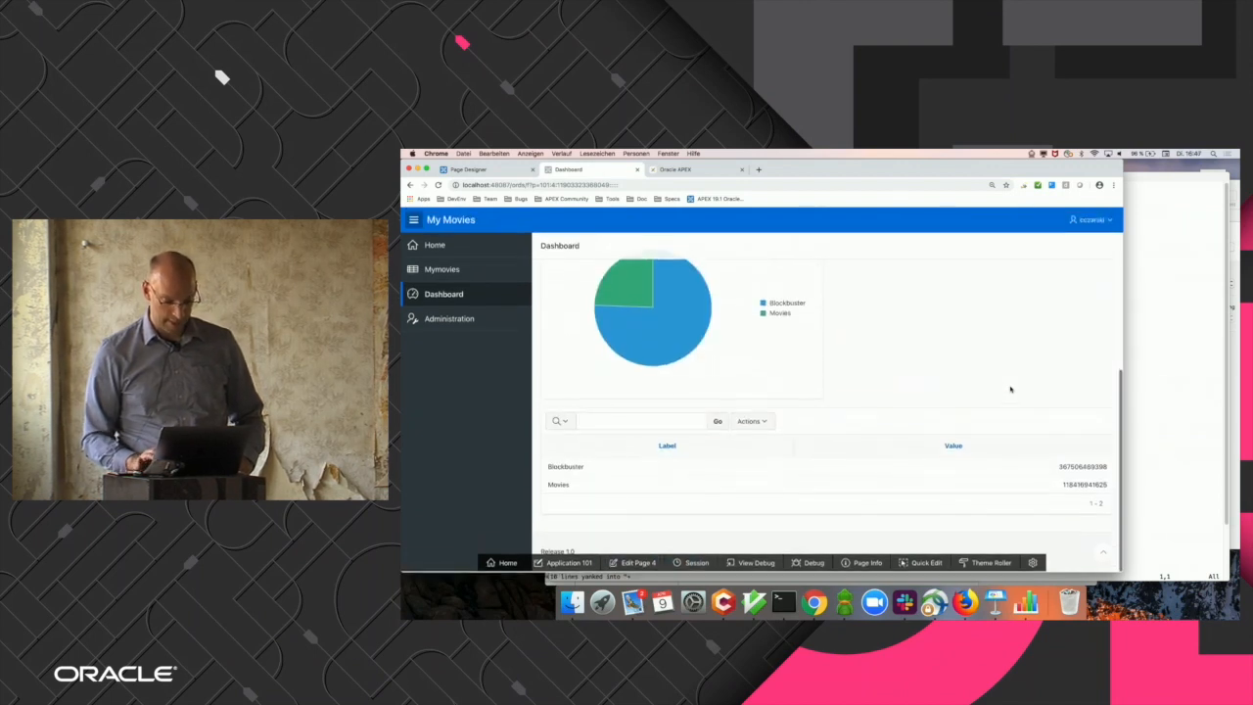
mouse_move(999, 390)
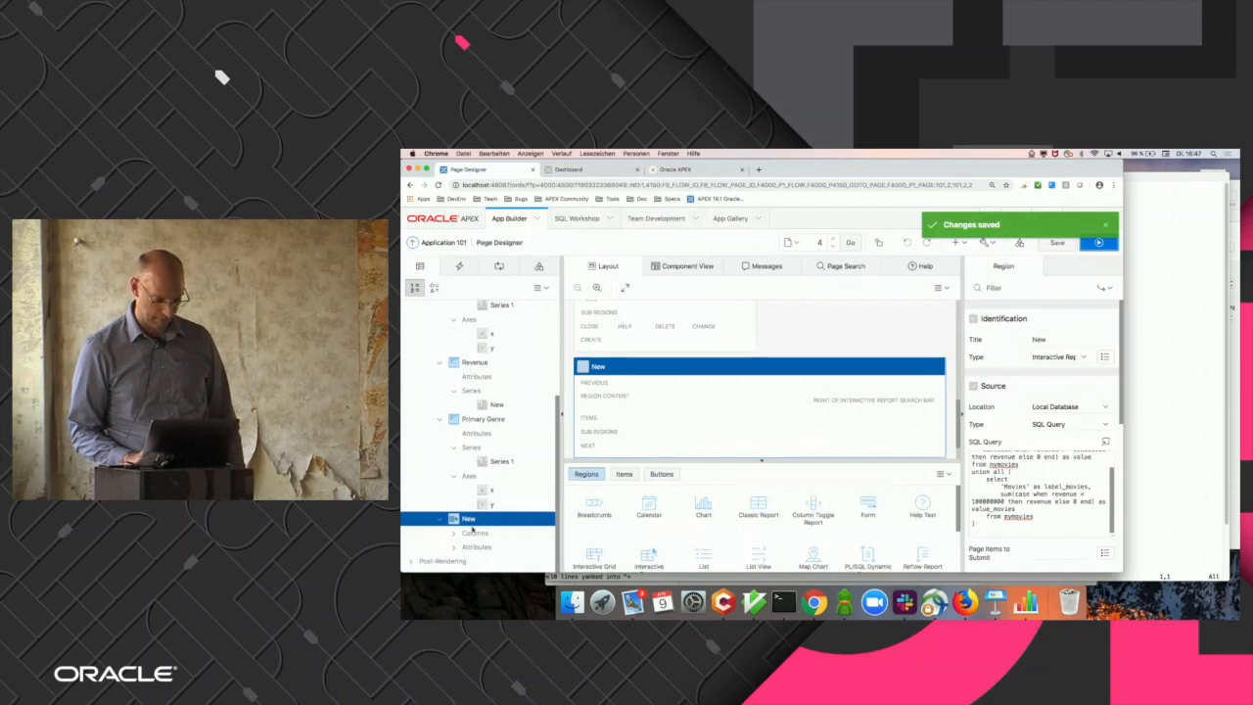
Select the report's VALUE column and browse its Format Mask options.
left_click(495, 531)
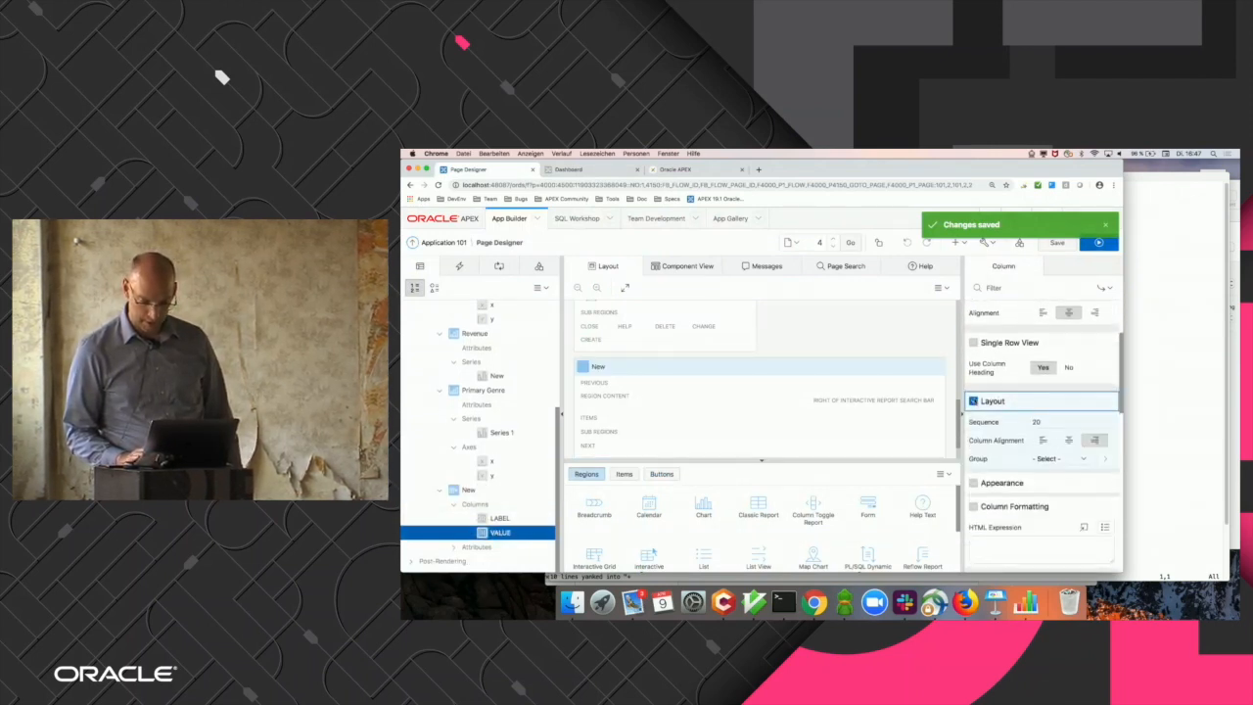
left_click(1004, 483)
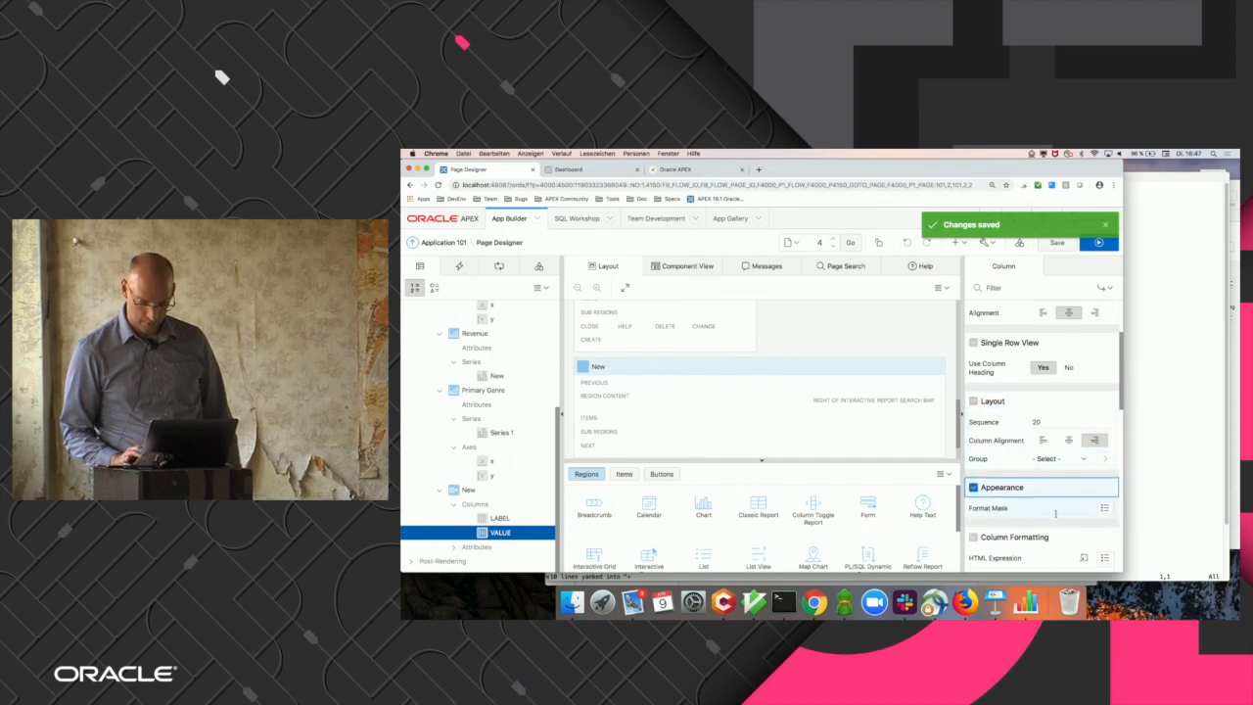
left_click(1105, 508)
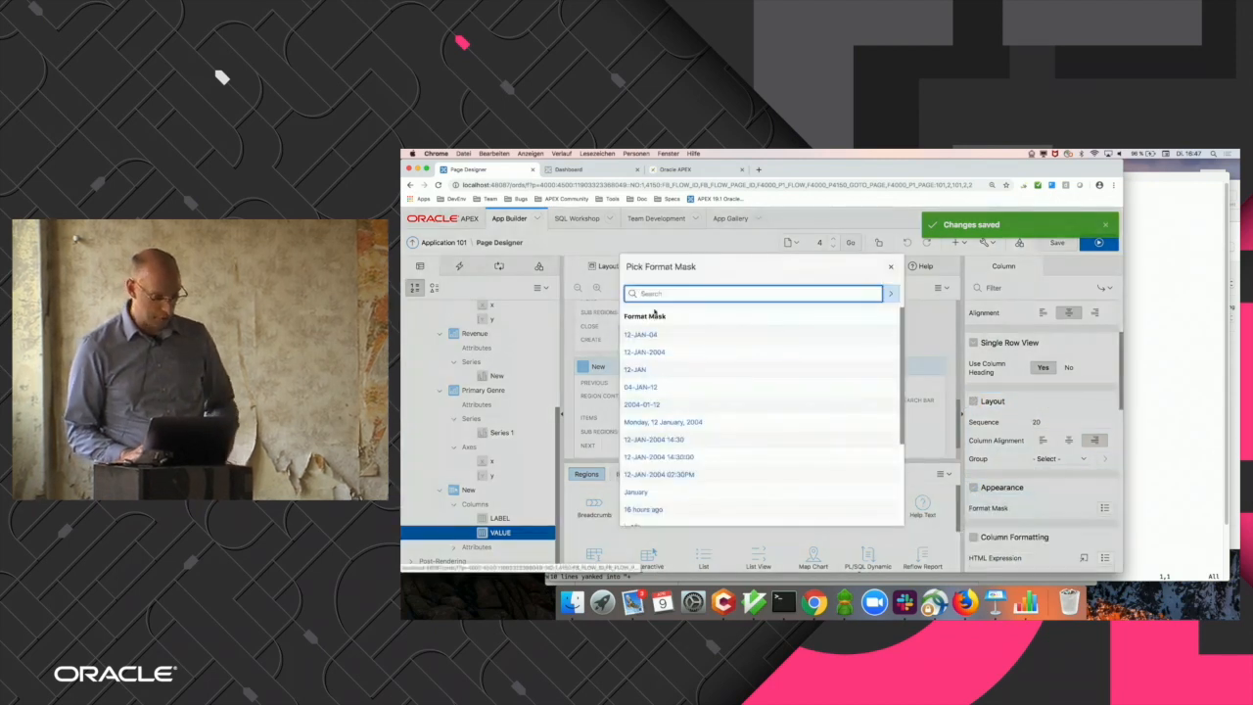
scroll("down", 3)
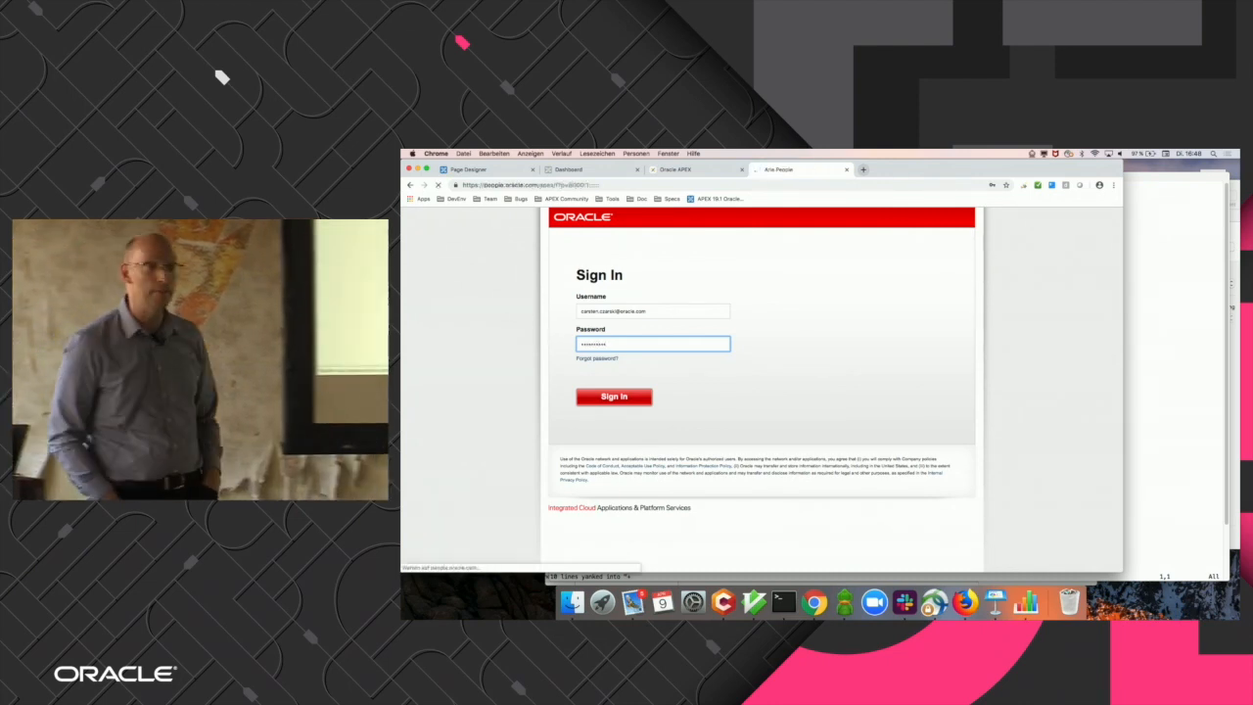
Sign in to Aria People, search 'carski', view the top profile, and return to Page Designer.
left_click(614, 396)
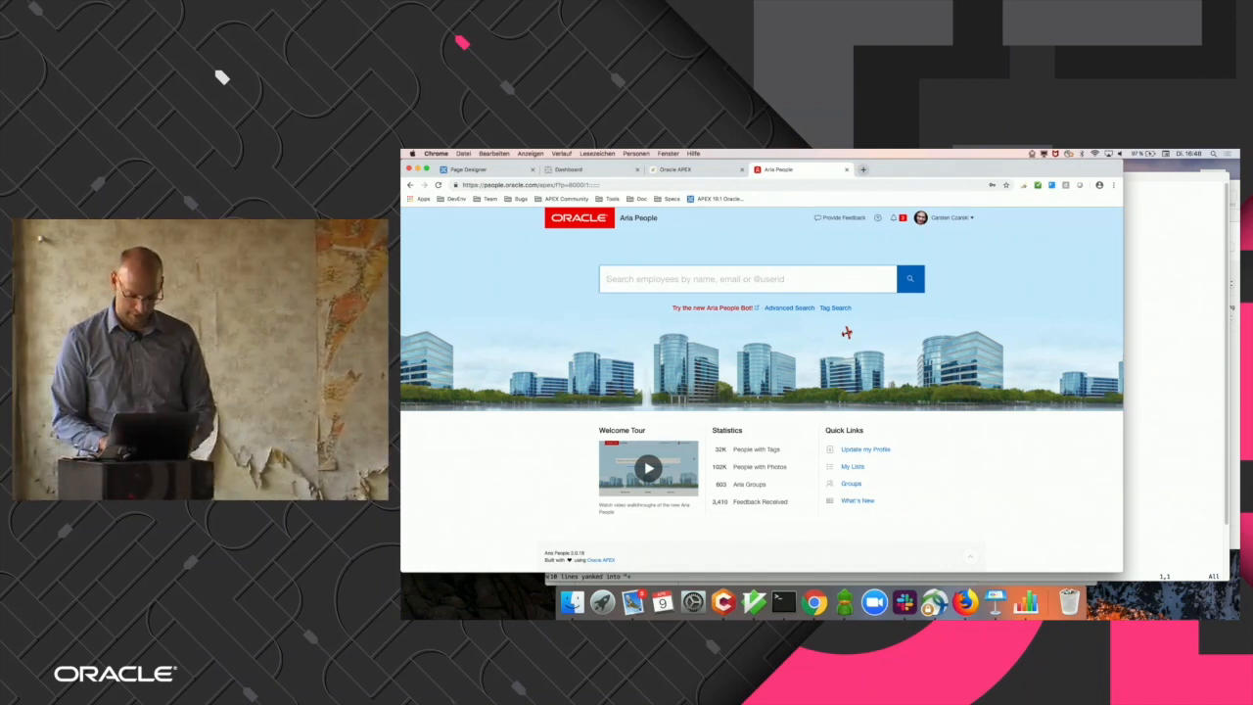
type("carski")
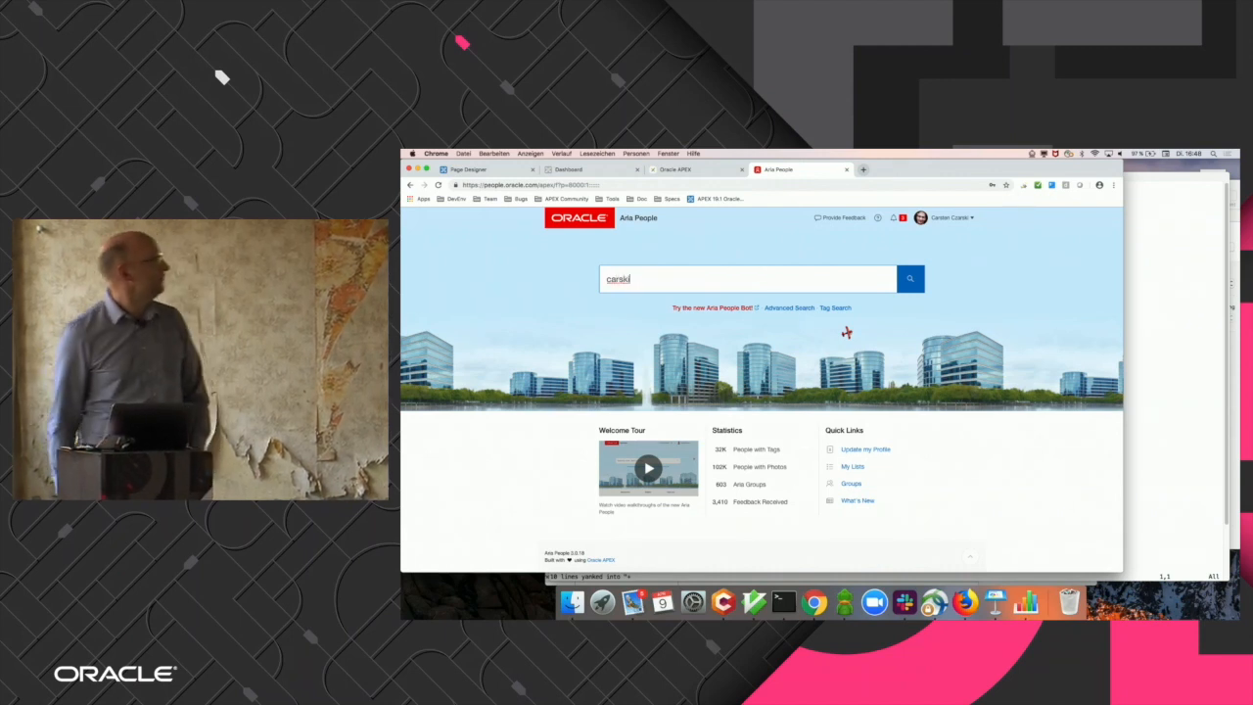
left_click(910, 279)
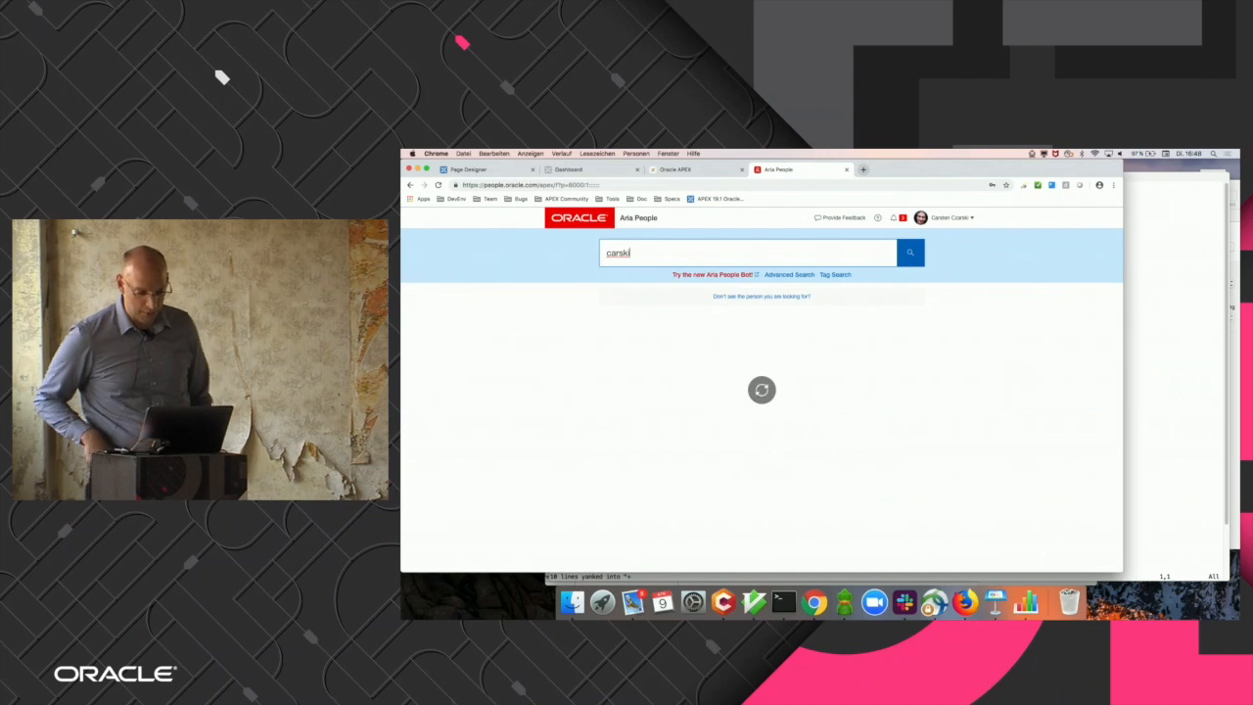
left_click(910, 252)
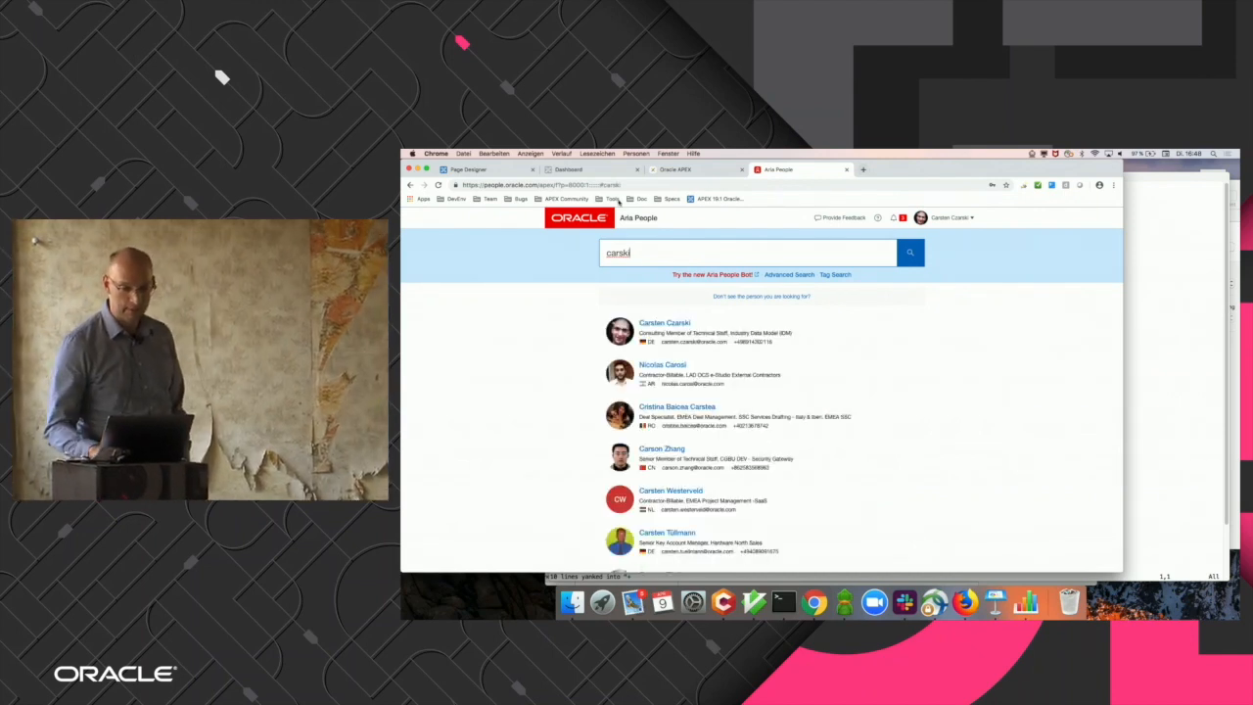
left_click(665, 322)
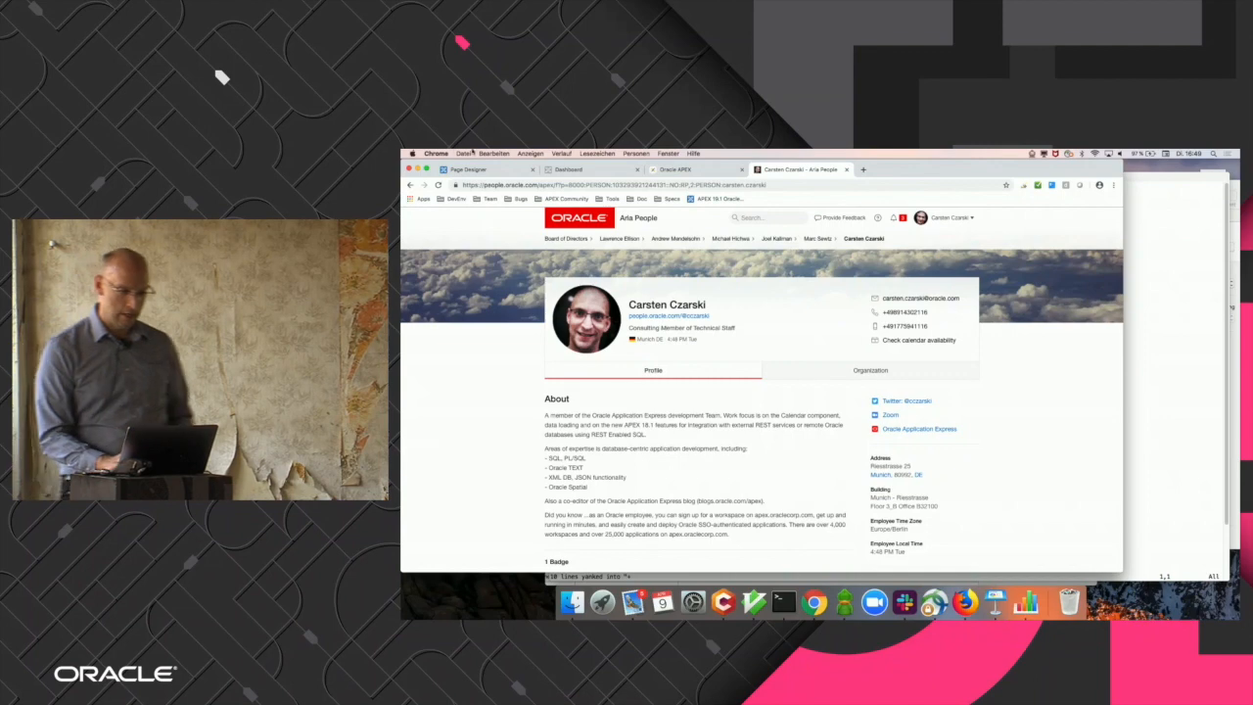
left_click(469, 169)
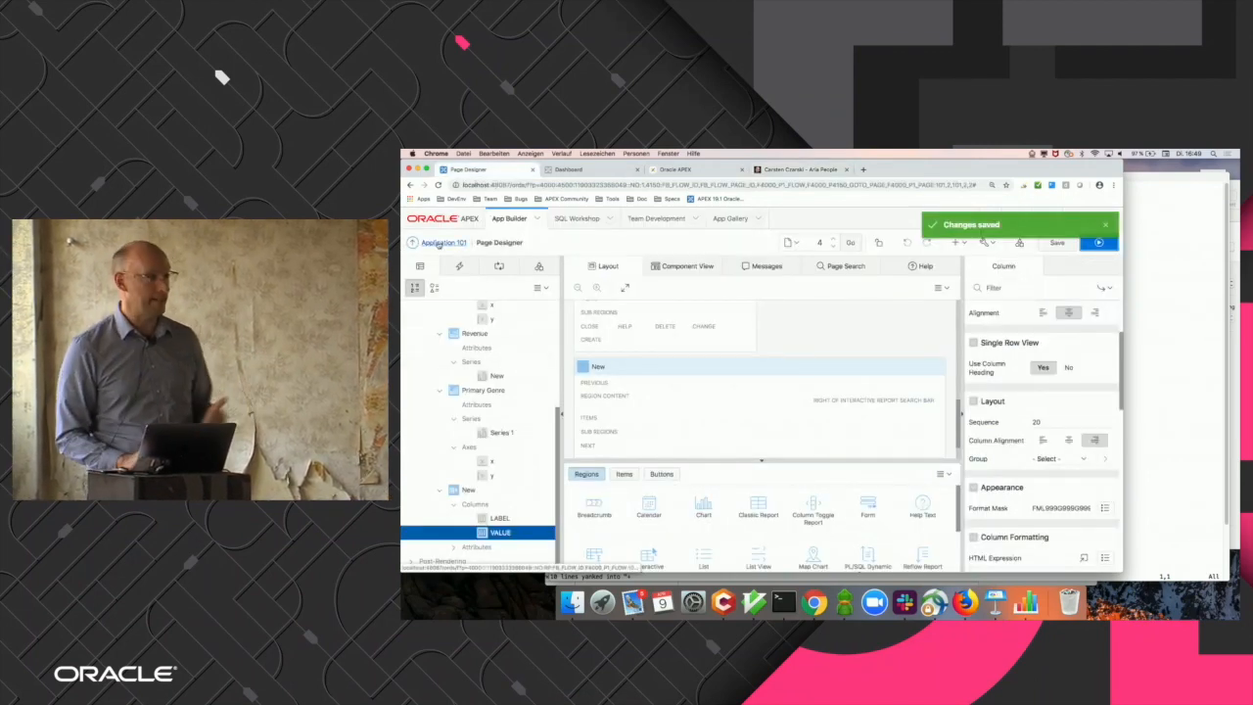
left_click(440, 243)
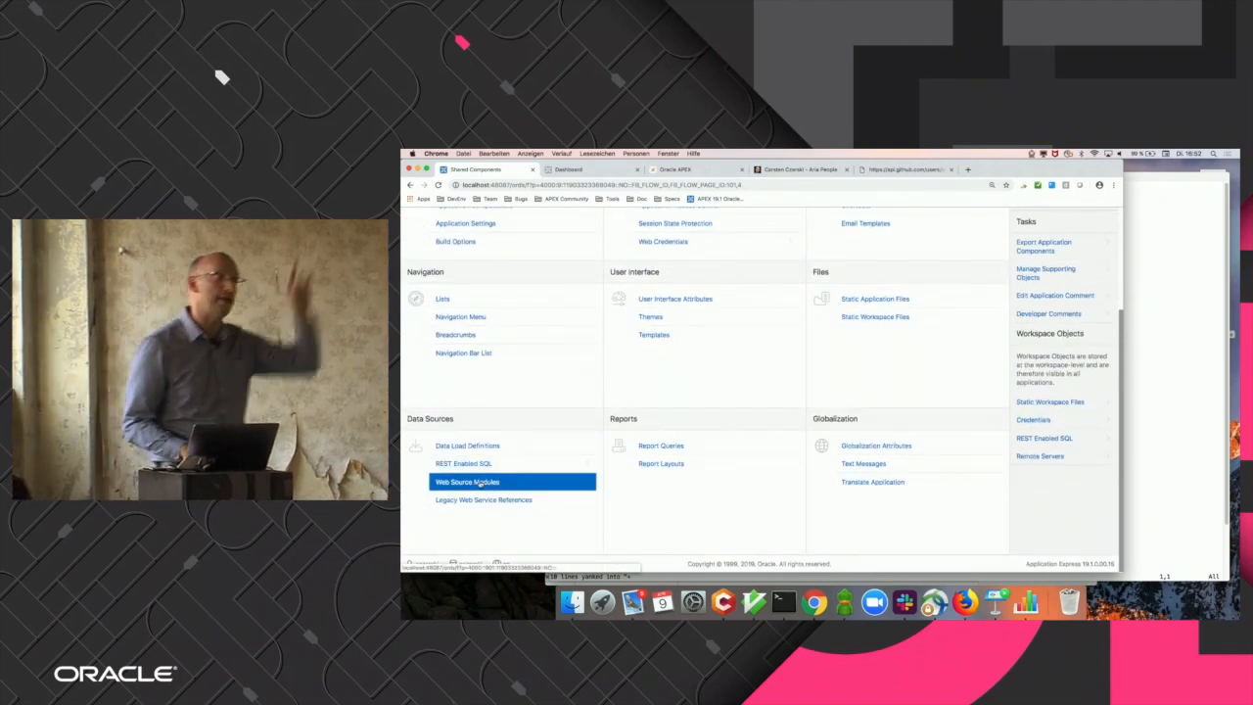
In Web Source Modules, start creating a new module from scratch.
left_click(465, 482)
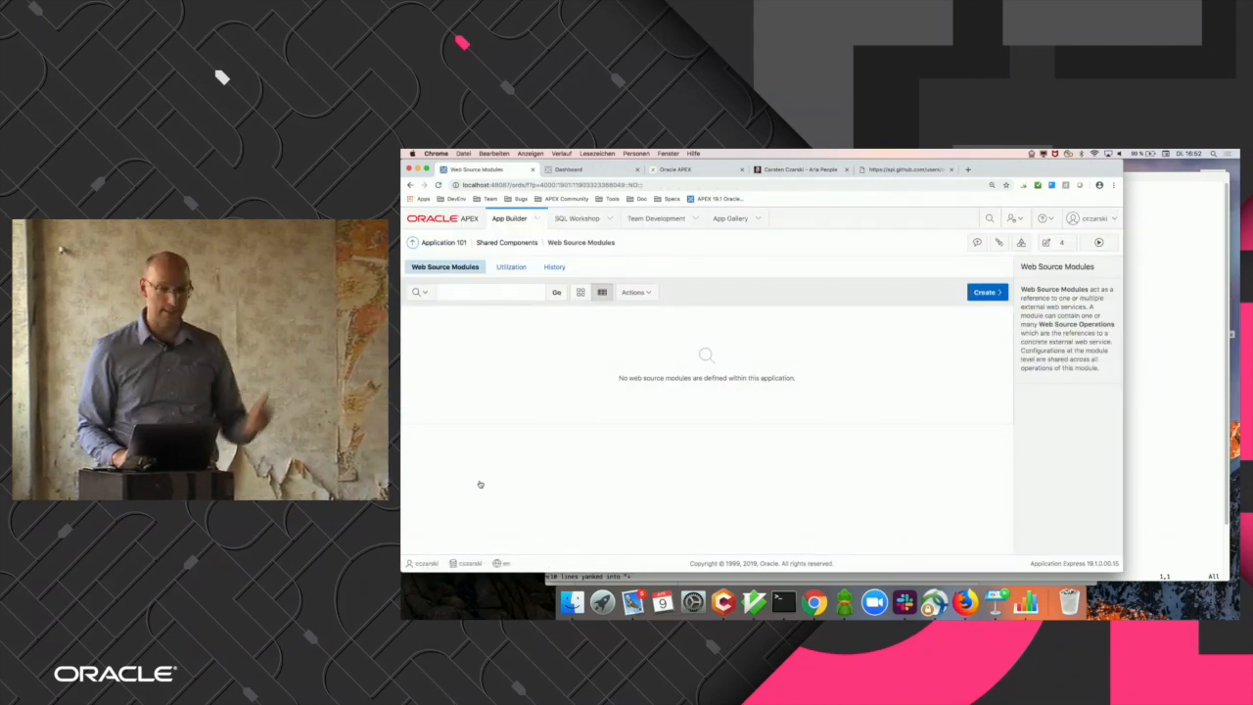
left_click(985, 291)
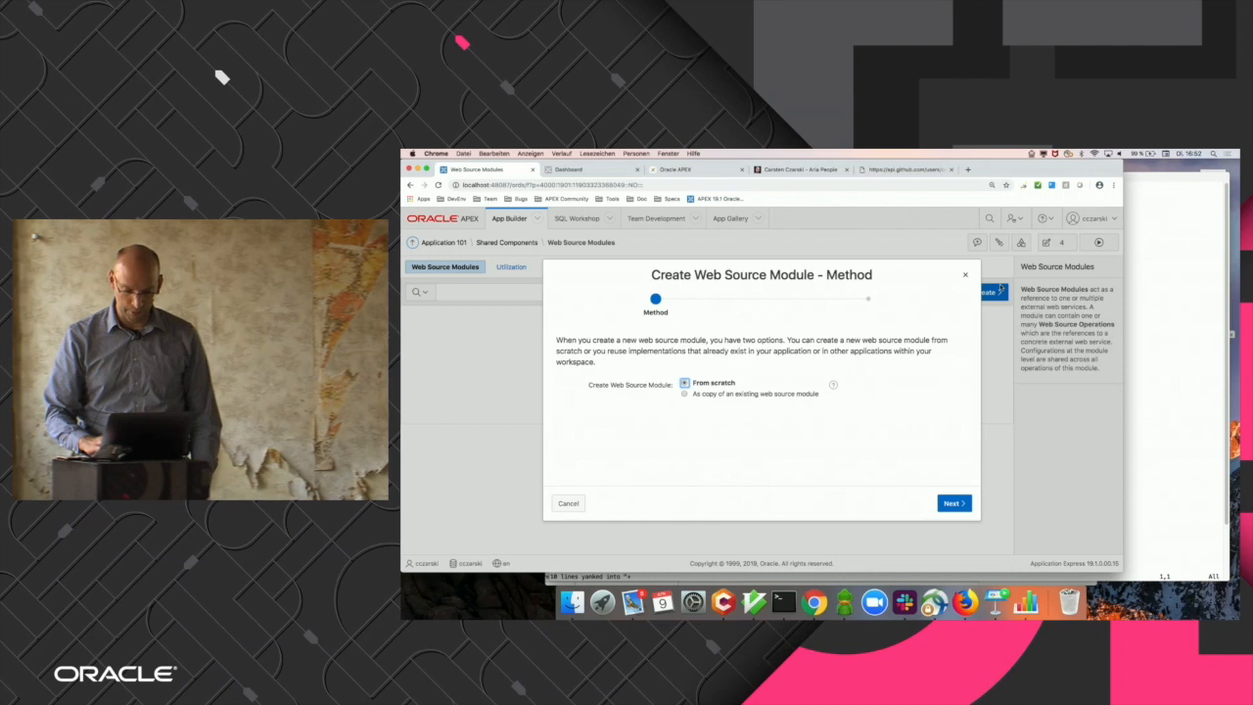
Make the web source a Simple HTTP module named 'Github API'.
left_click(954, 503)
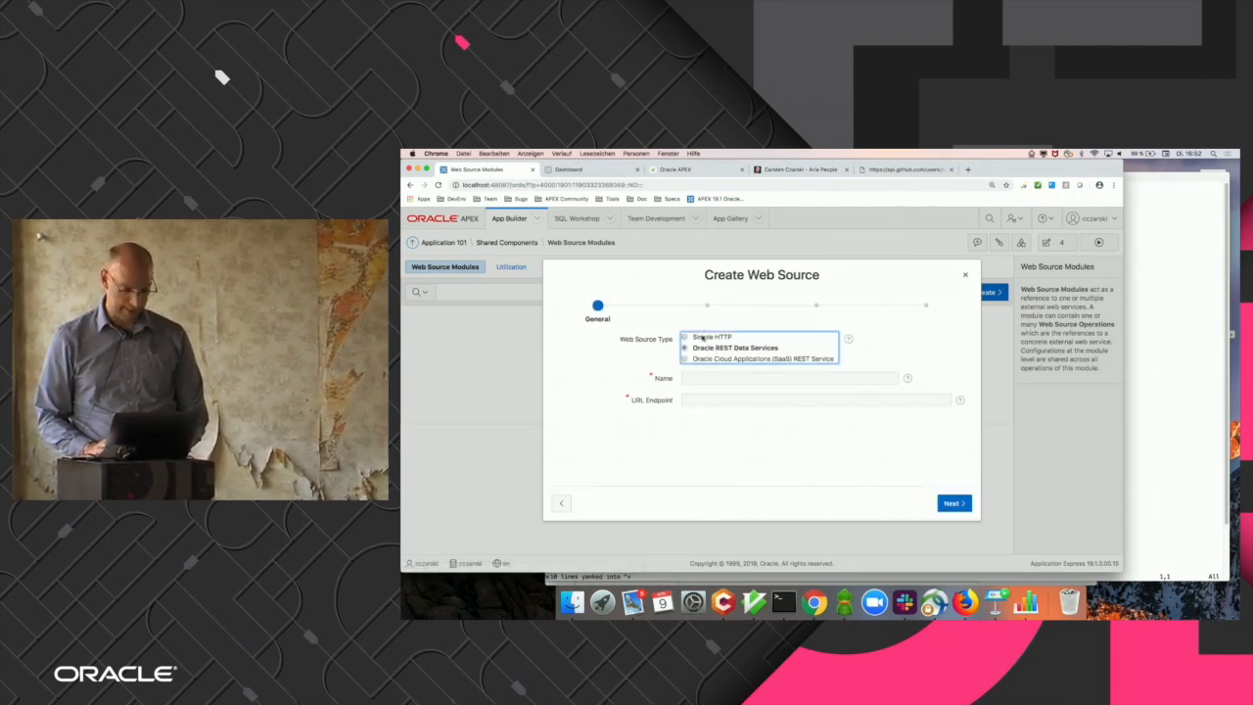
left_click(687, 337)
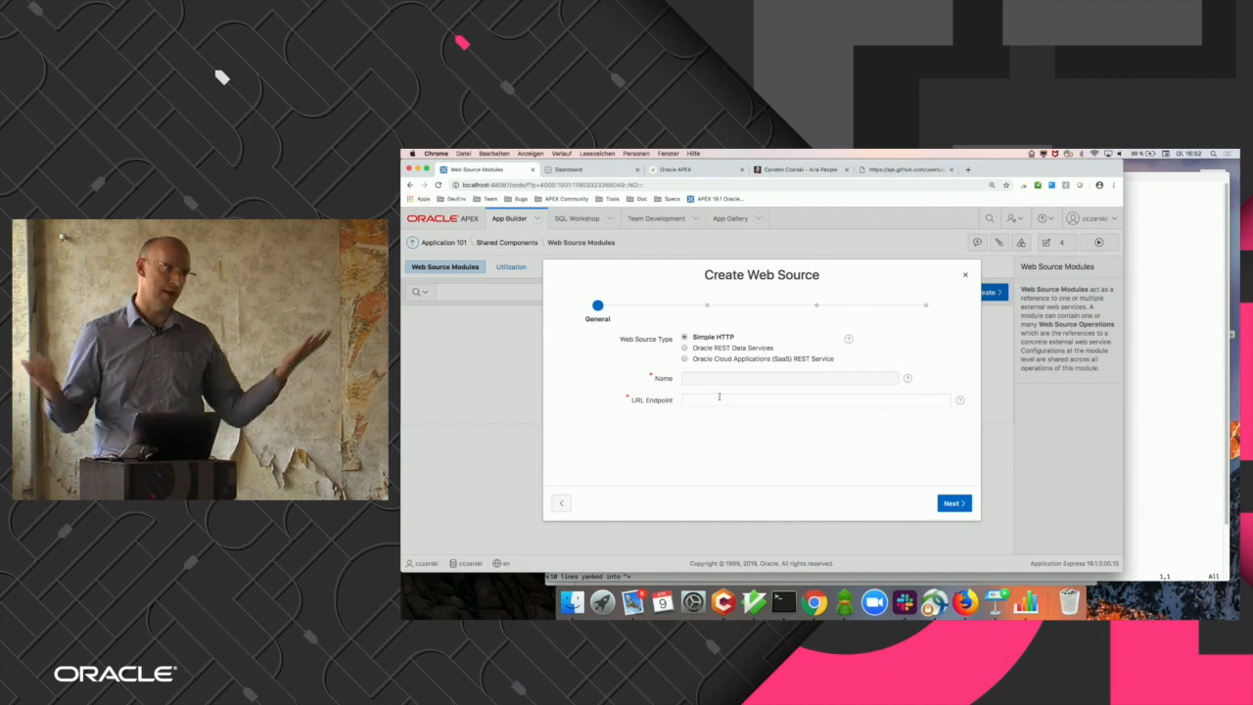
left_click(790, 378)
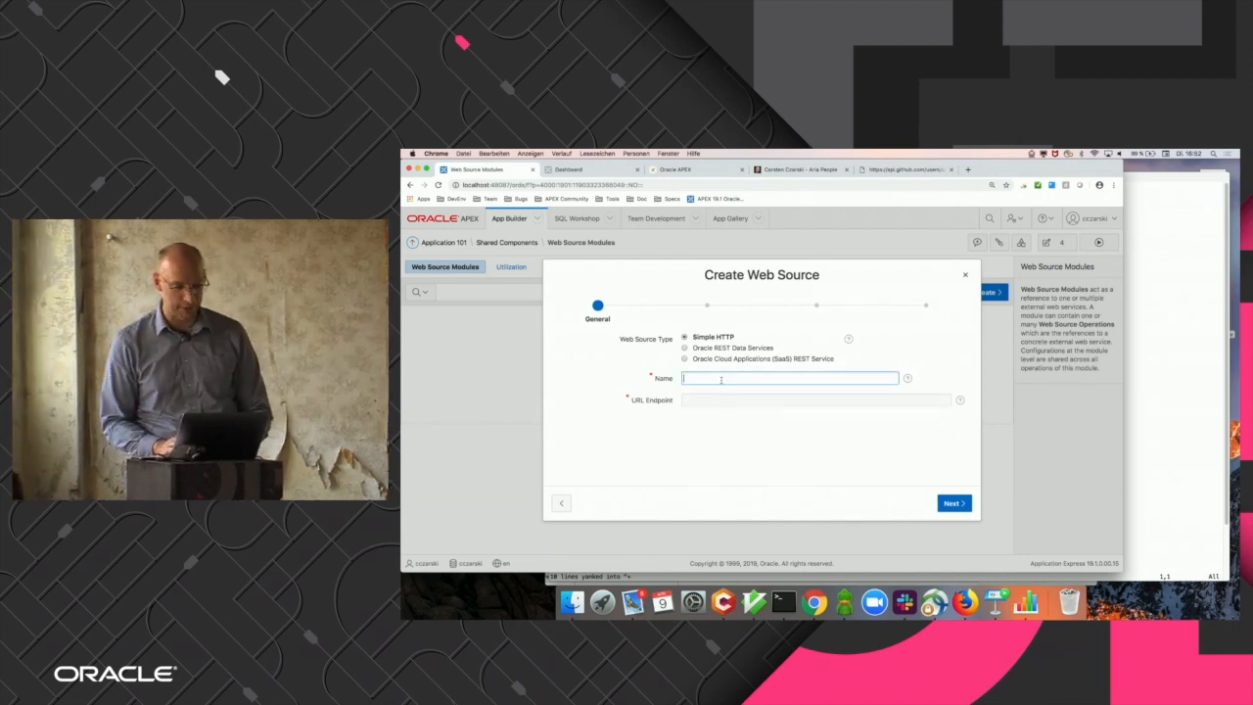
type("Guth")
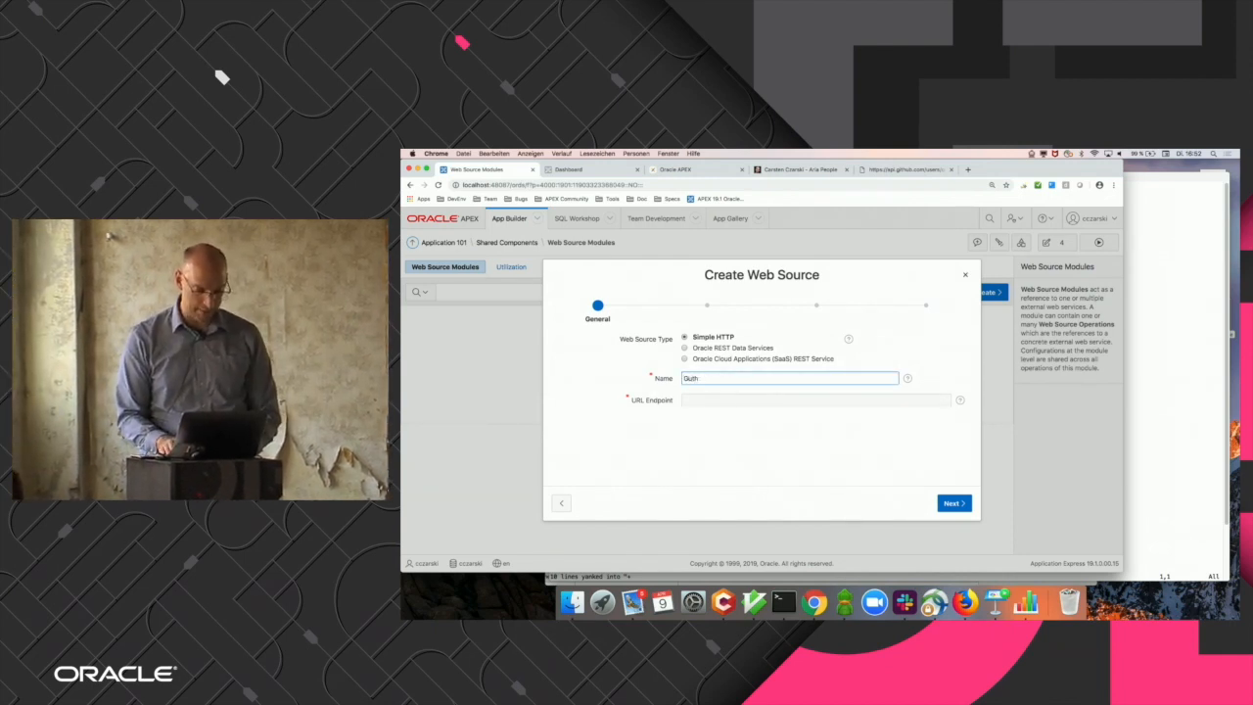
type("Github API")
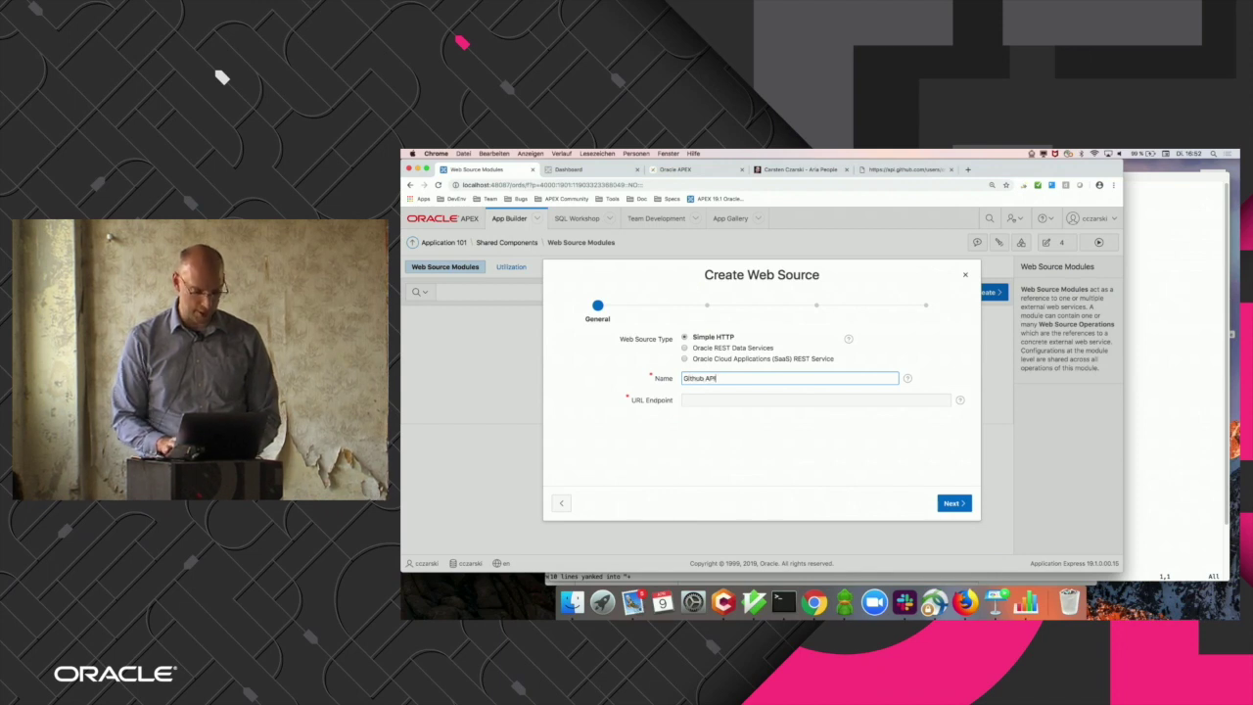
left_click(815, 399)
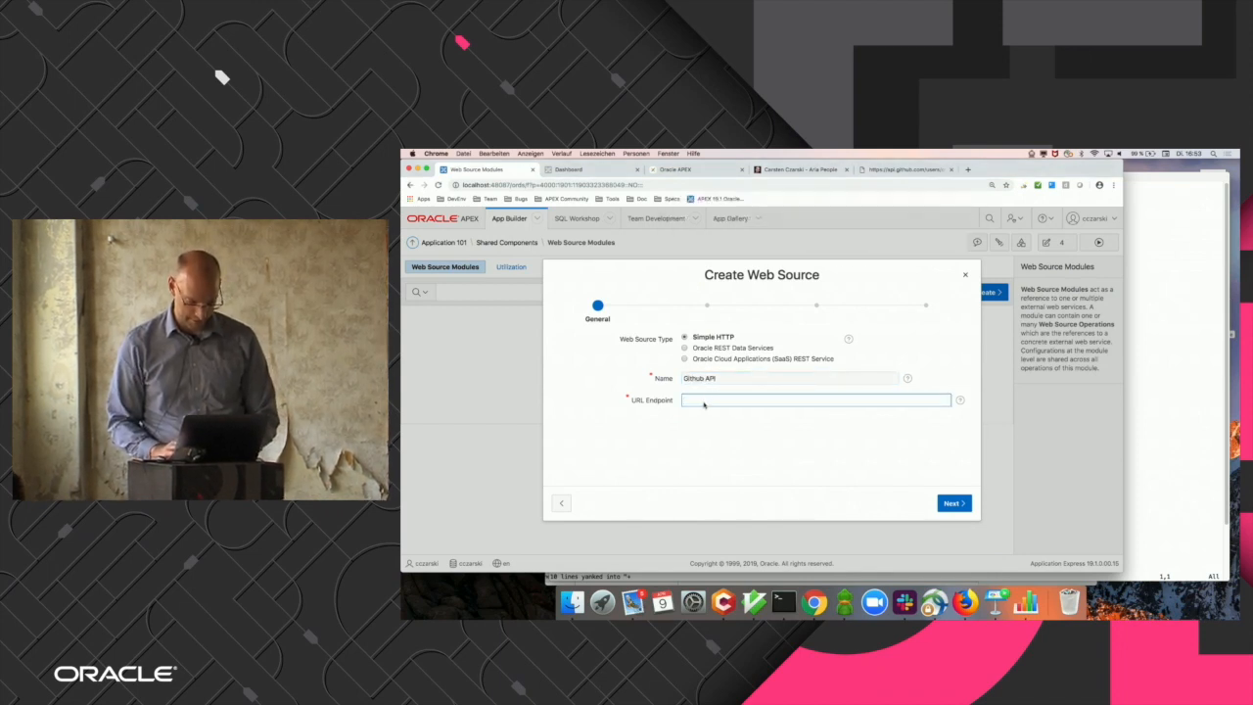
type("https://api.github.com/users/oracle/repos")
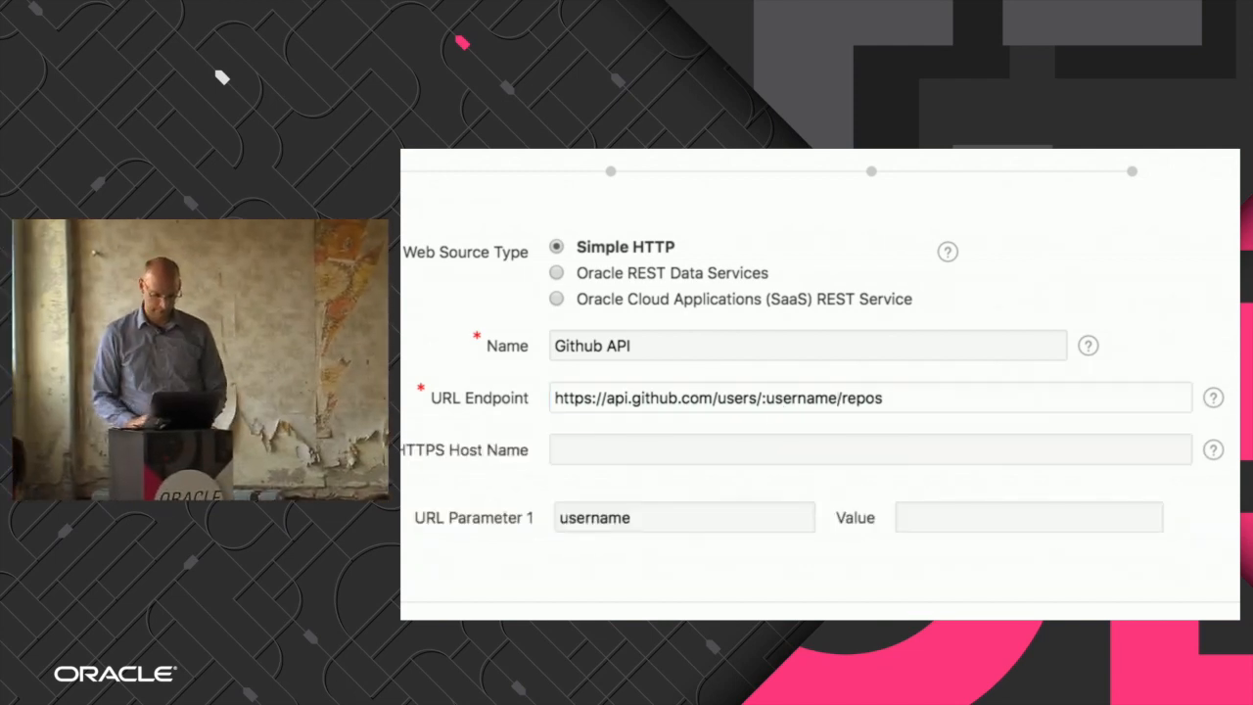
type("oracle")
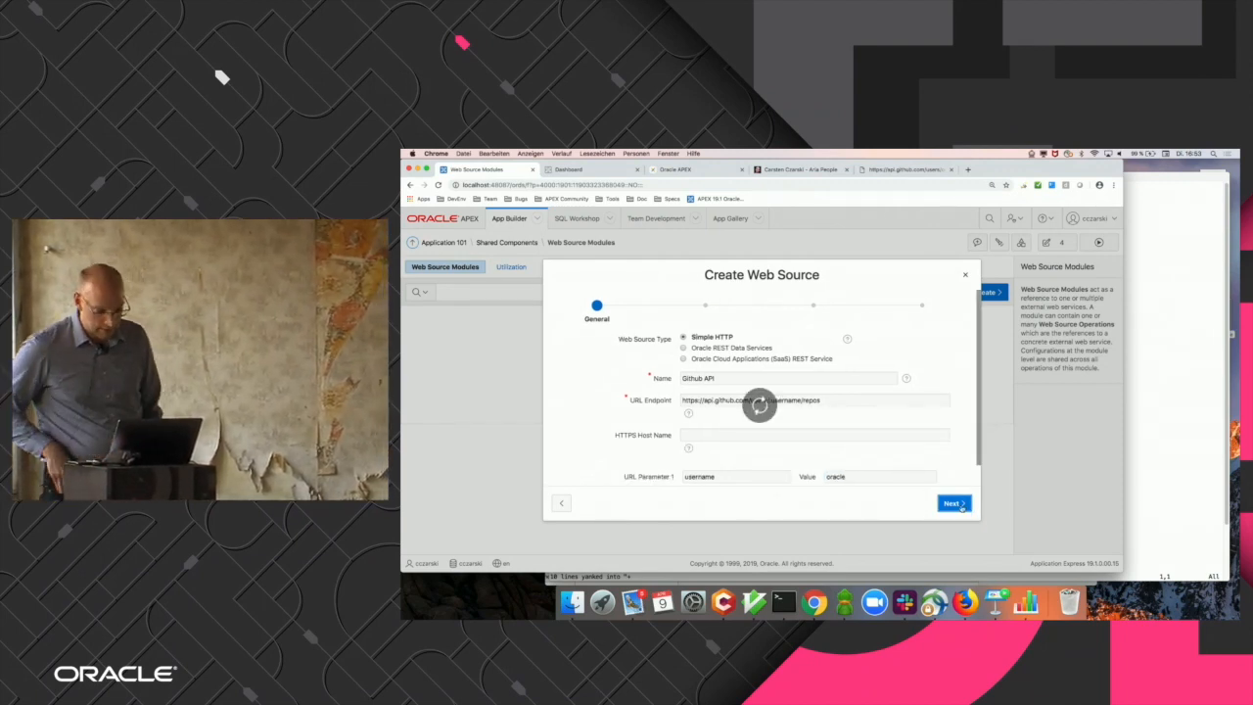
left_click(953, 503)
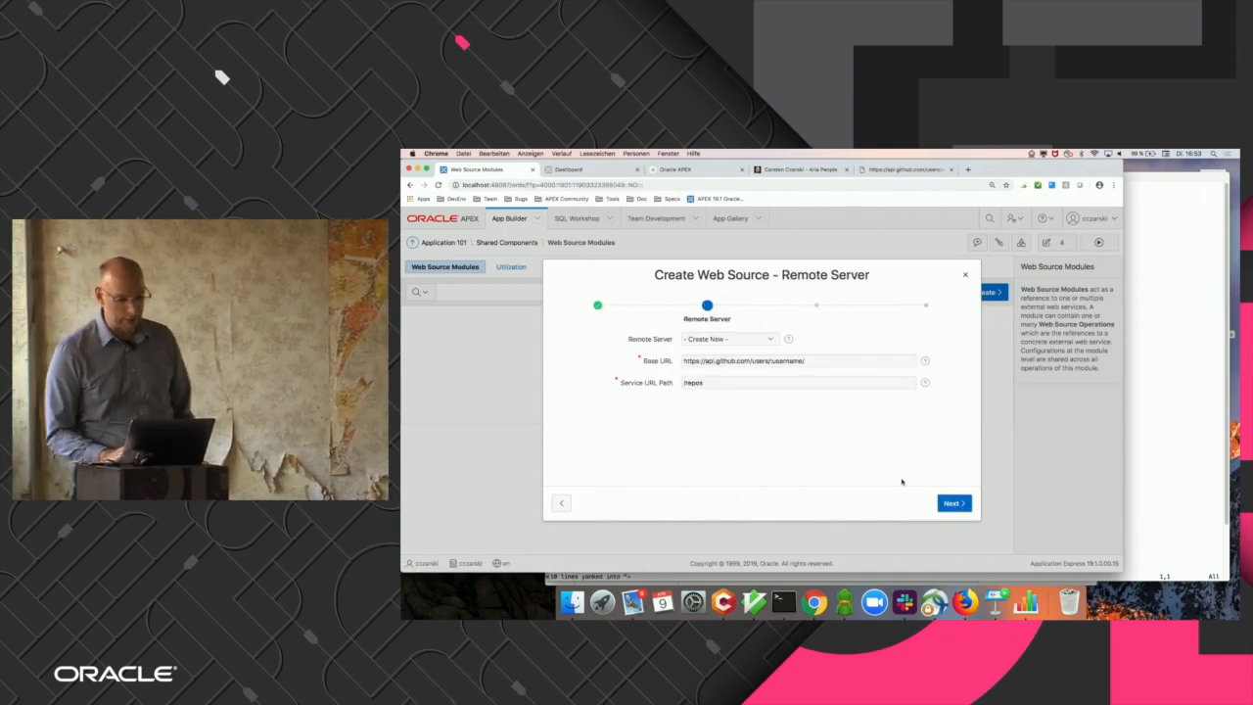
left_click(798, 361)
type("/:username")
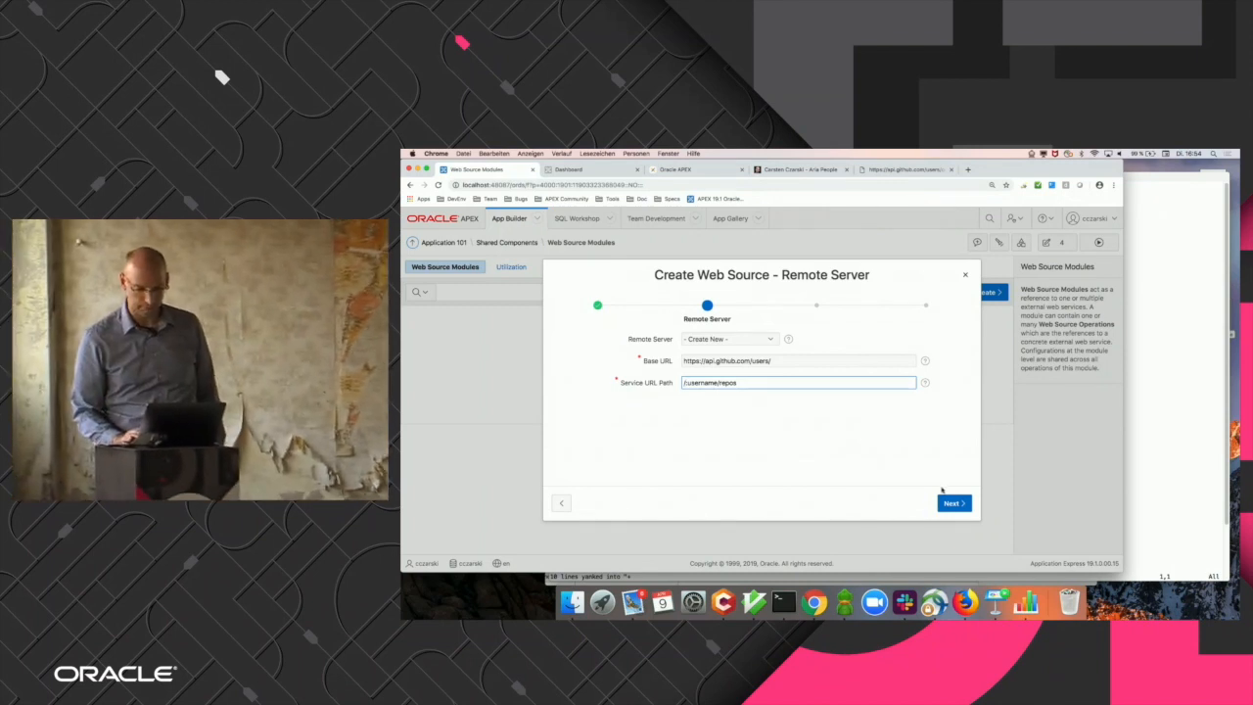
left_click(953, 503)
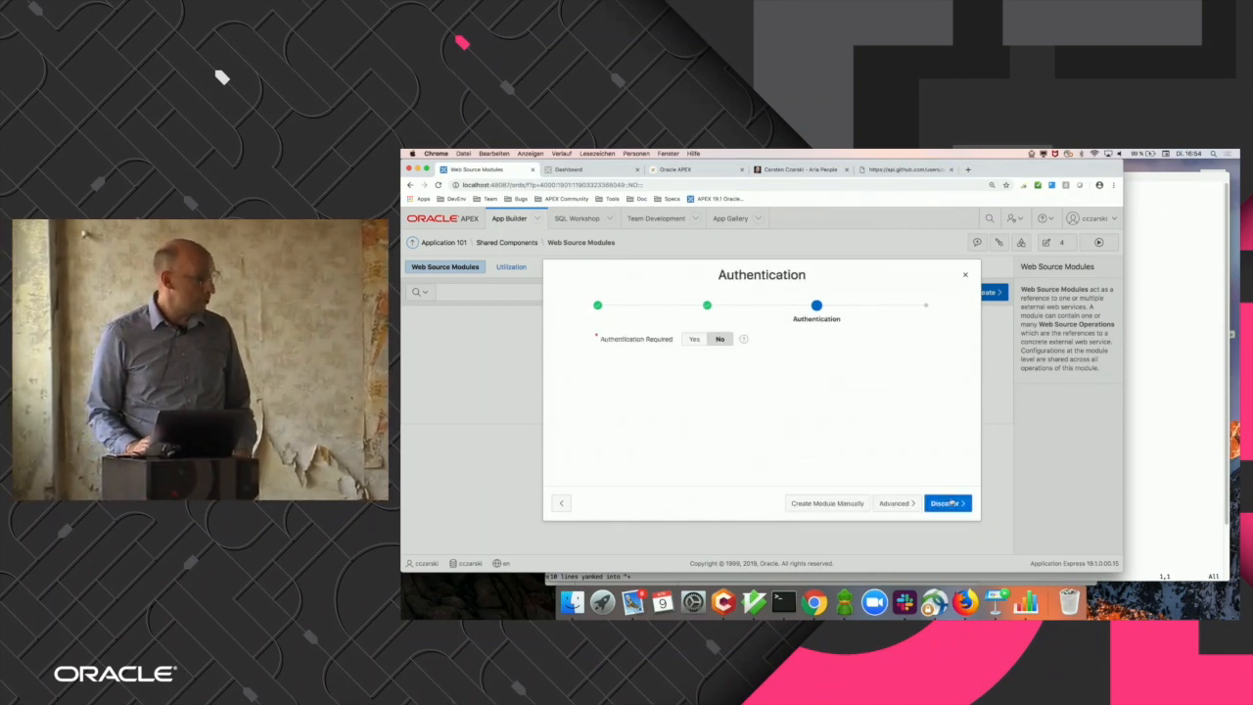
Discover the web source with no authentication and review the previewed GitHub repo rows.
left_click(948, 502)
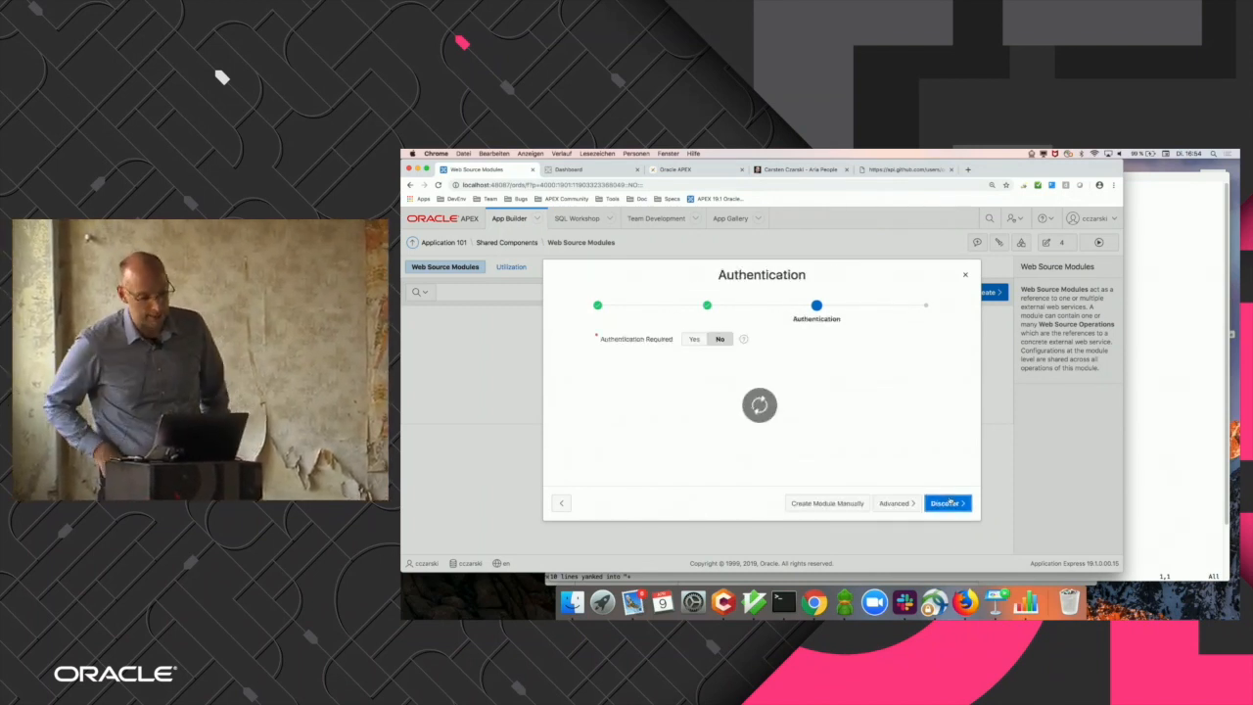
left_click(948, 504)
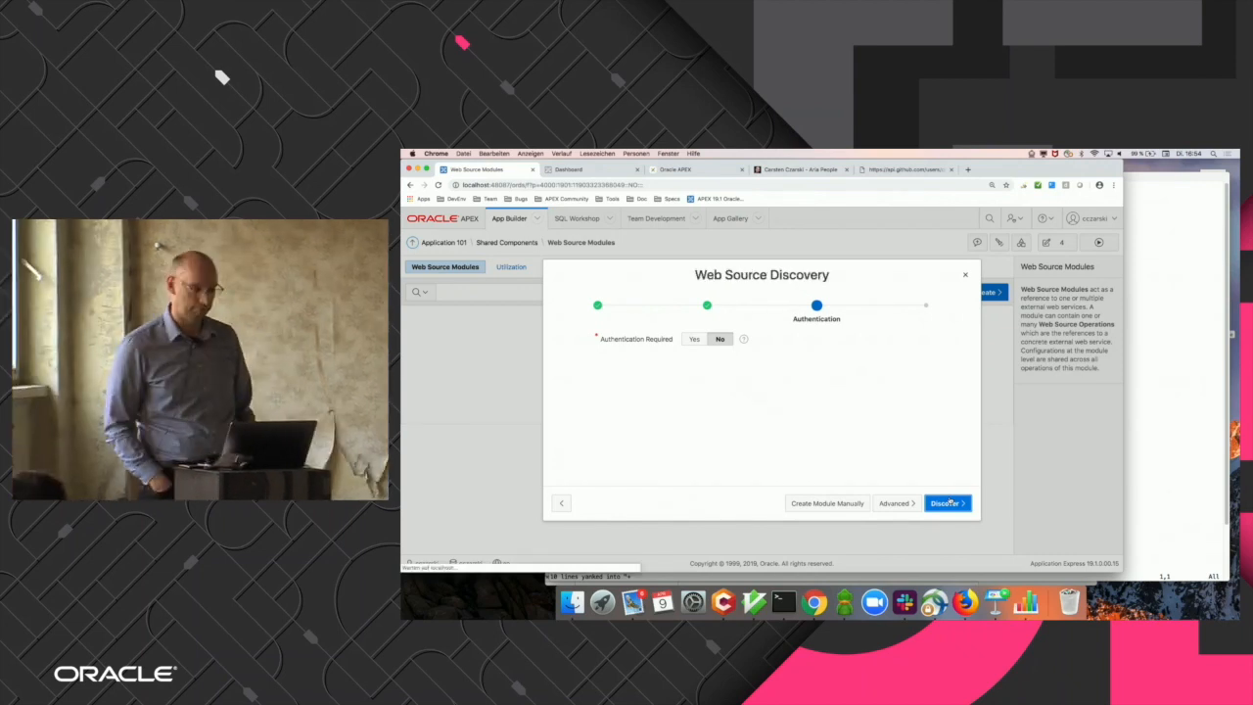
left_click(947, 503)
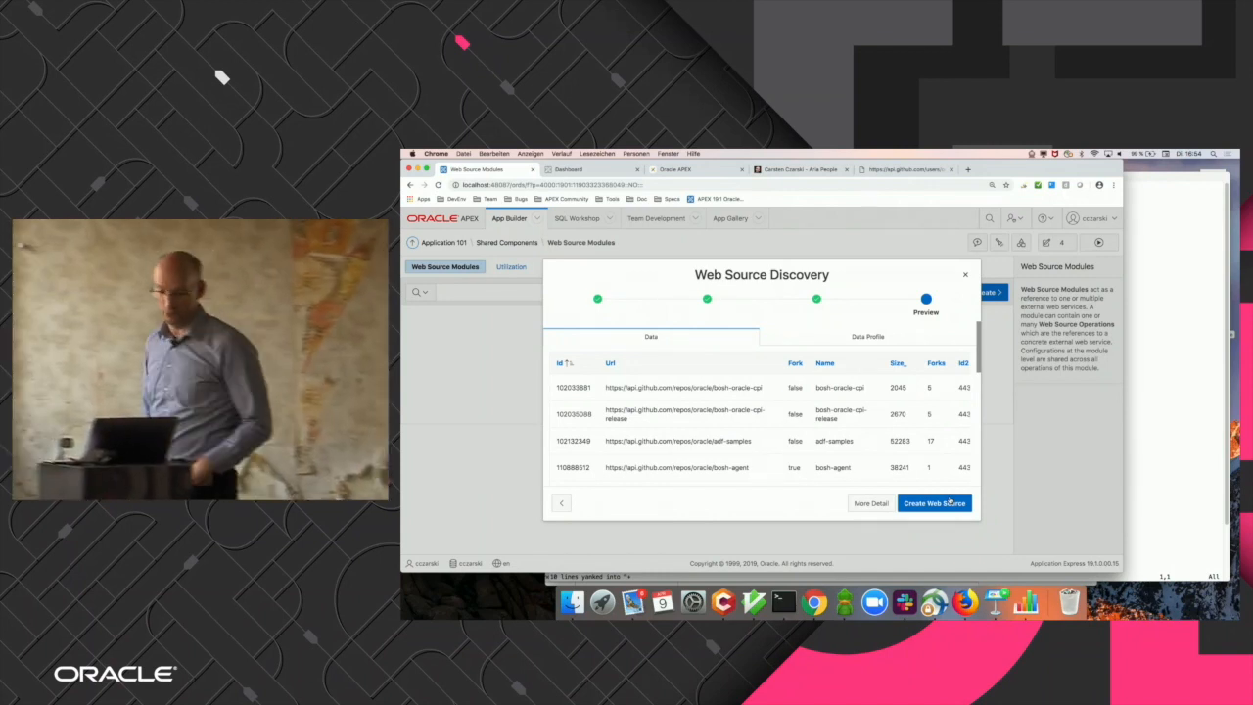
scroll("down", 3)
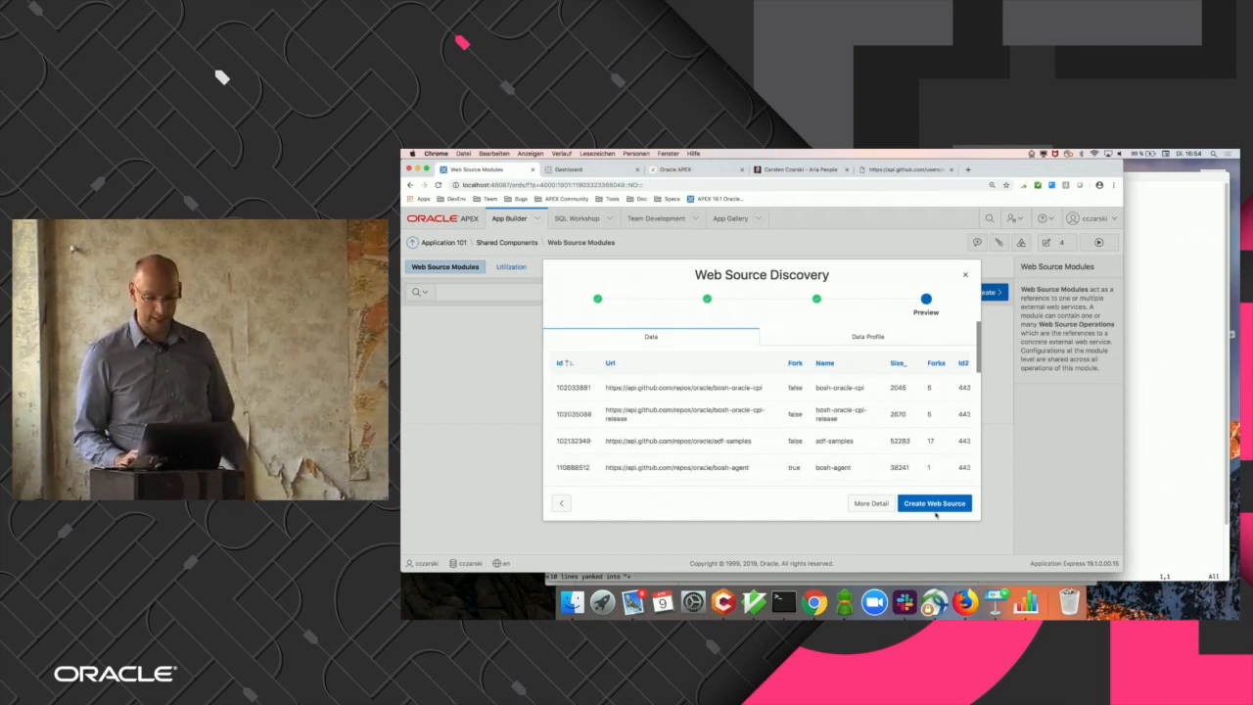
Create the Github API web source and open its module details.
left_click(934, 503)
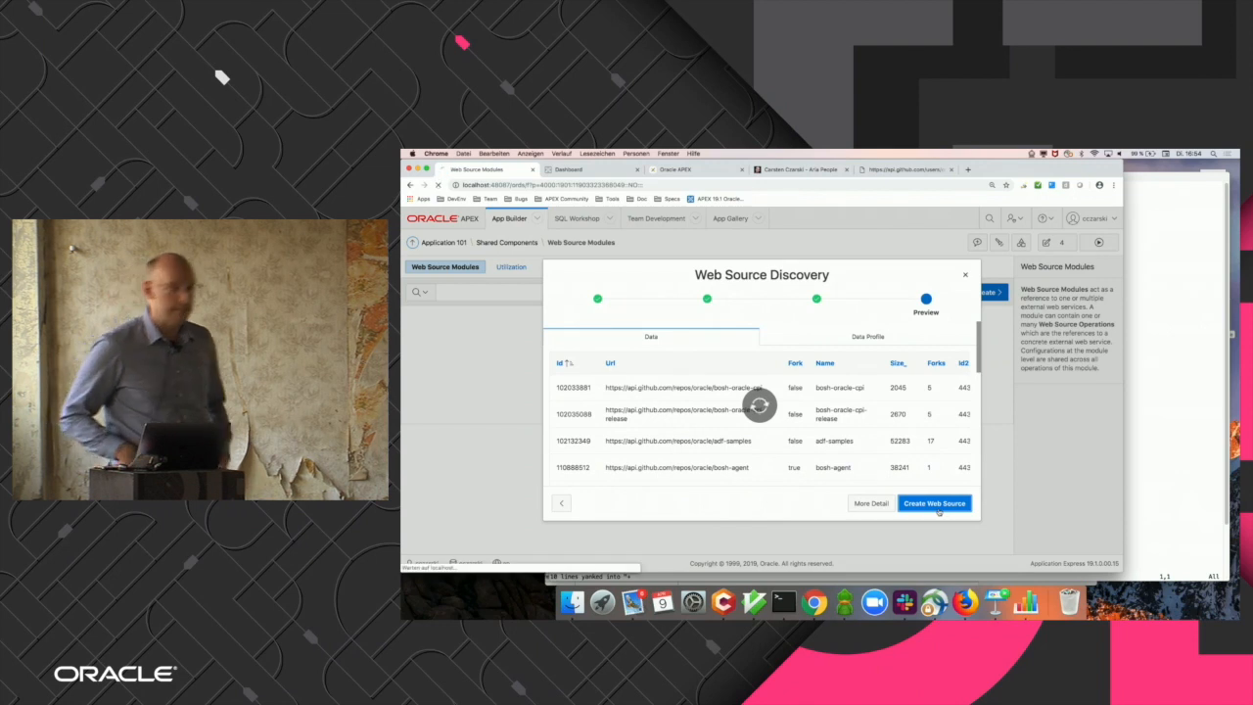
left_click(935, 503)
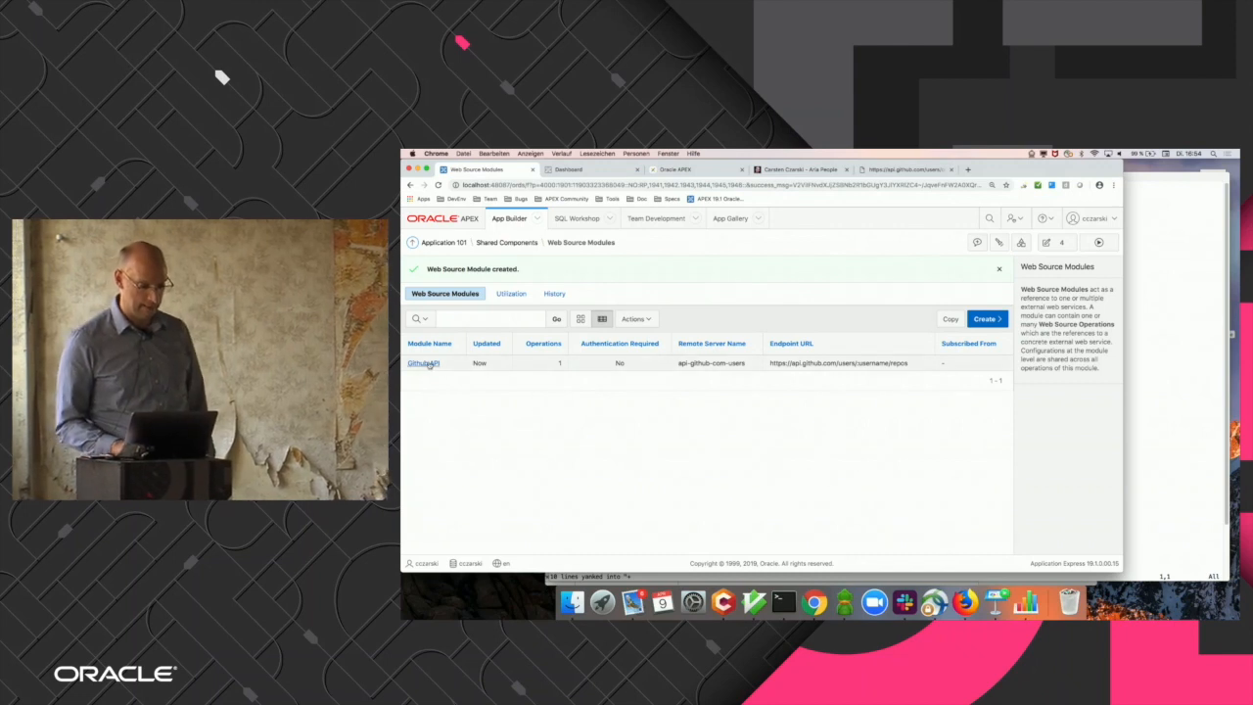
left_click(420, 363)
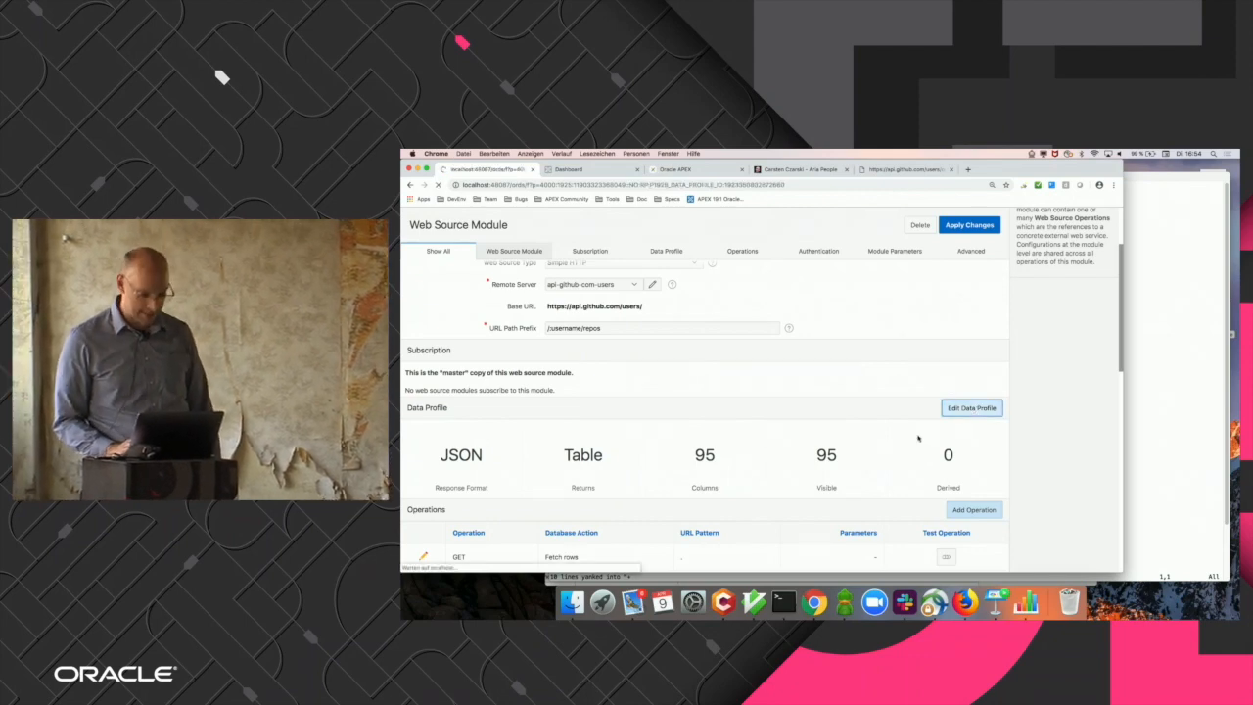
Open the Github API data profile and hide all selected columns at once.
left_click(971, 407)
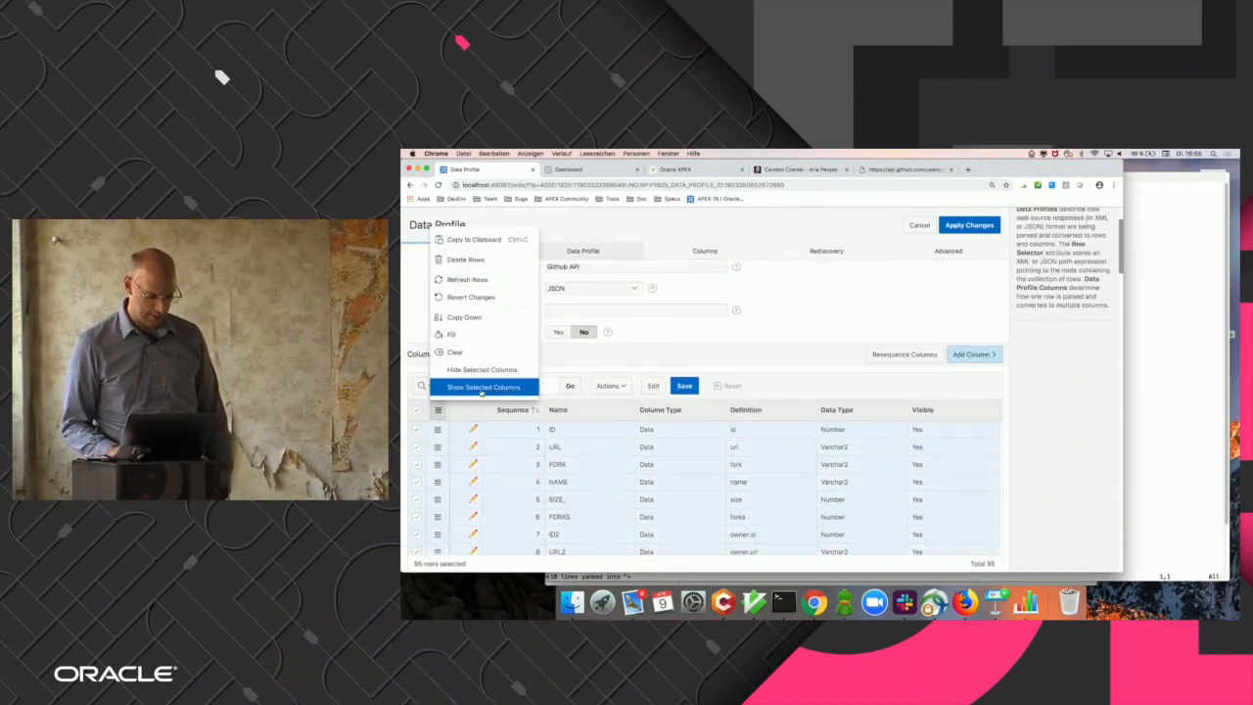
left_click(483, 385)
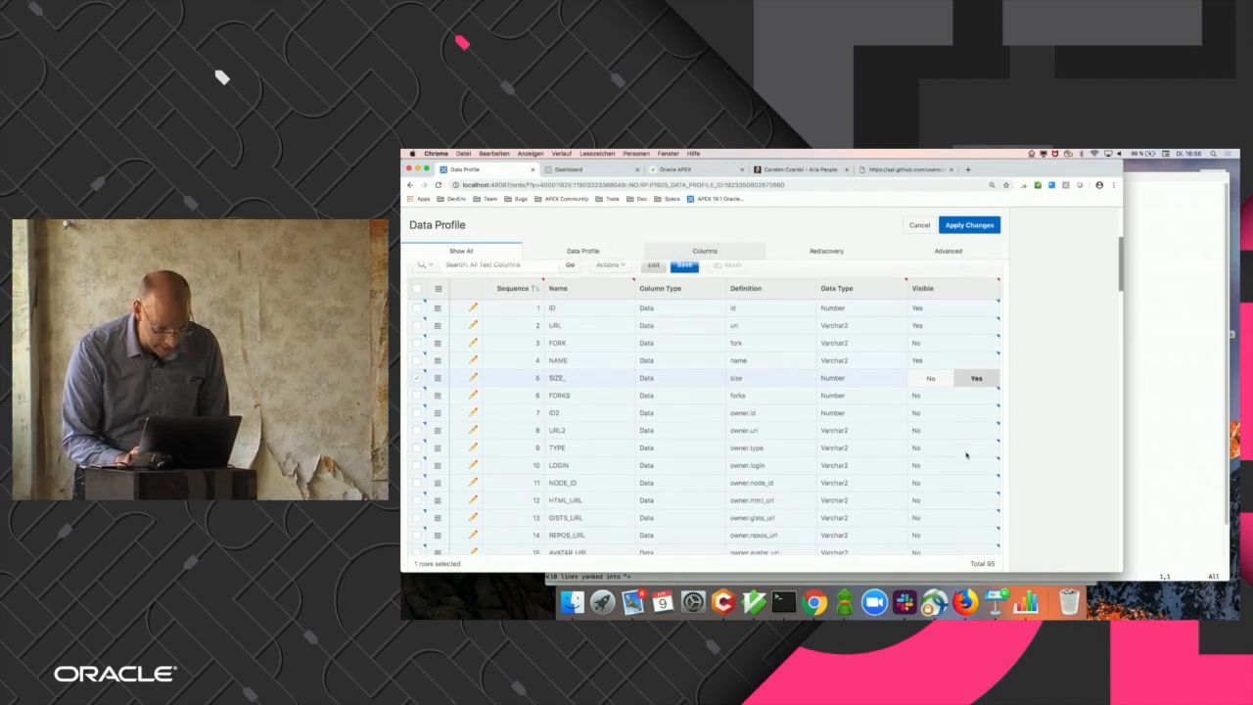
Save visibility for columns such as SIZE_ and STARGAZERS_COUNT, then list only visible columns.
scroll("down", 3)
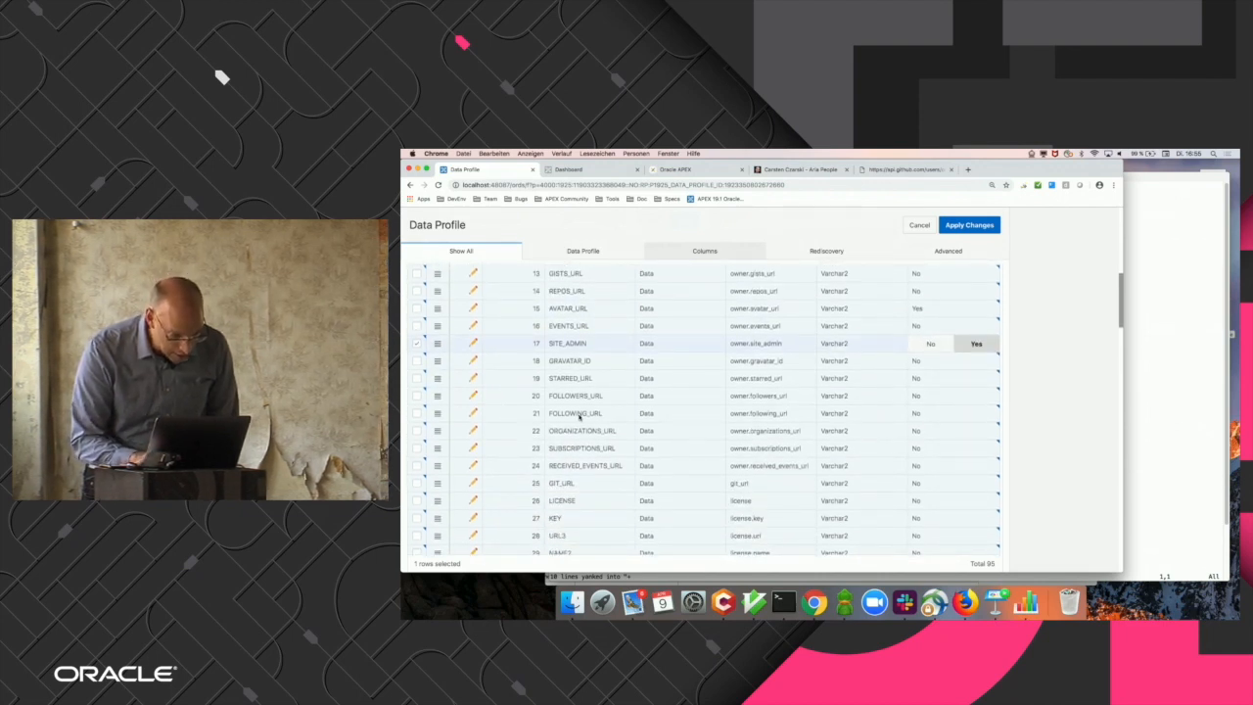
scroll("down", 3)
type("count")
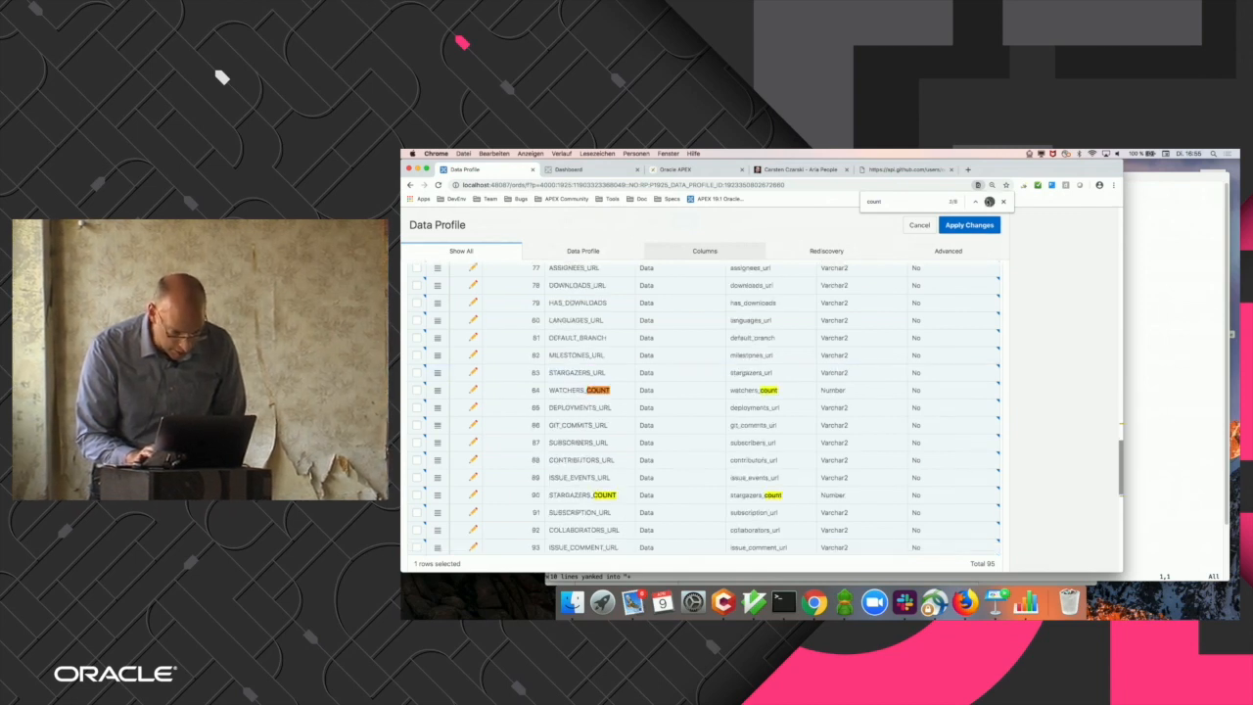
scroll("down", 3)
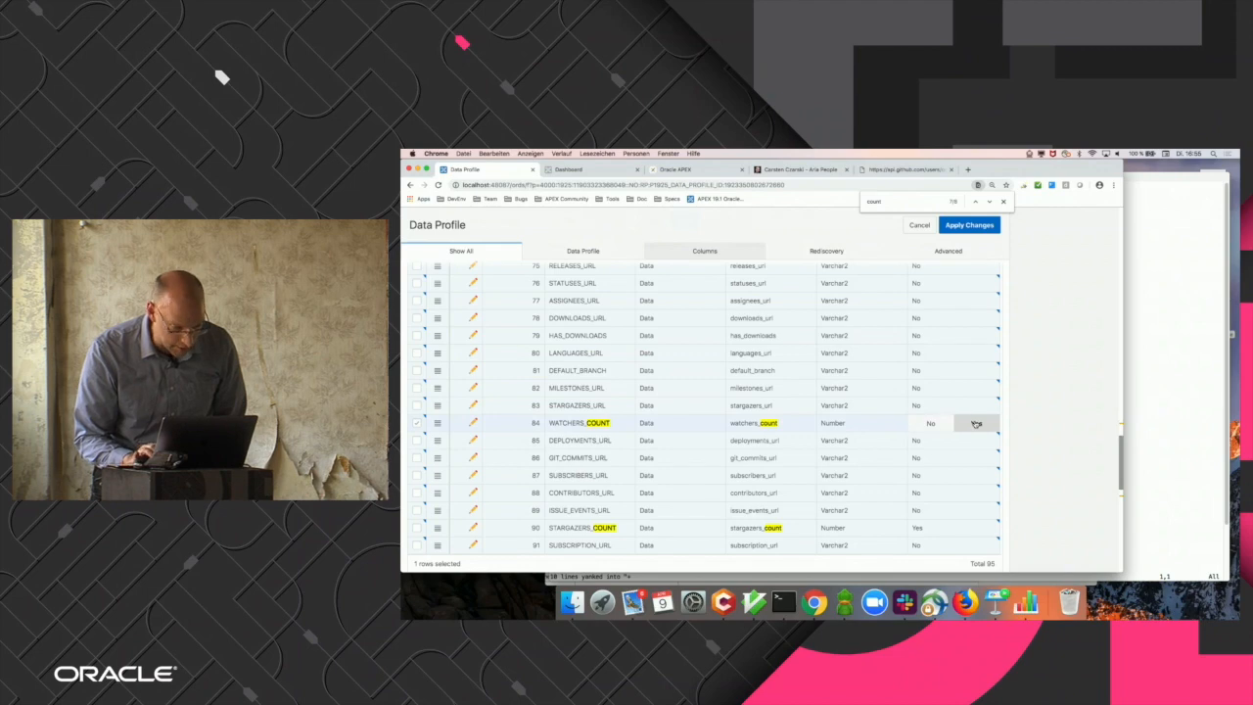
scroll("up", 3)
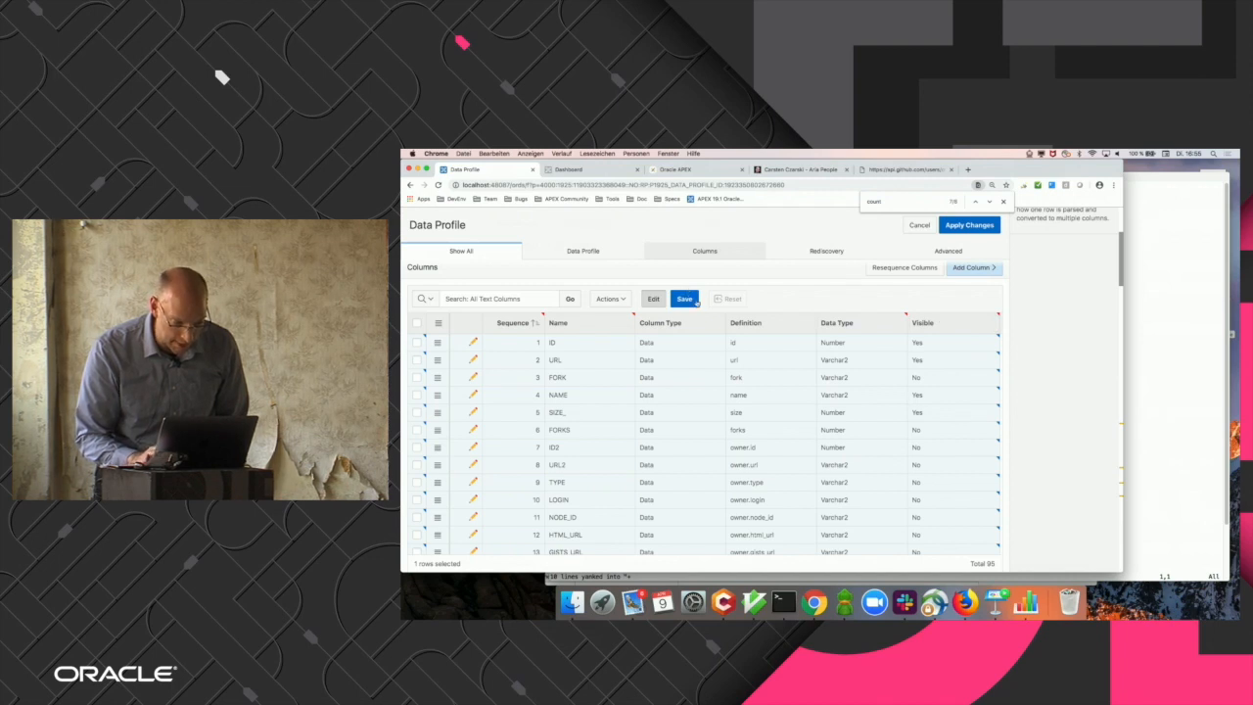
left_click(684, 299)
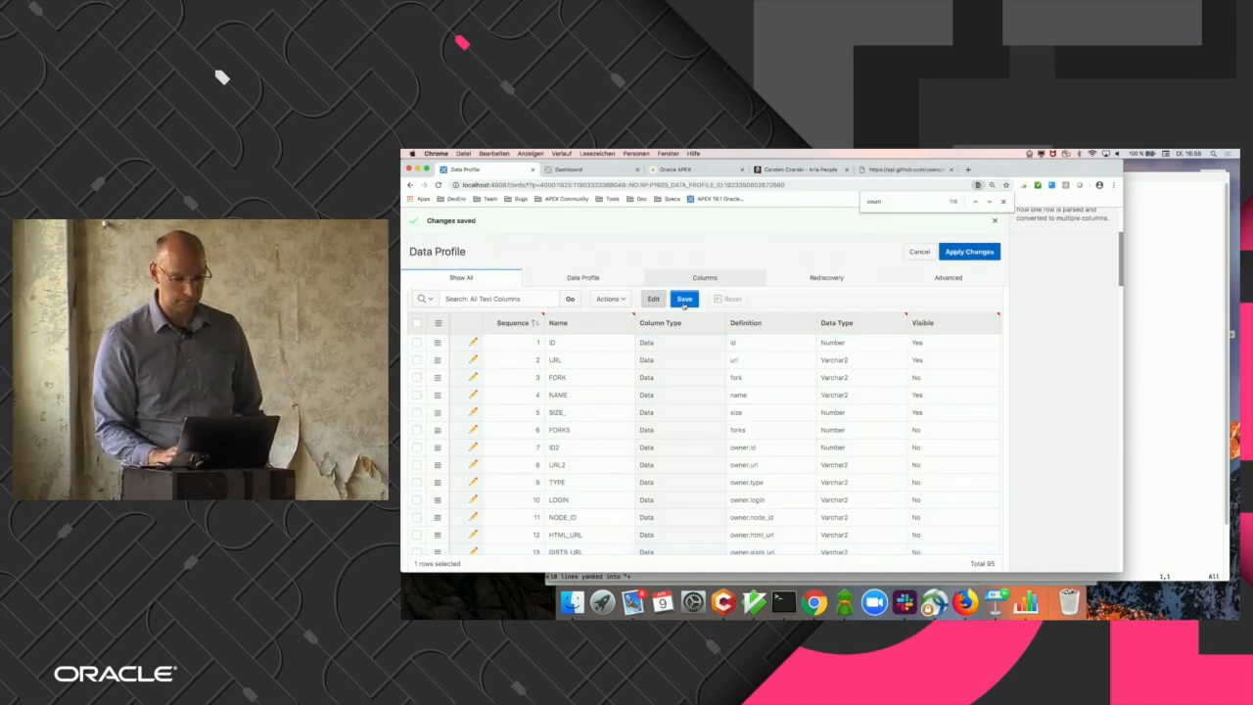
left_click(934, 322)
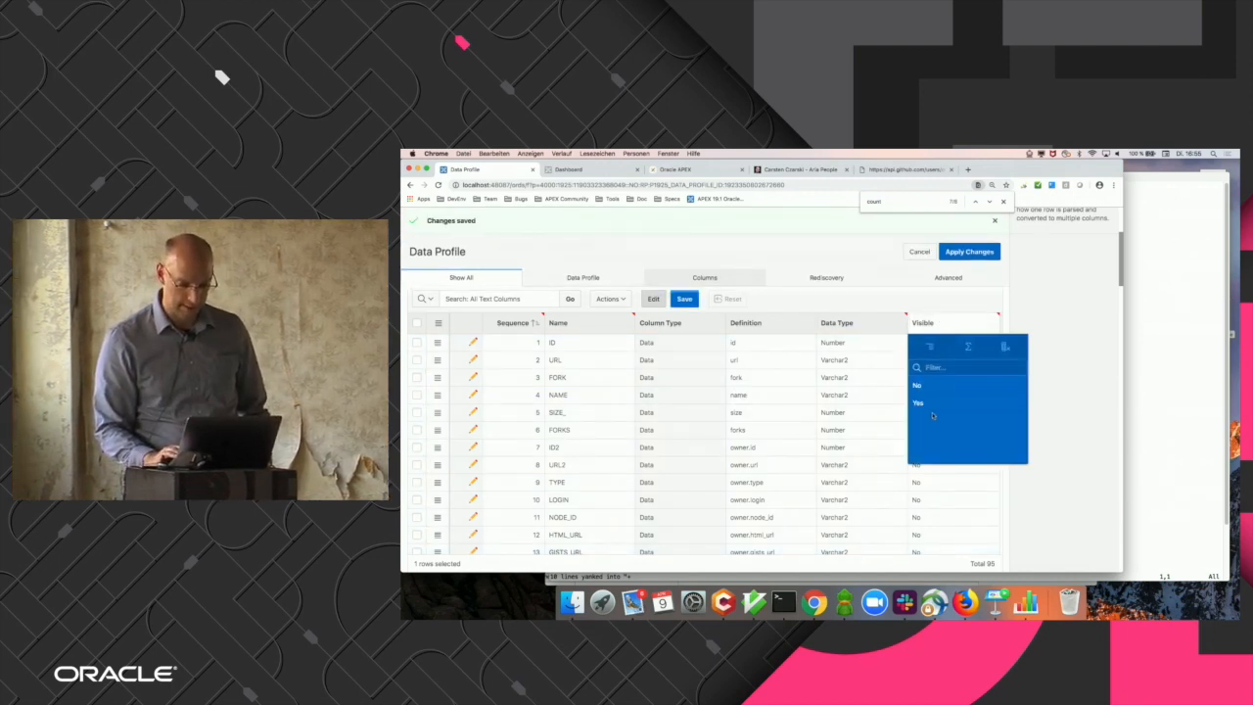
left_click(917, 402)
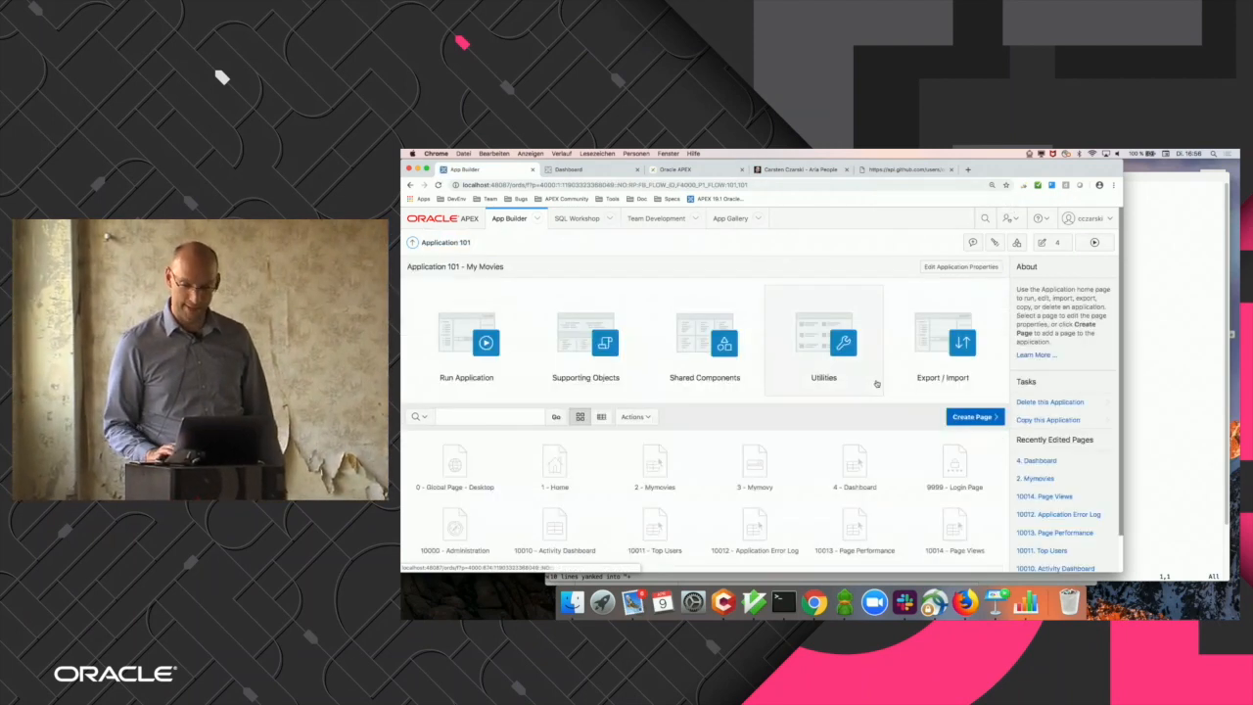
Start a new classic report page named 'Github Projects'.
left_click(974, 417)
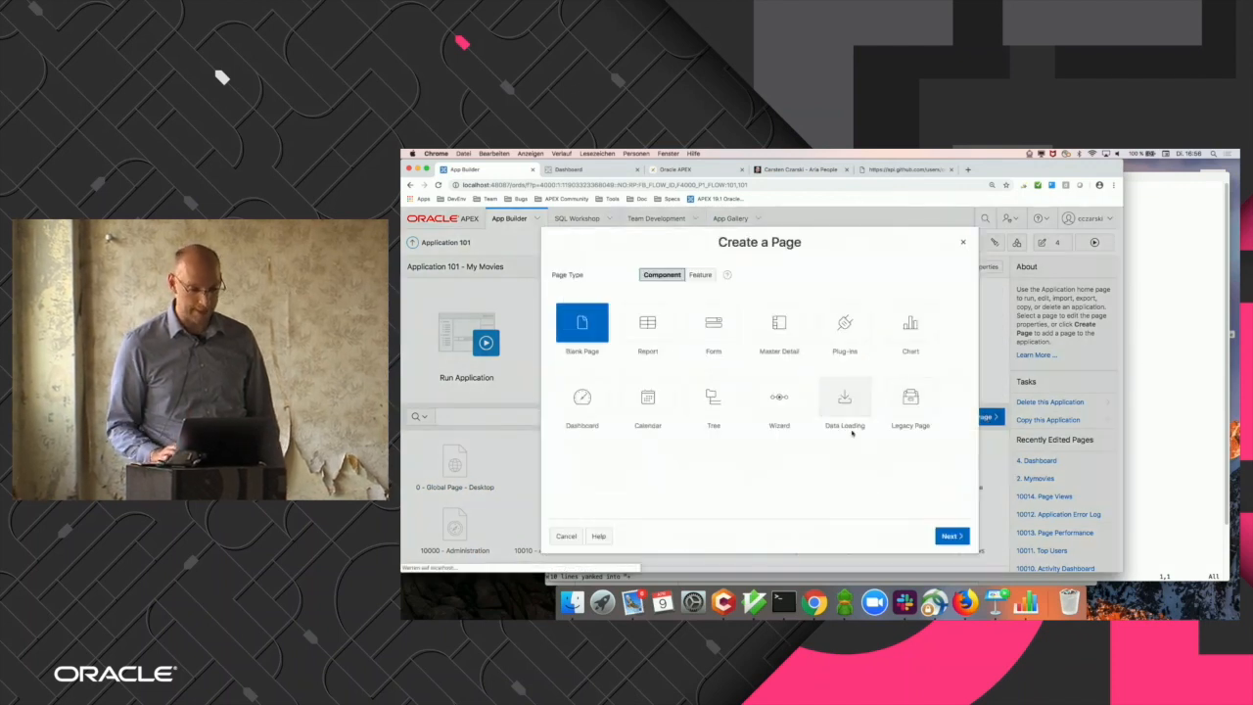
left_click(647, 328)
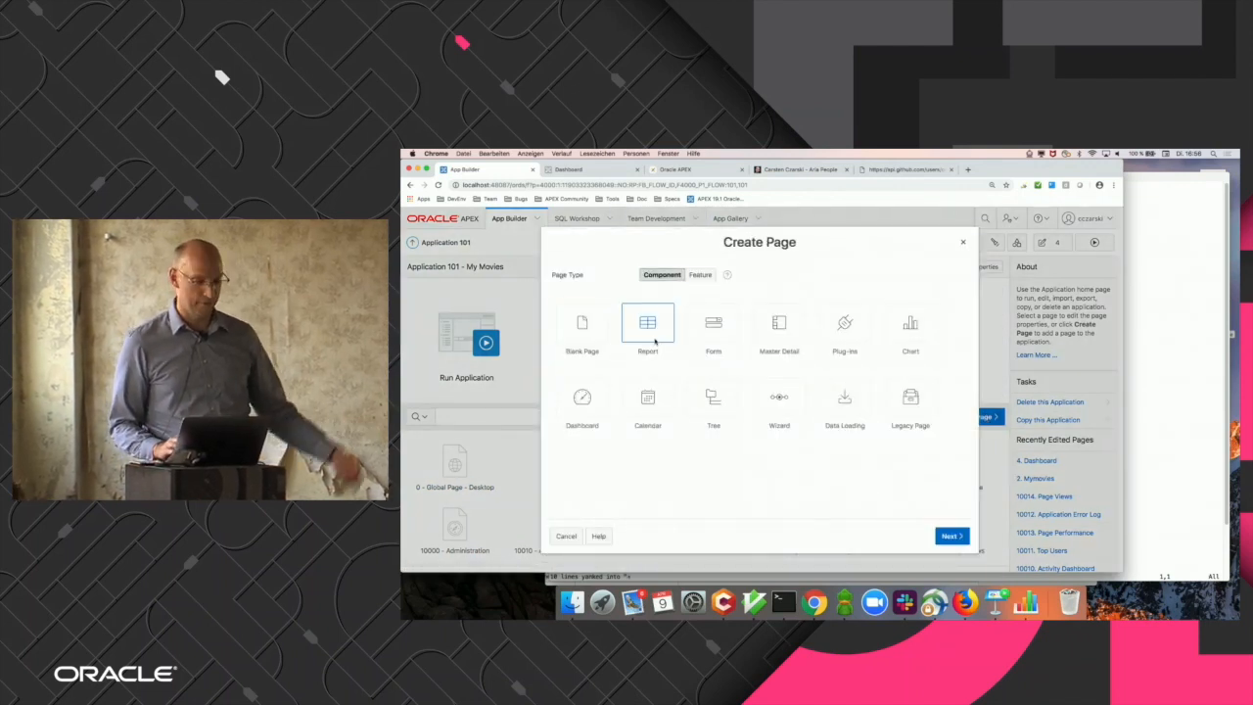
left_click(647, 323)
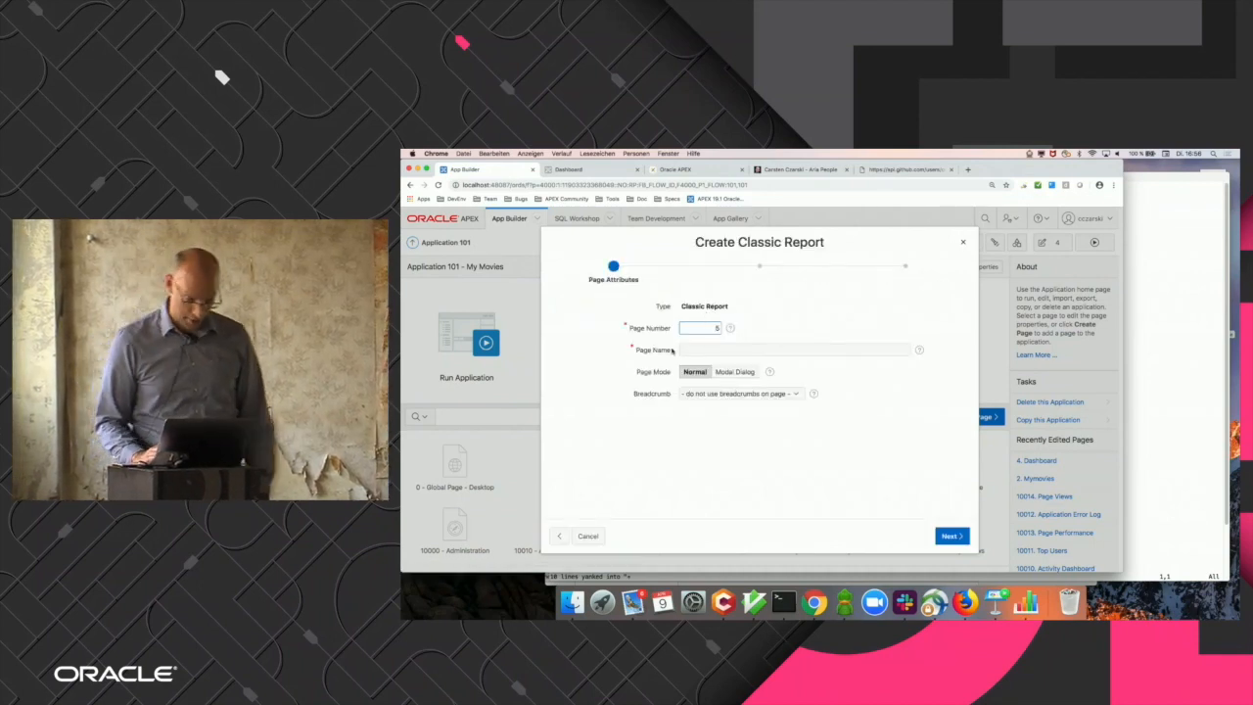
type("Github Projects")
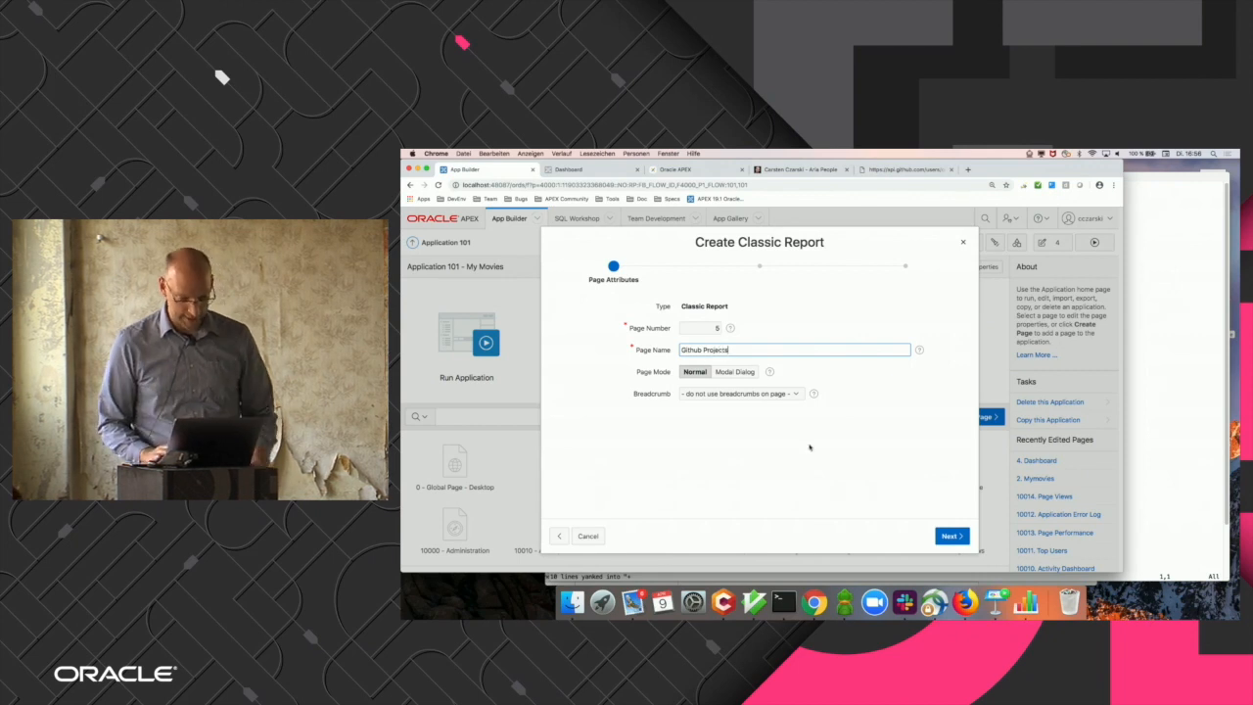
Add a new navigation menu entry and base the report on the Github API web source.
left_click(949, 536)
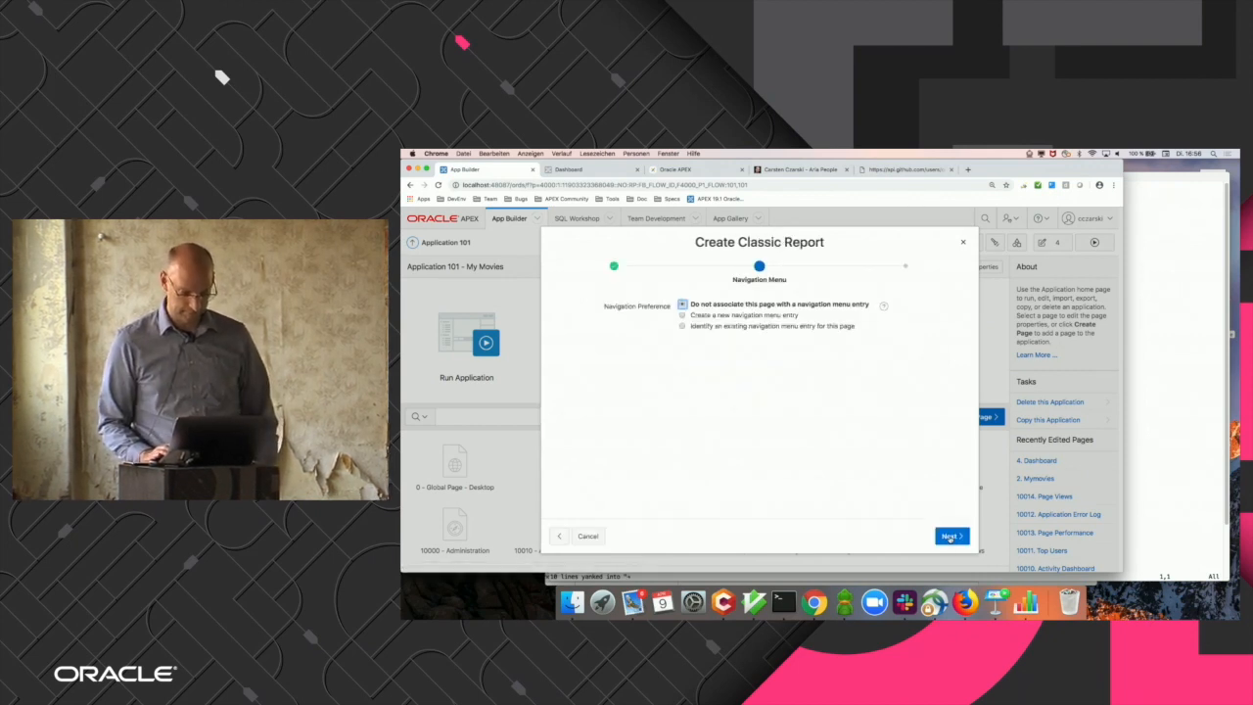
left_click(682, 314)
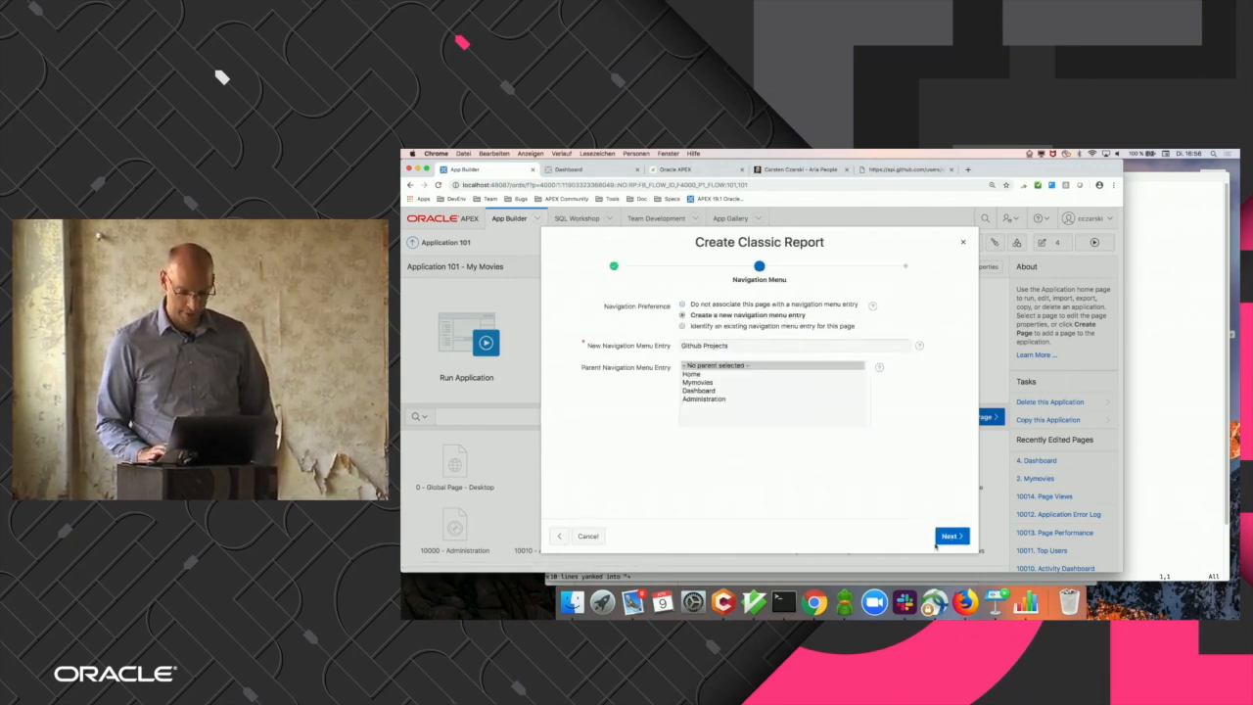
left_click(950, 536)
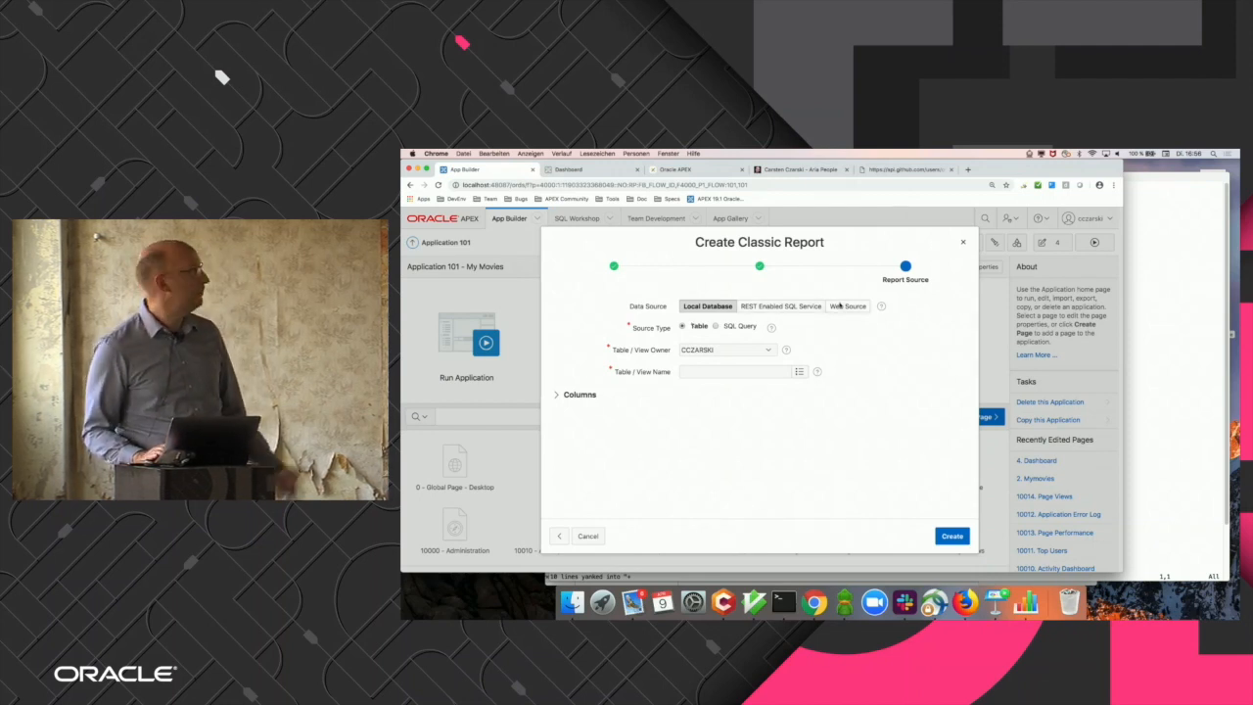
left_click(845, 306)
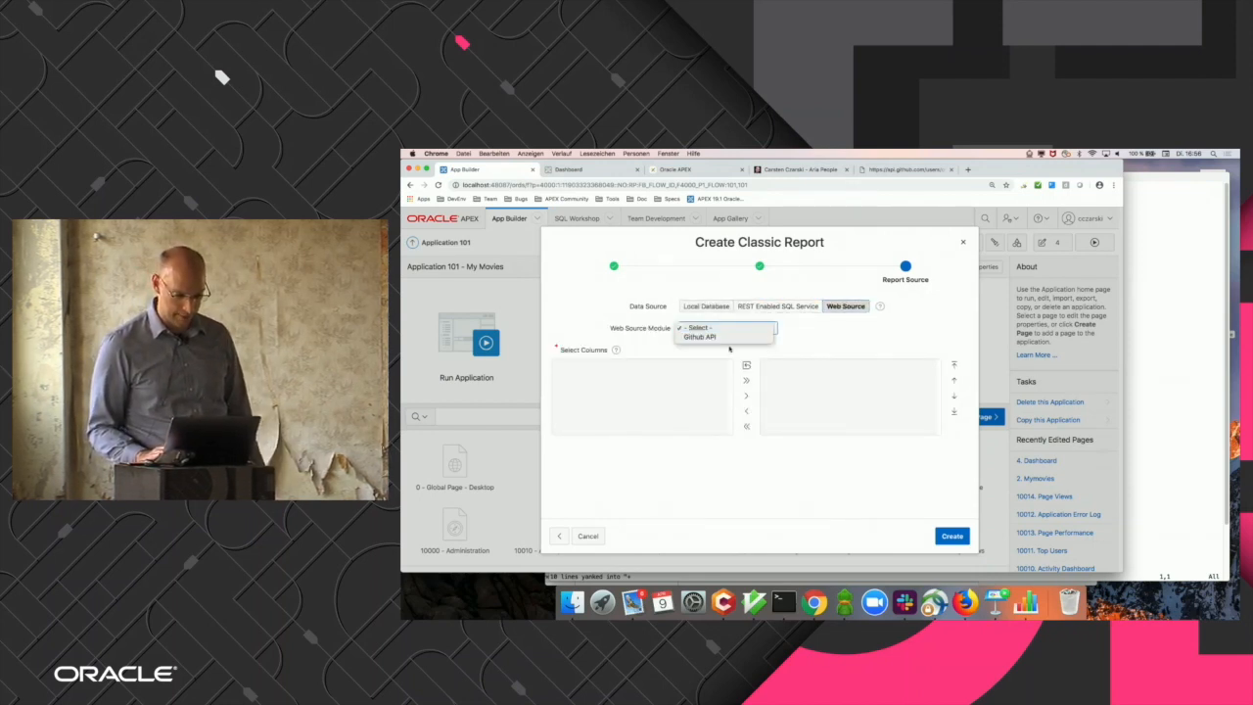
left_click(700, 336)
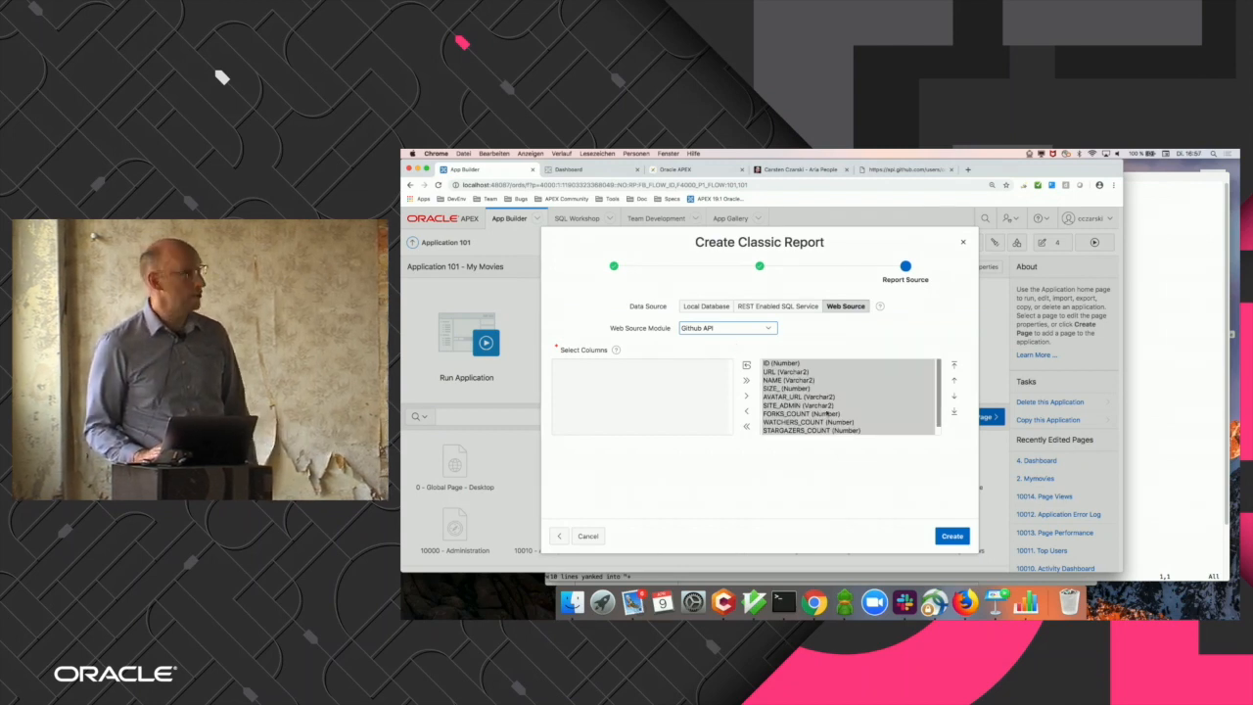
mouse_move(885, 456)
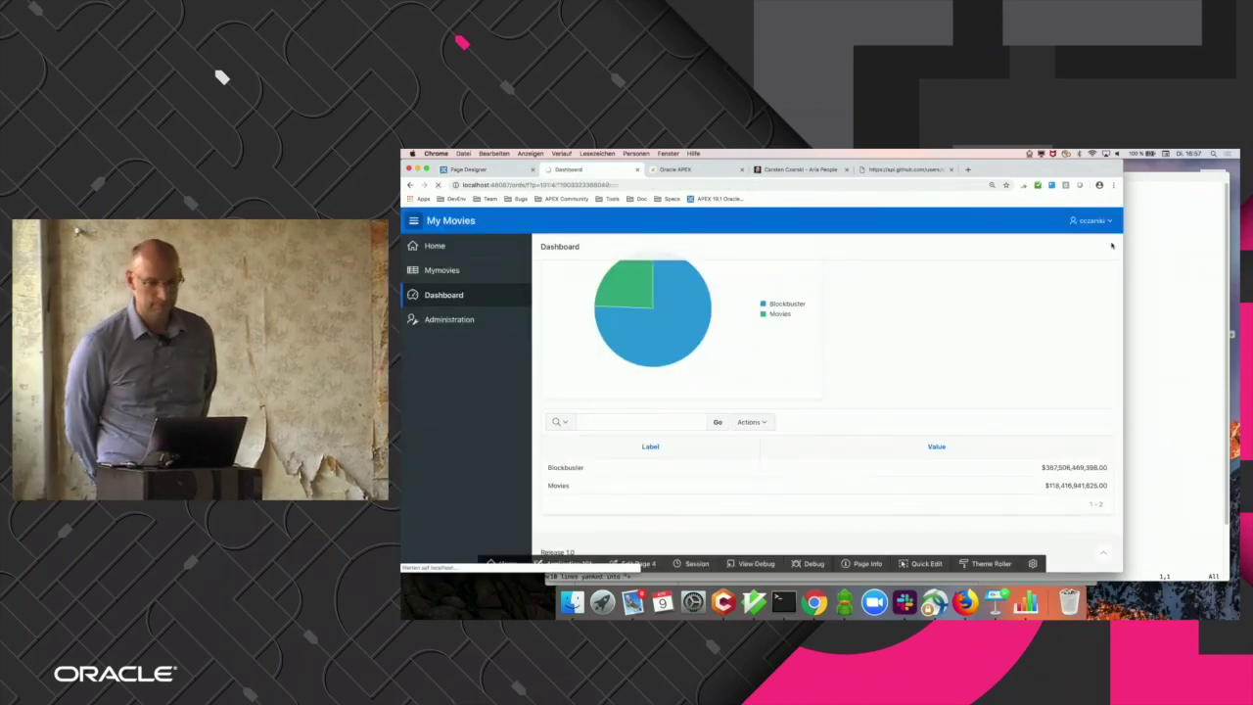
Return to Page Designer for Page 5: Github Projects.
left_click(451, 344)
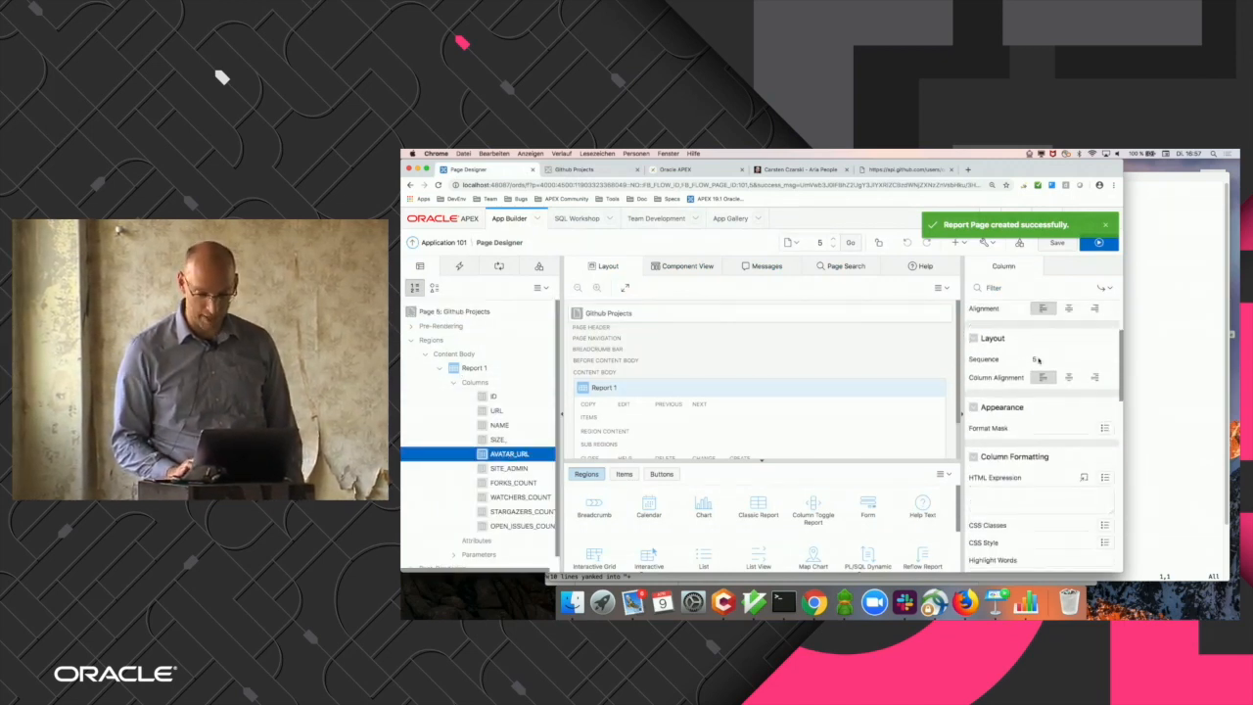
Give AVATAR_URL an img HTML expression with width 50, then go to Shared Components.
scroll("down", 3)
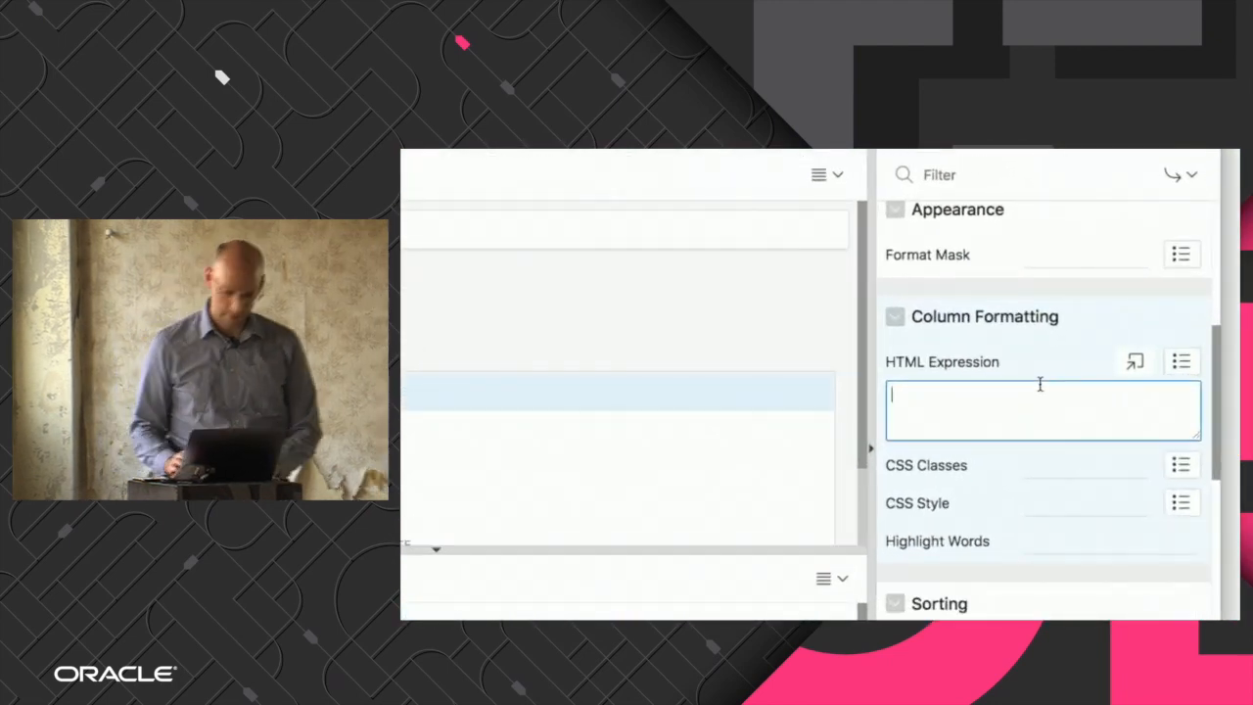
type("<img s")
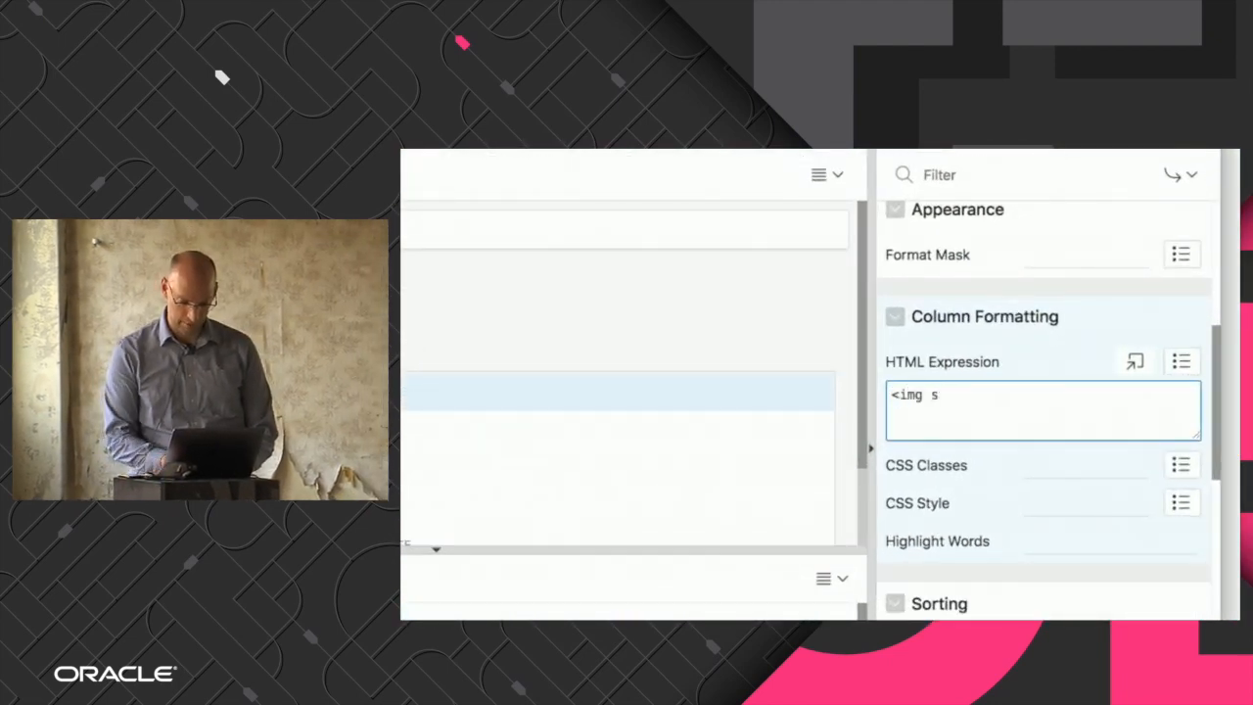
type("rc=\"#AVATAR_URL#\" width")
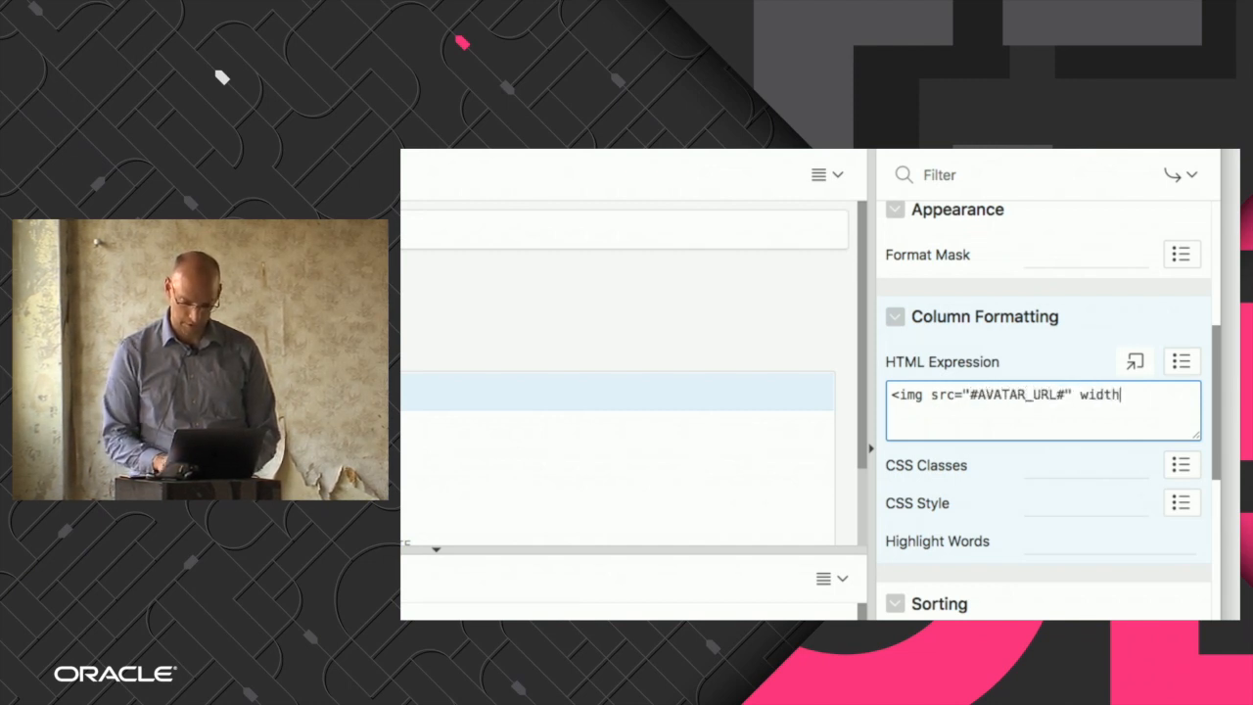
type("=\"5")
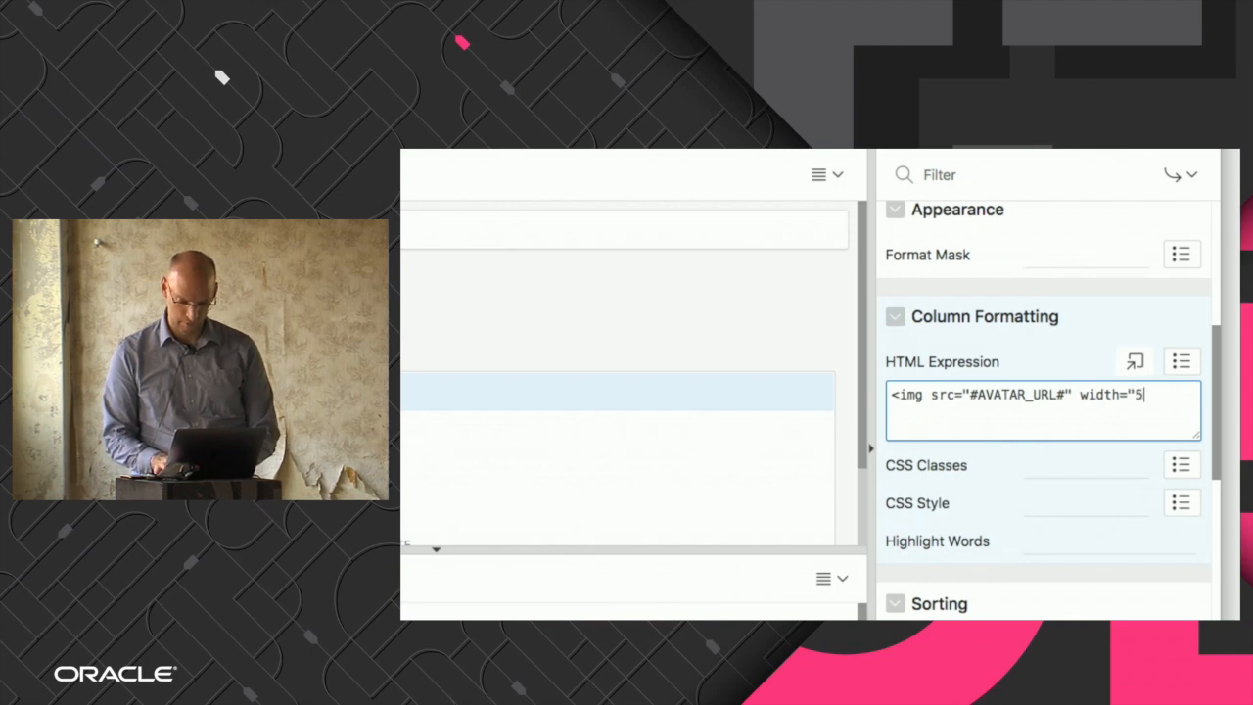
type("0\">")
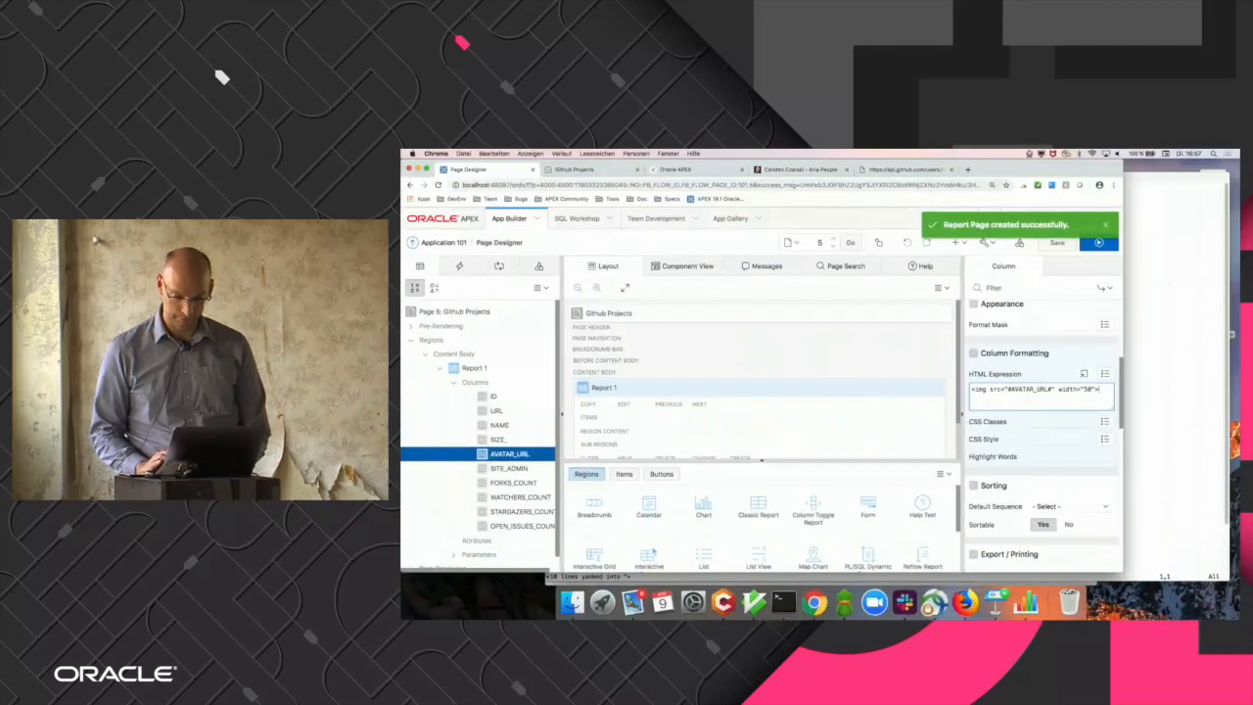
left_click(1056, 242)
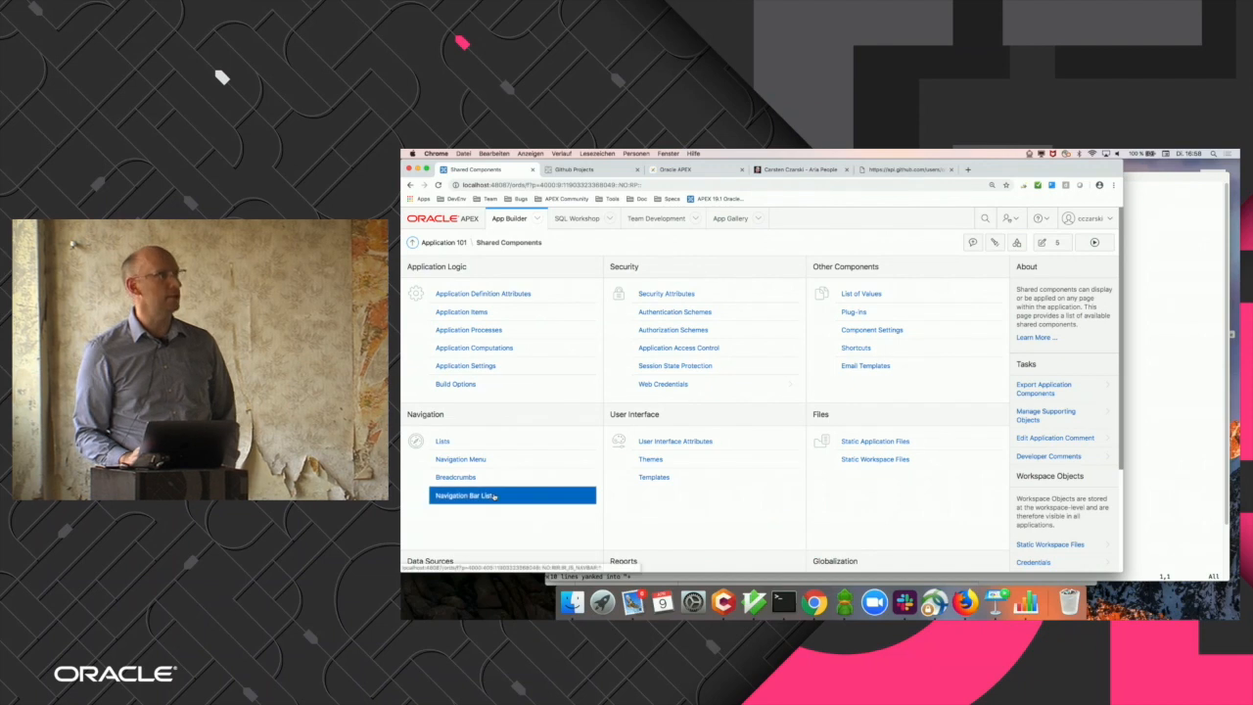
Set the Github API GET fetch-rows operation to cache for all users.
scroll("down", 3)
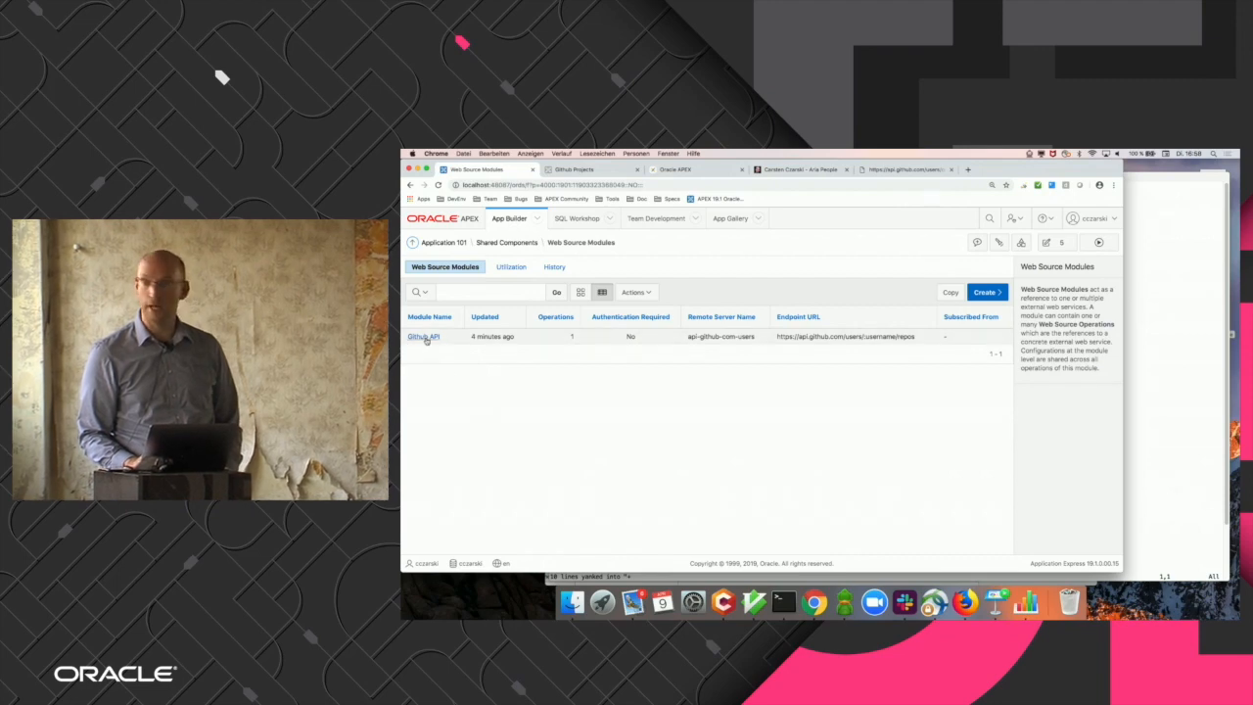
left_click(424, 335)
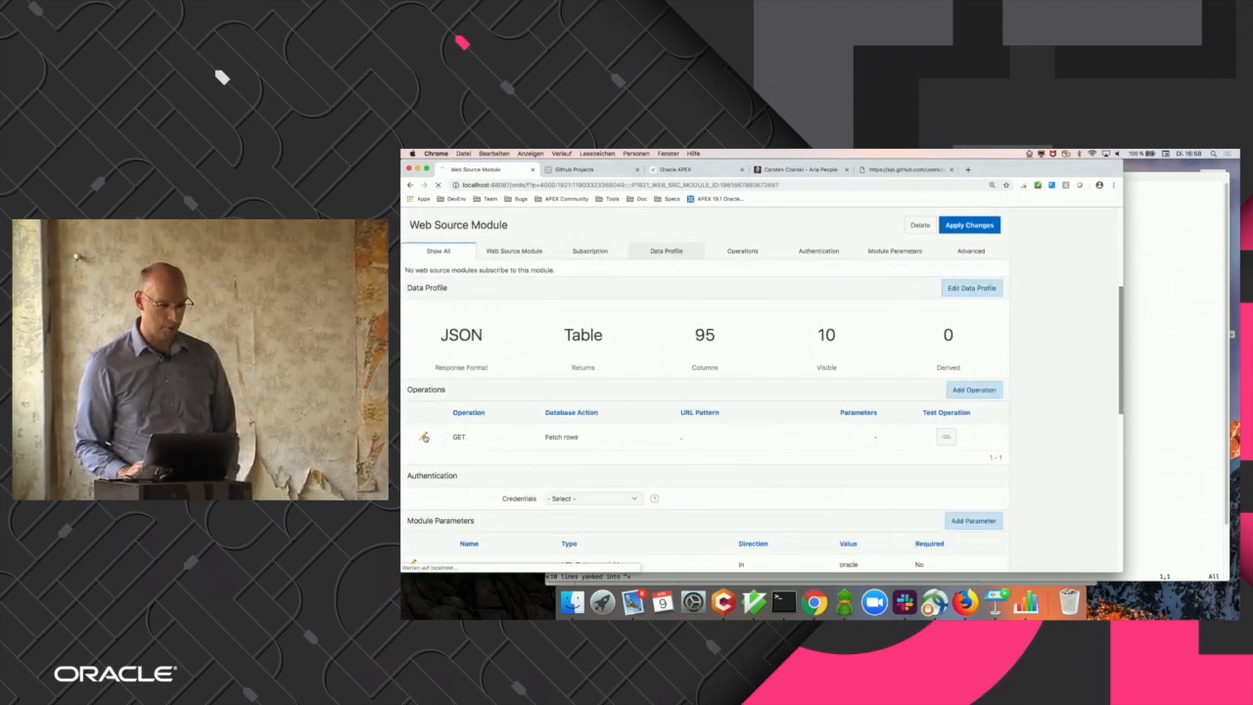
left_click(428, 436)
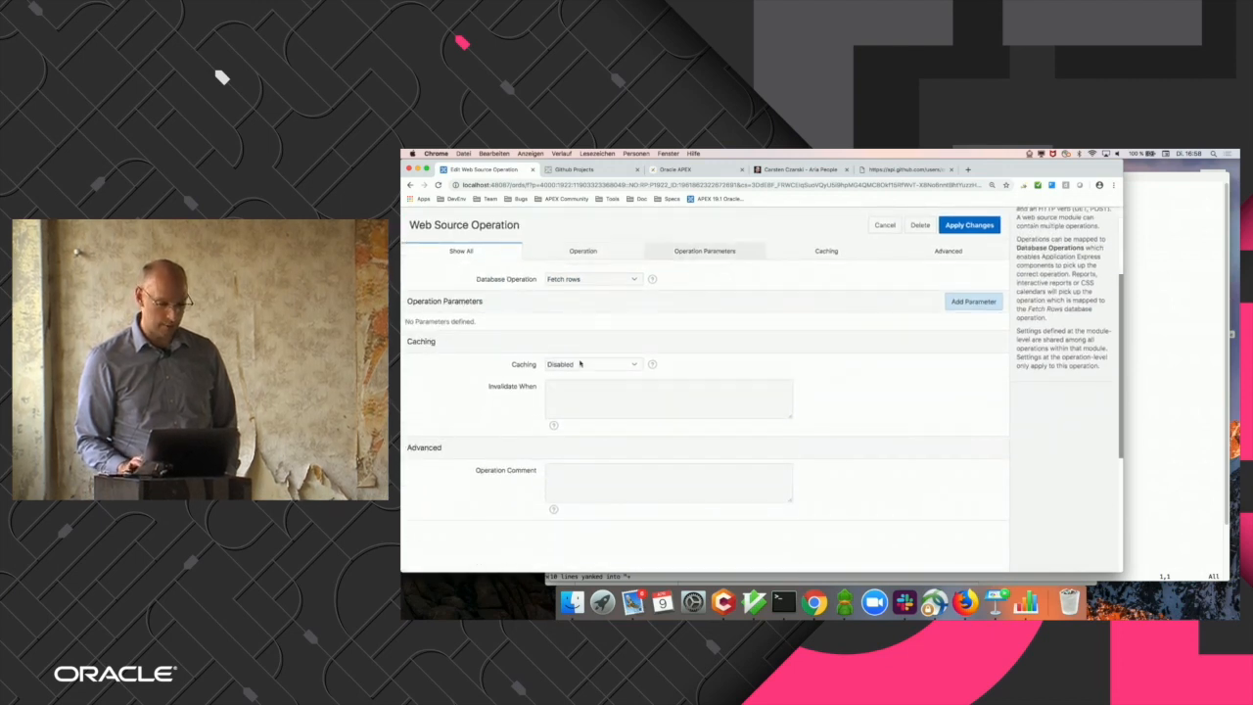
left_click(592, 364)
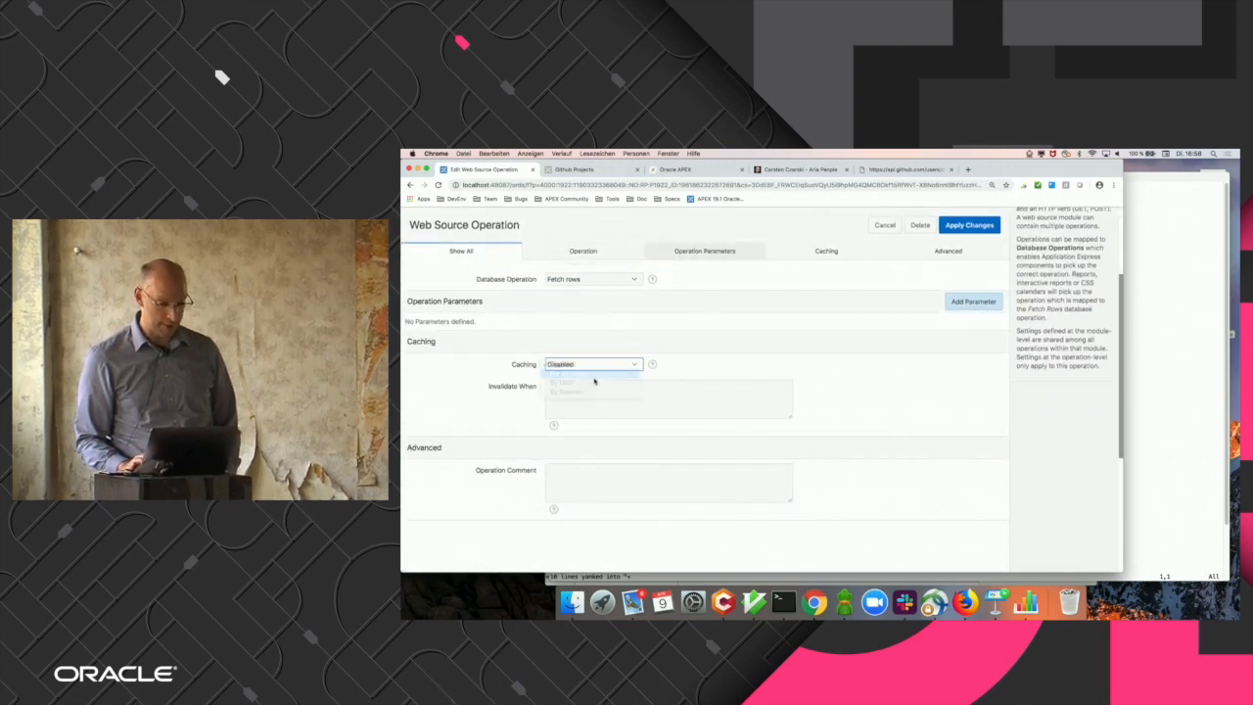
left_click(592, 364)
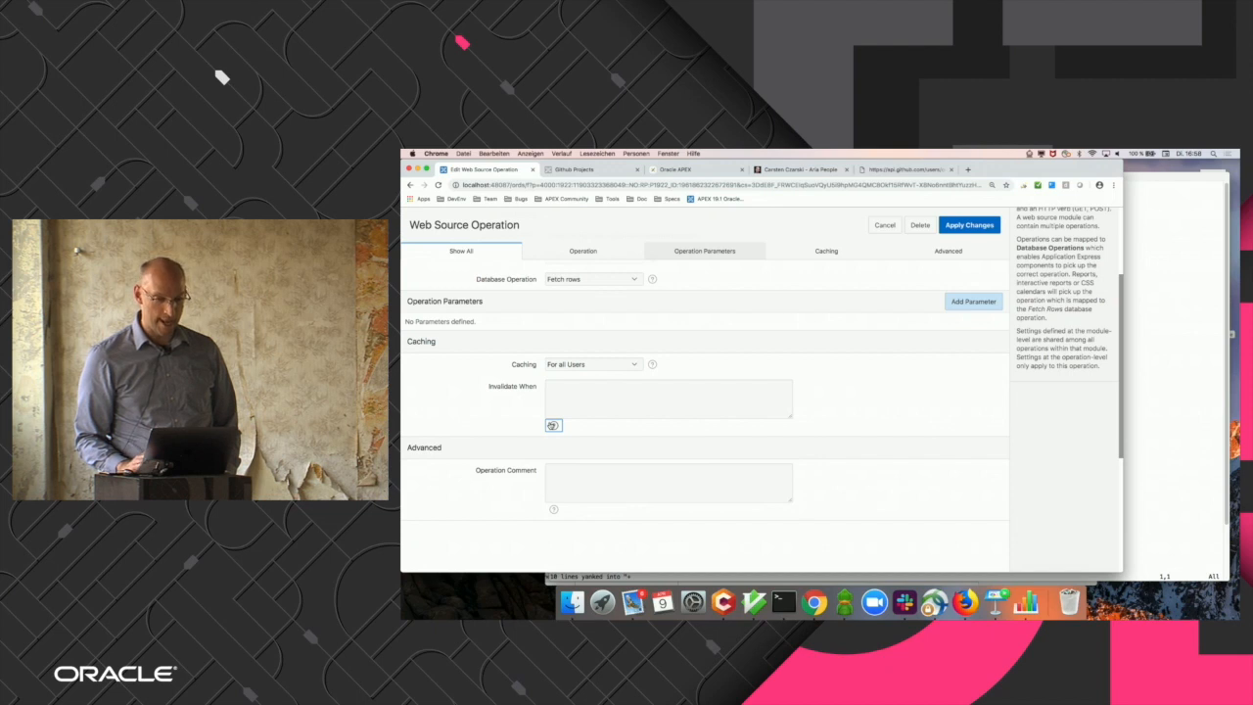
Invalidate the cache with FREQ=HOURLY;BYMINUTE=0;BYSECOND=0 and apply the changes.
left_click(553, 425)
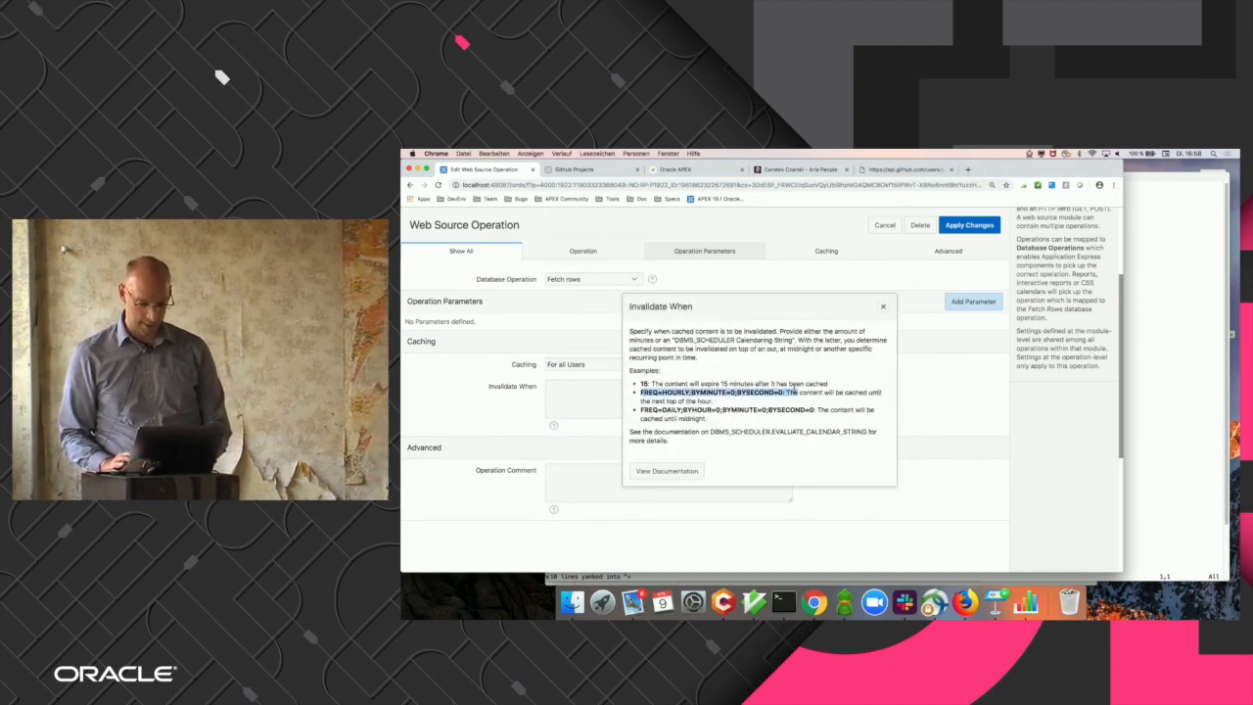
type("FREQ=HOURLY;BYMINUTE=0;BYSECOND=0")
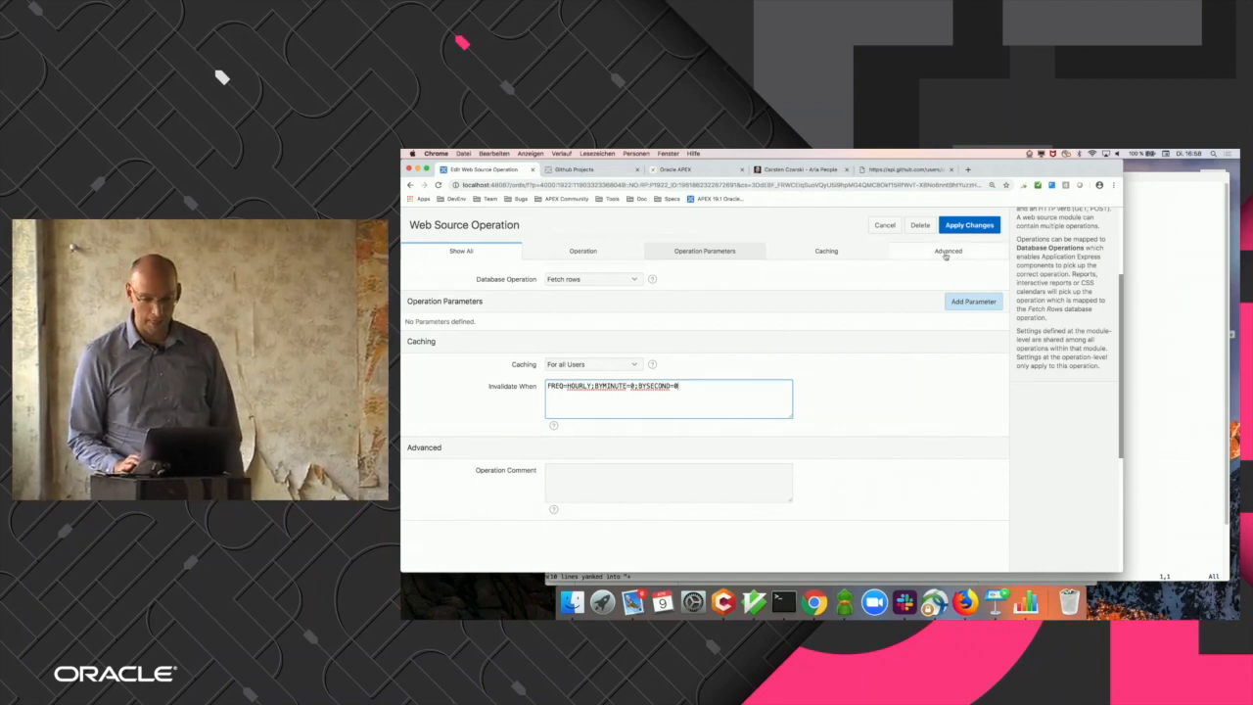
left_click(968, 224)
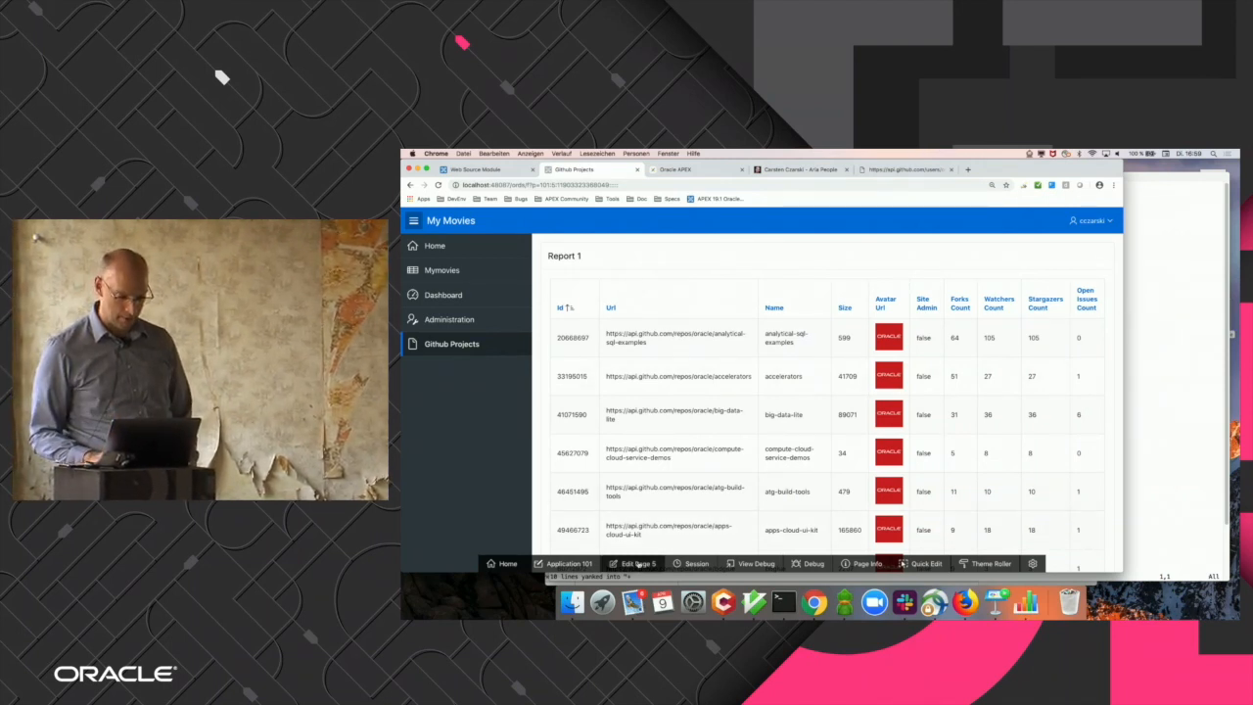
left_click(637, 562)
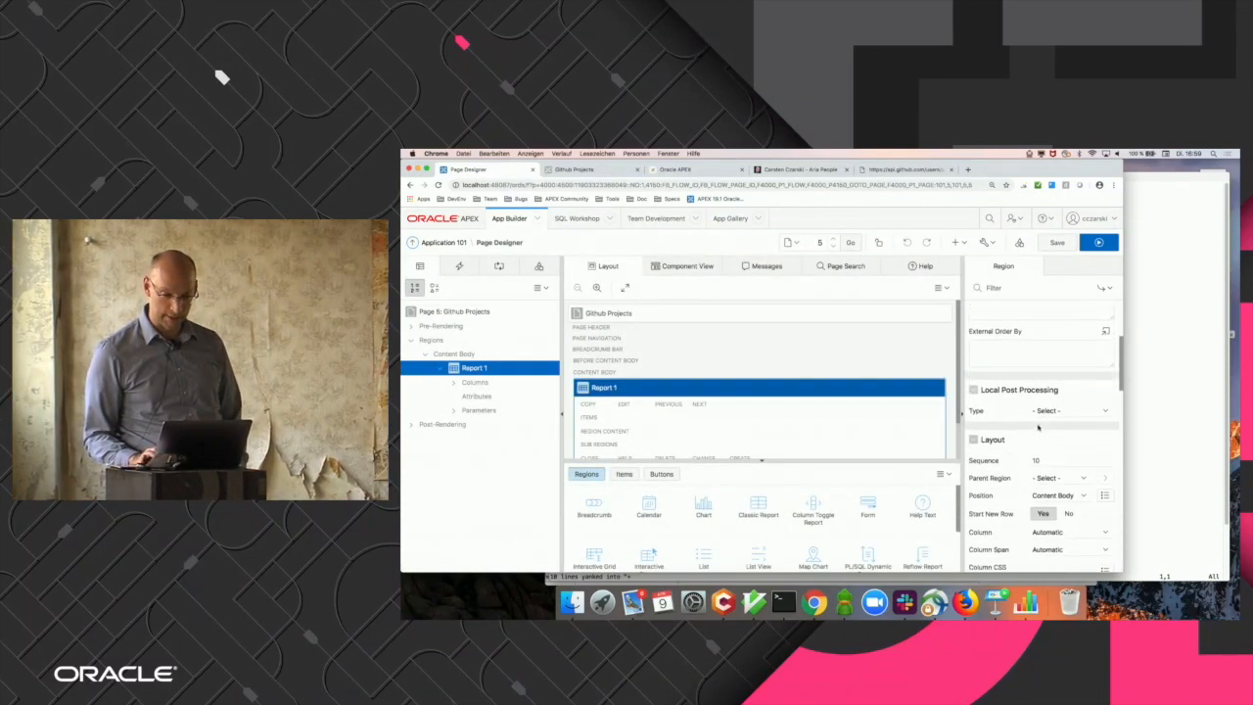
Post-process Report 1 with a SQL query returning WATCHERS_COUNT * 200 as watchers_count.
left_click(1067, 410)
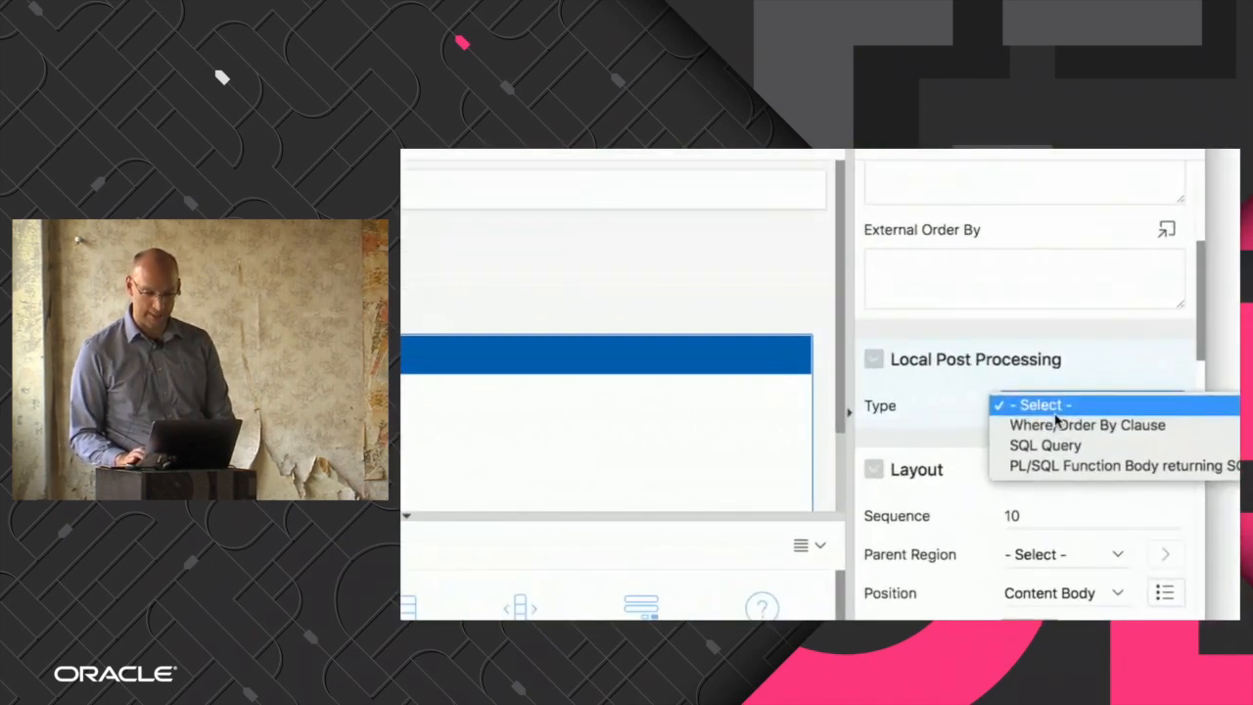
left_click(1045, 445)
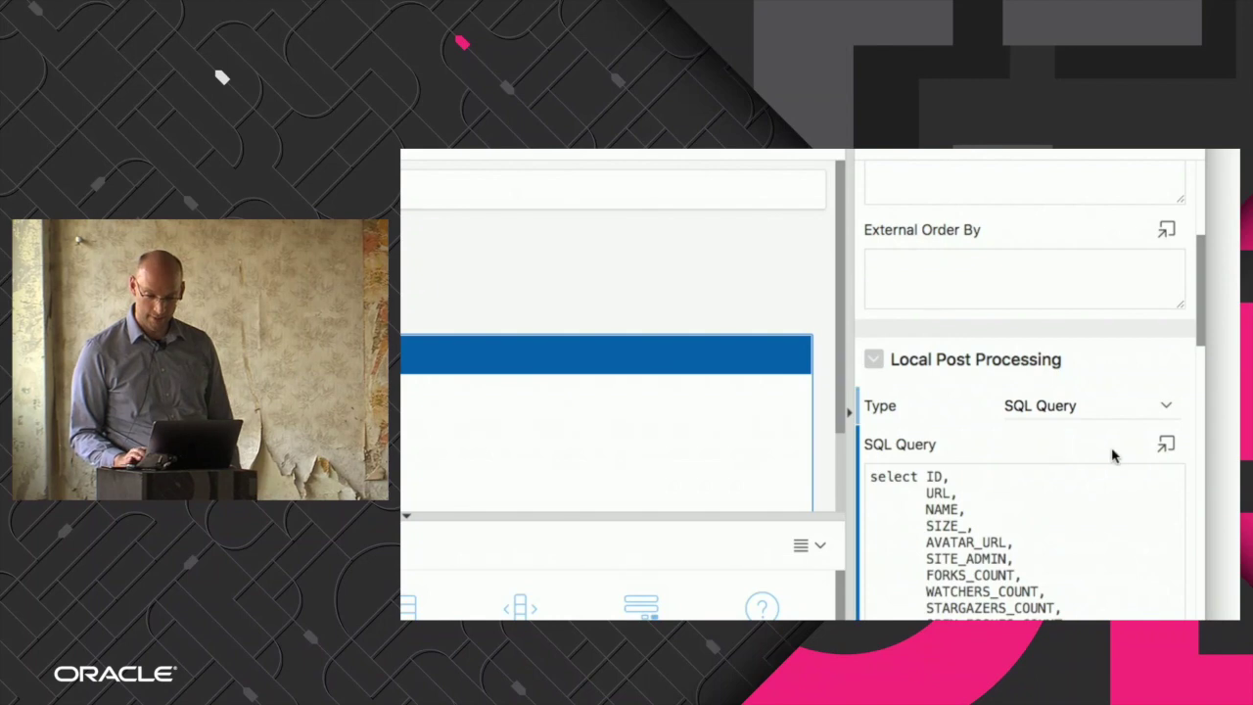
left_click(1168, 443)
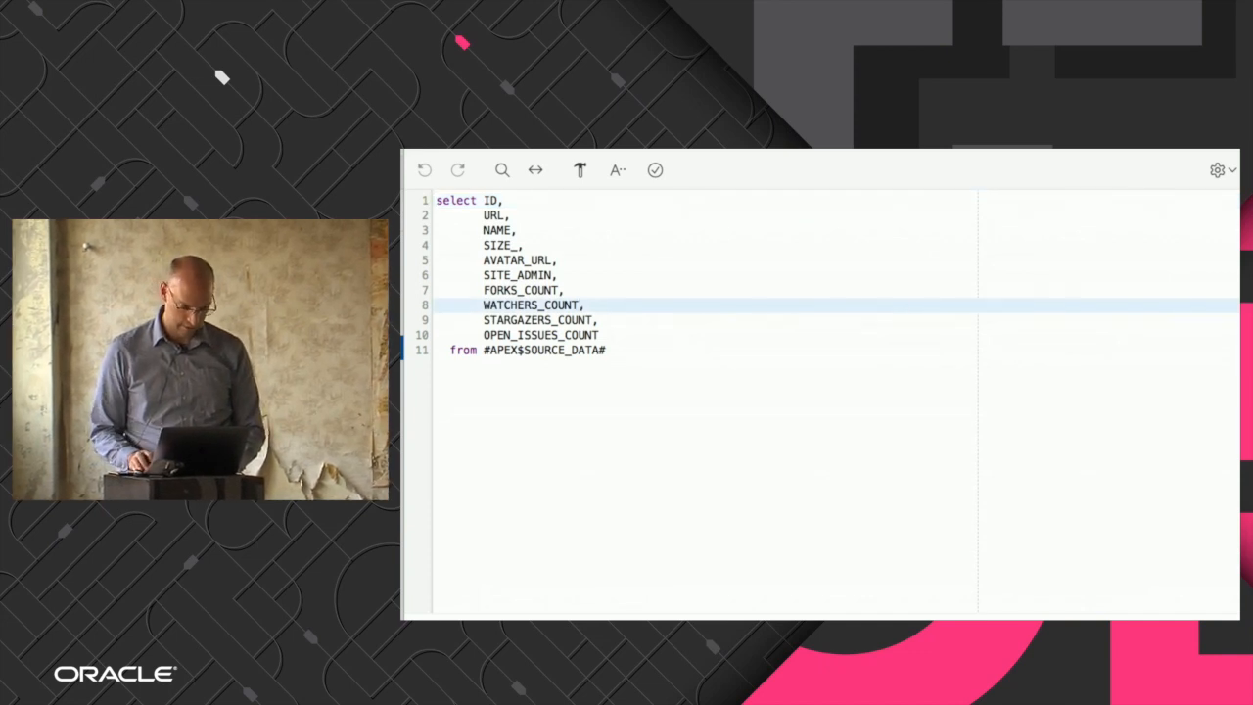
type("* 200")
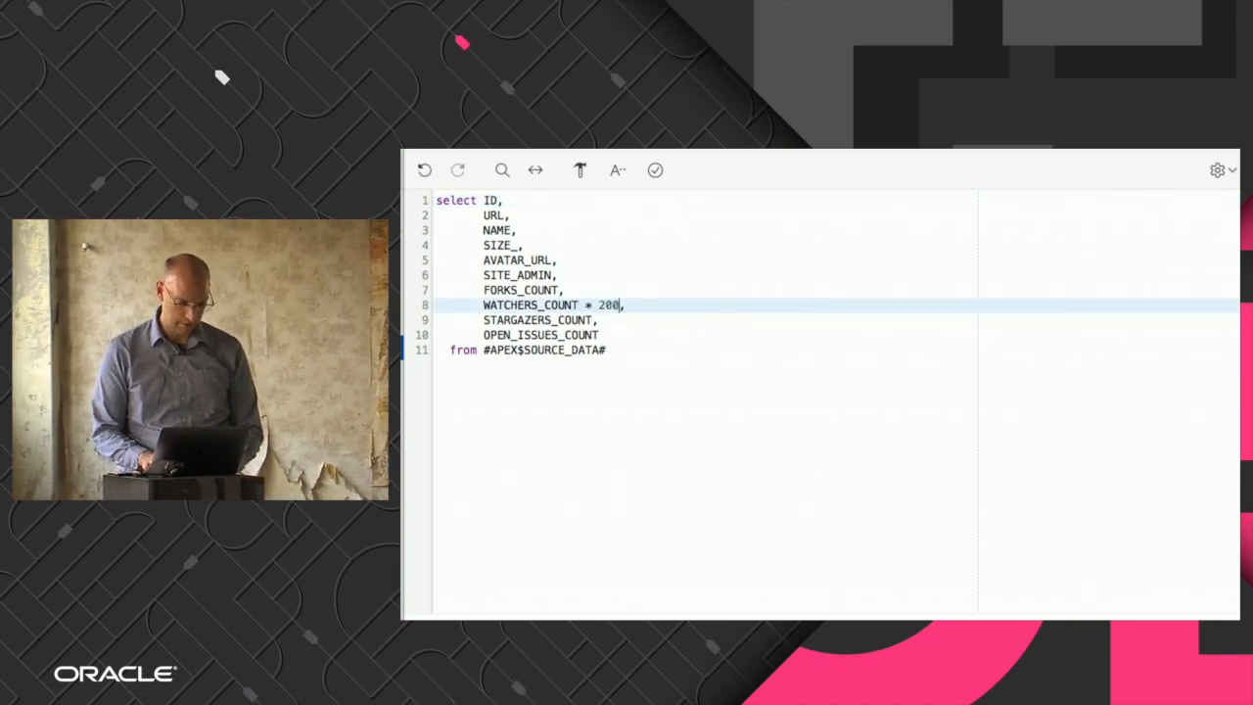
type("as watchers_co")
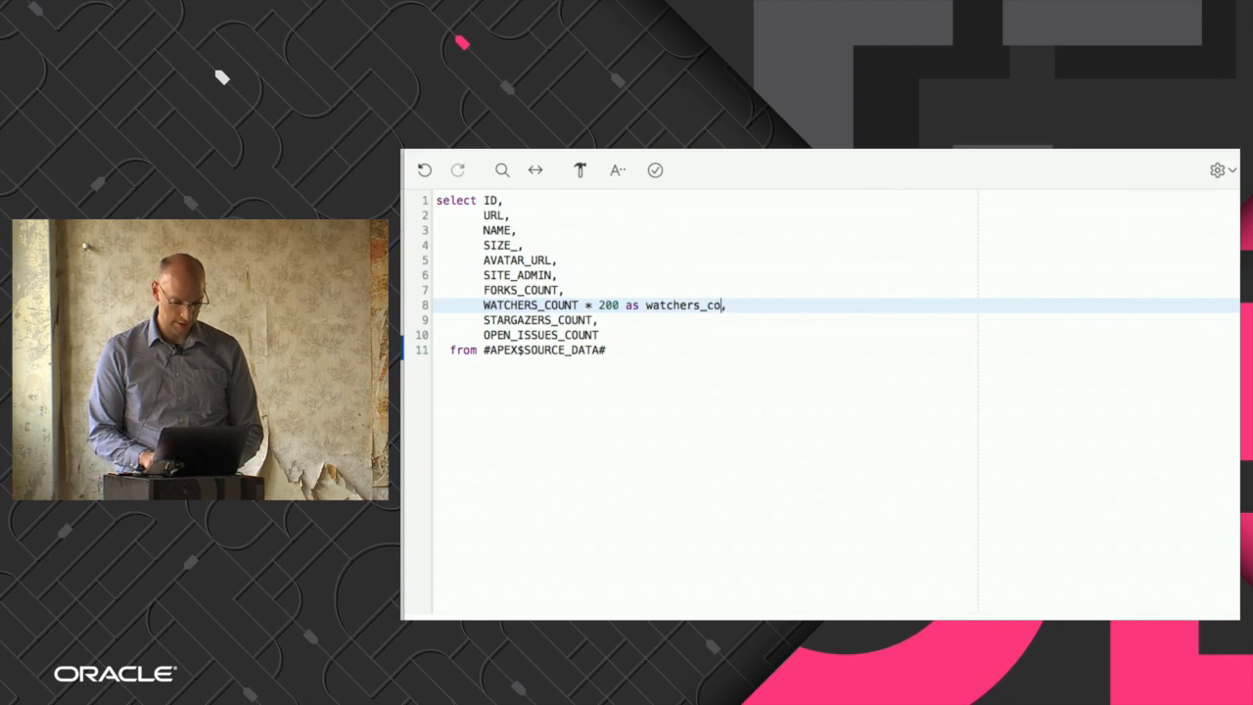
type("unt,")
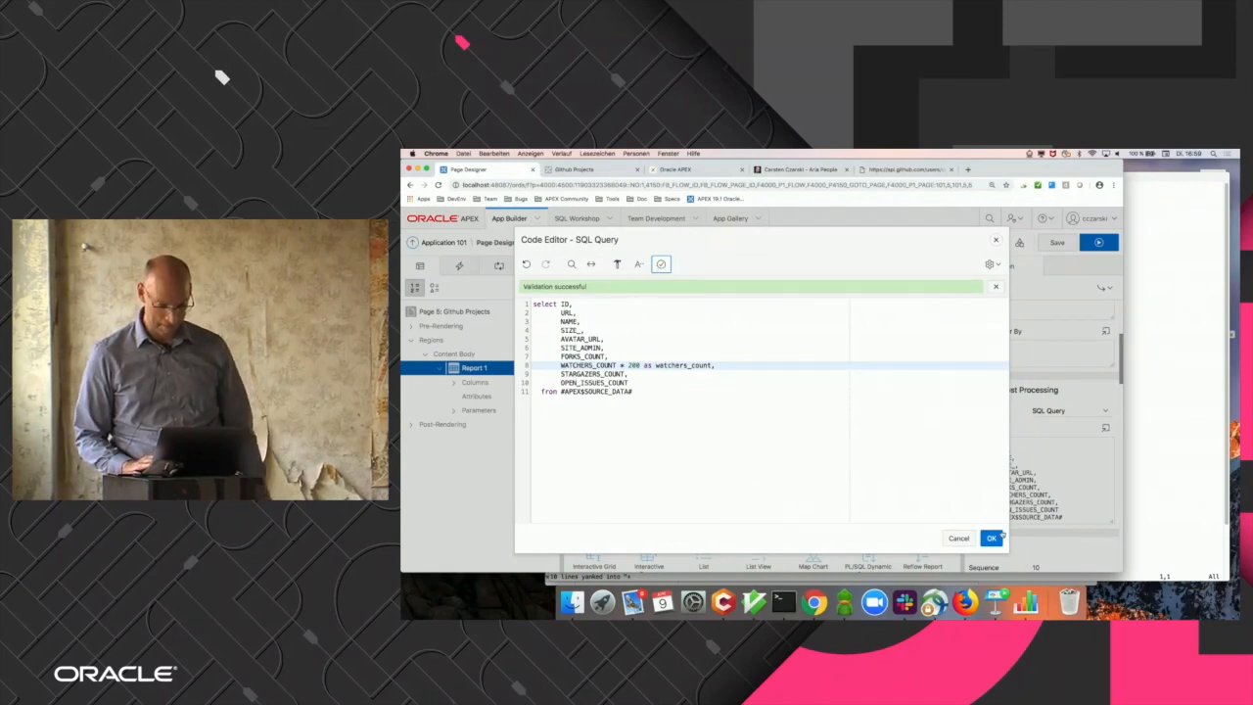
left_click(993, 539)
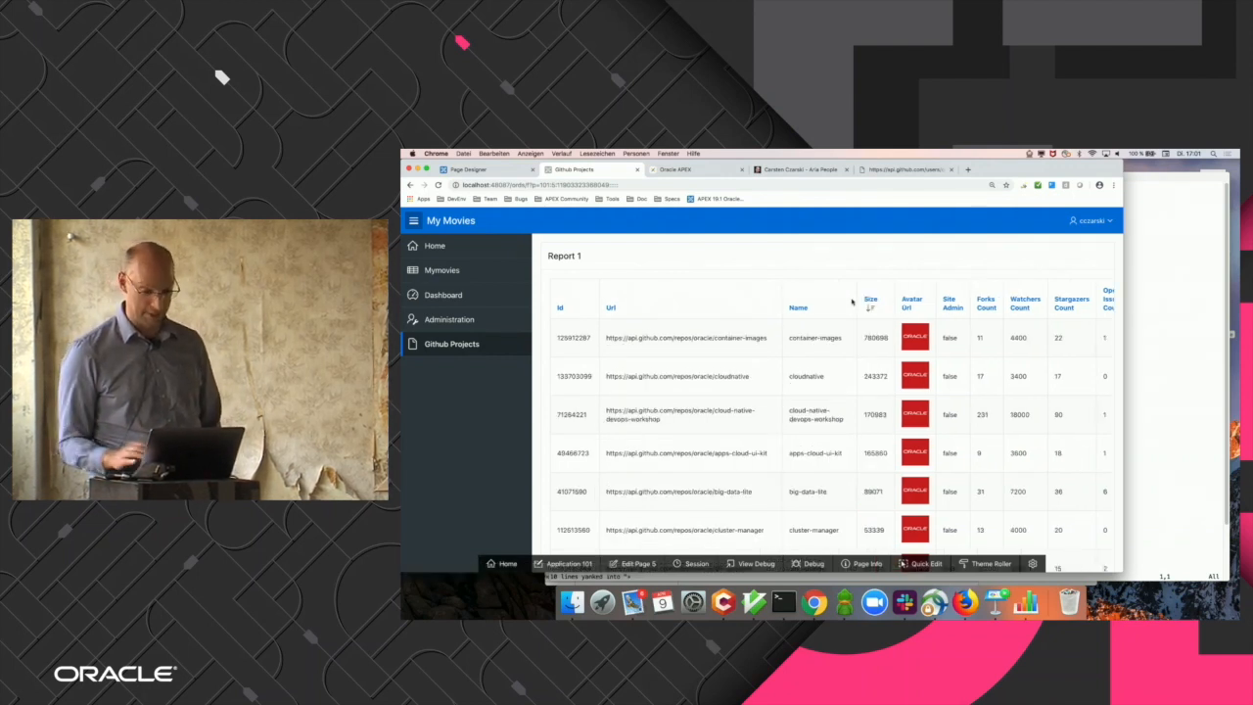
Scroll down the running Github Projects page to check the report.
scroll("down", 3)
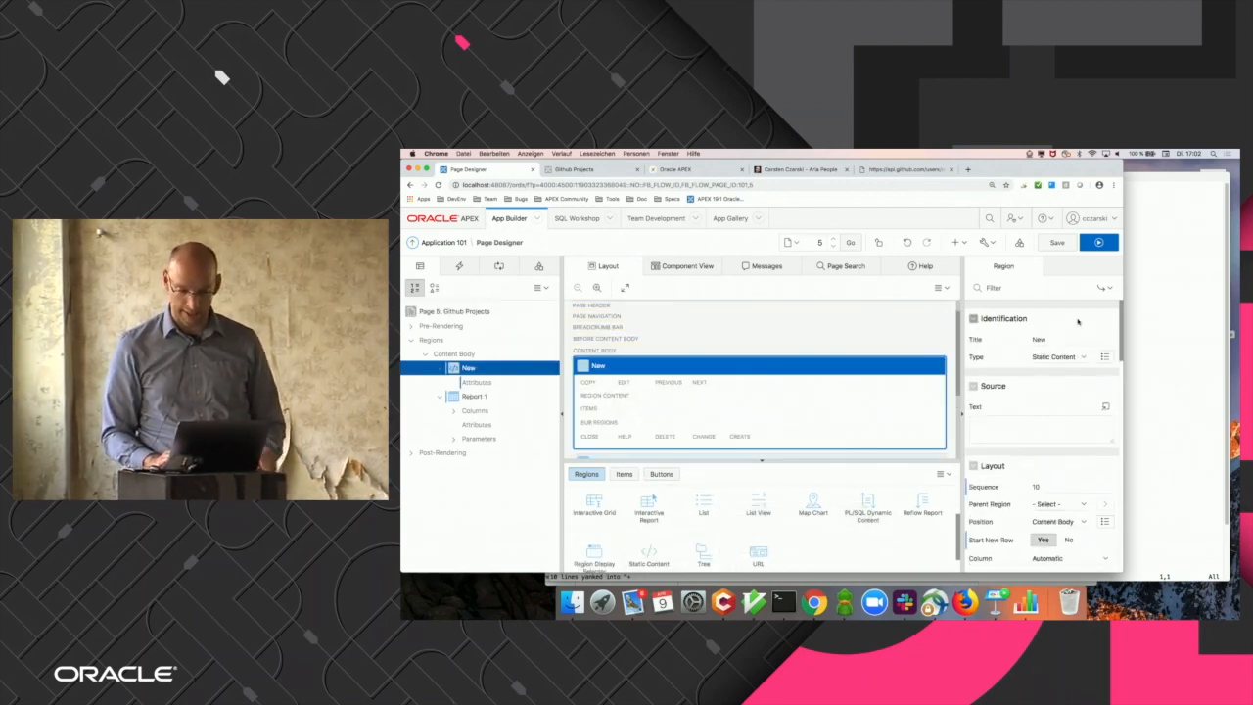
Title the new region Search and add a P5_SEARCH text field labelled Search.
type("S")
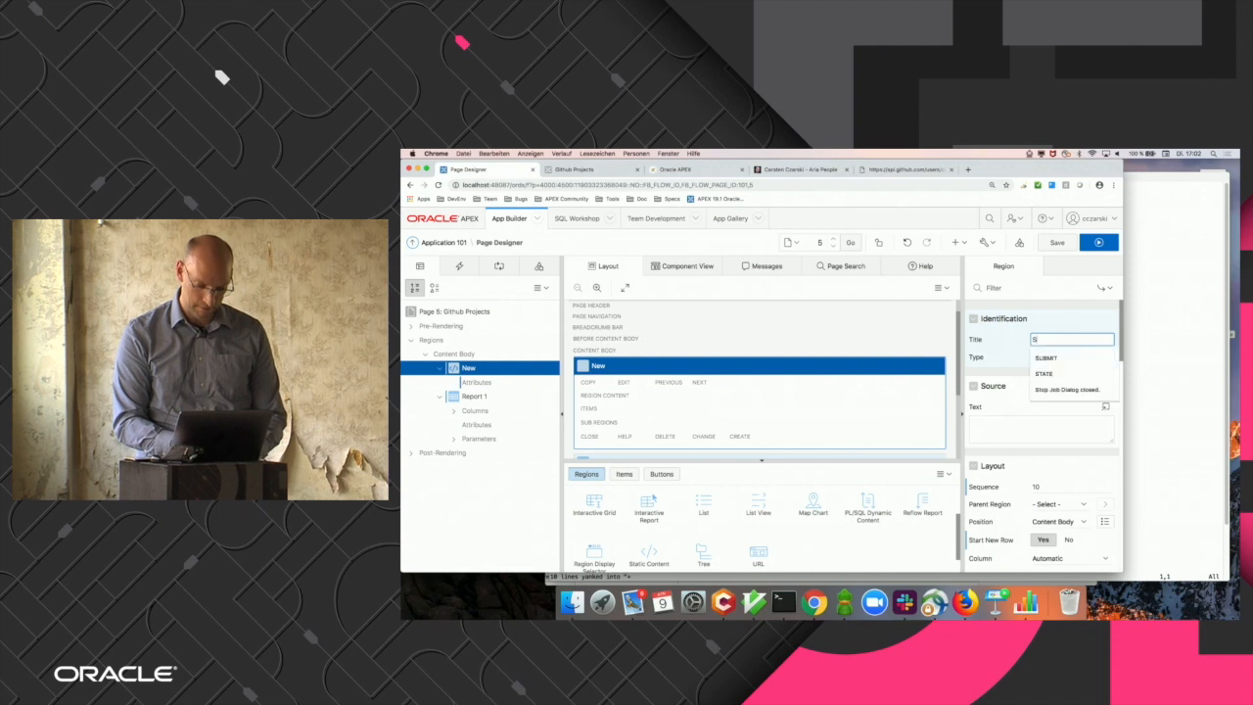
type("Search")
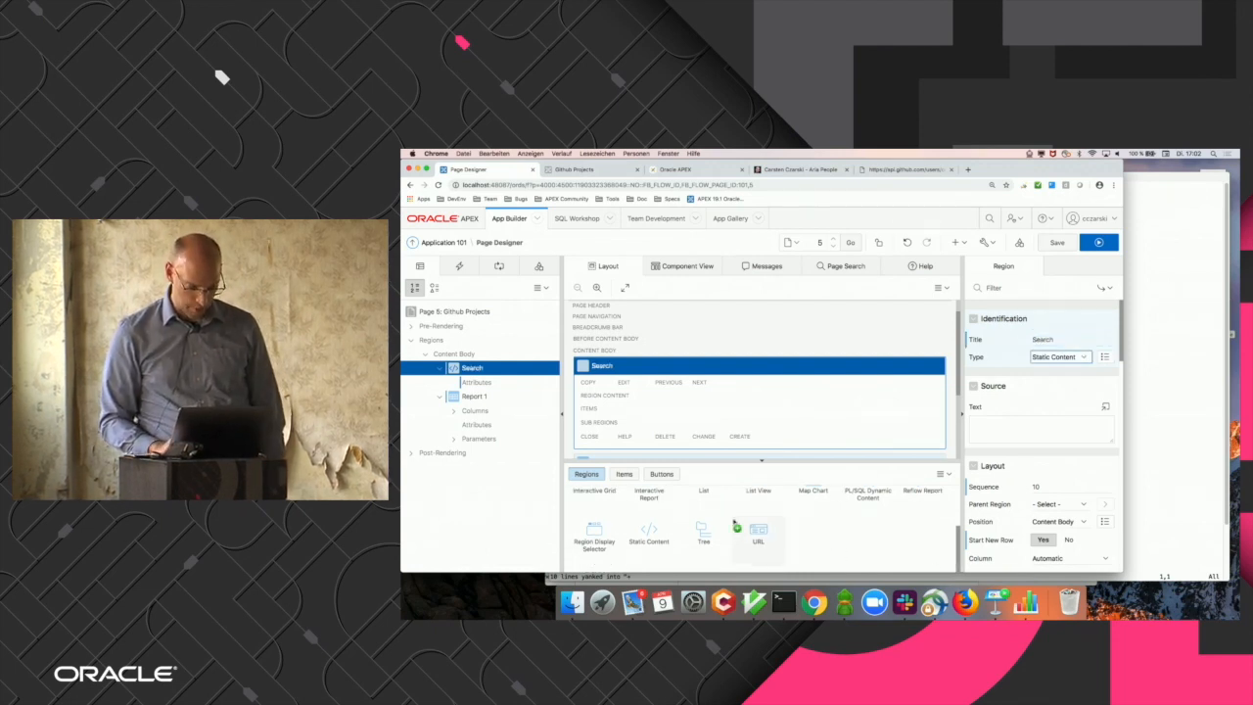
left_click(623, 473)
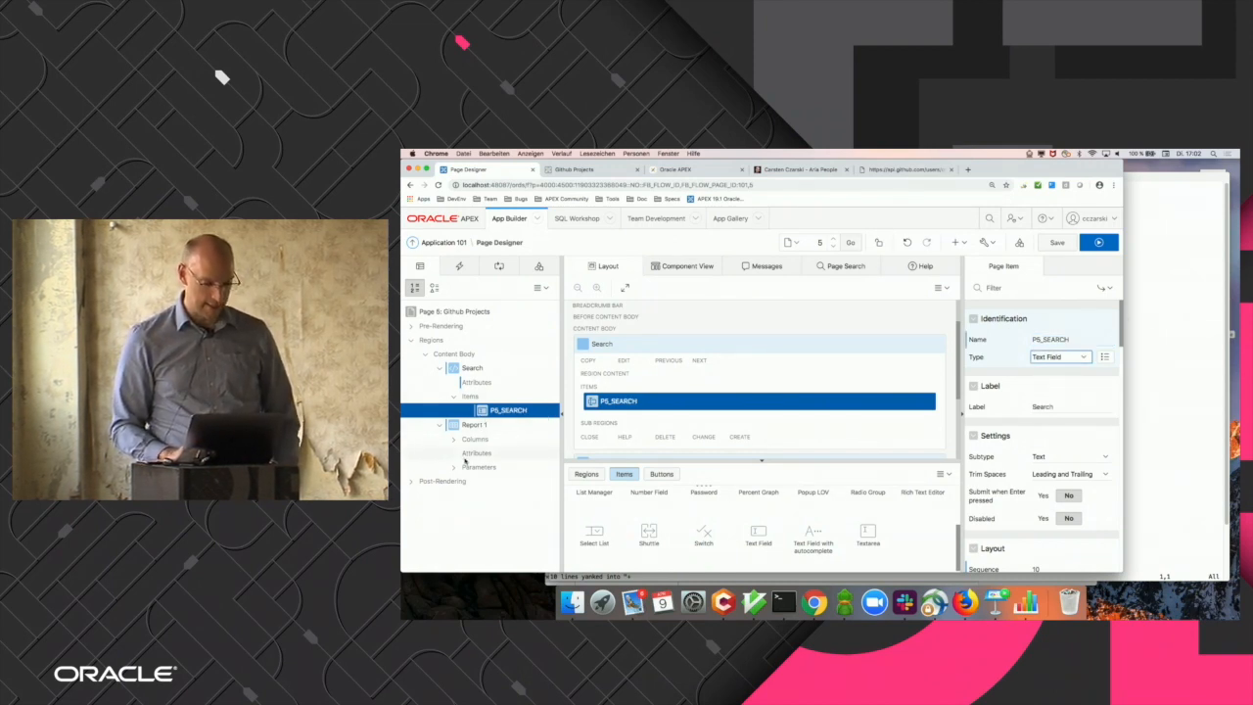
left_click(479, 467)
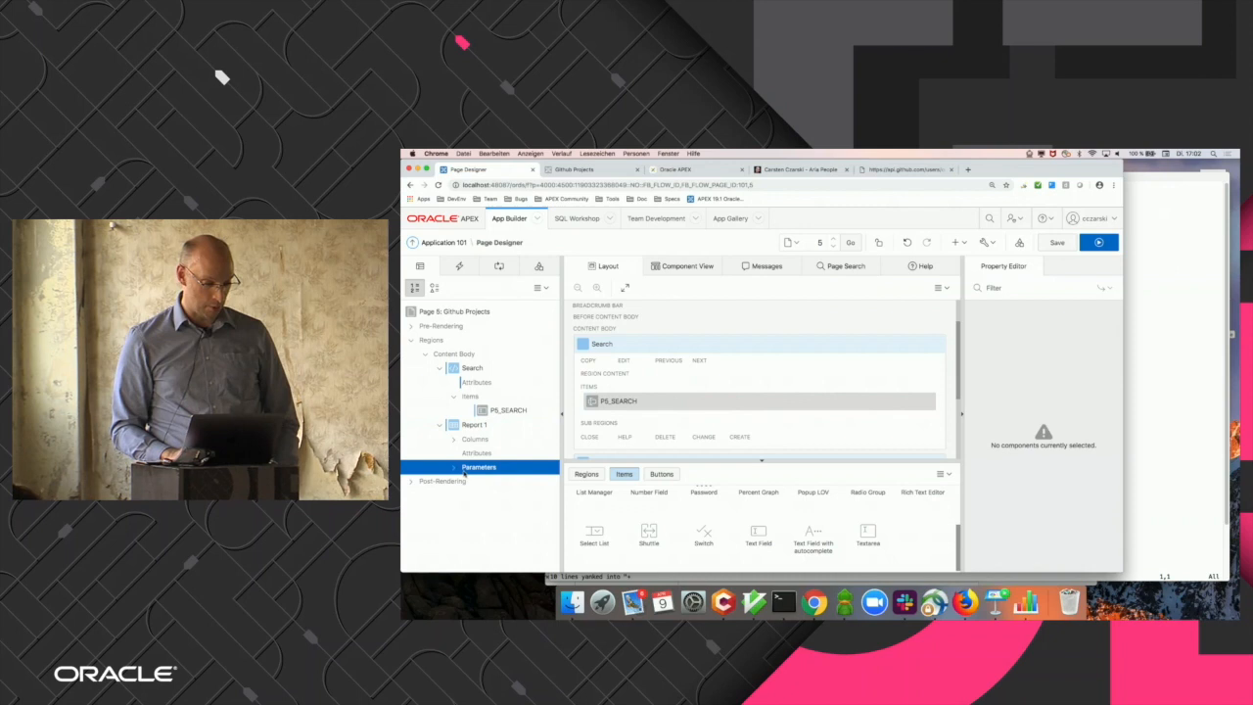
Make Report 1's username parameter take its value from item P5_SEARCH.
left_click(472, 424)
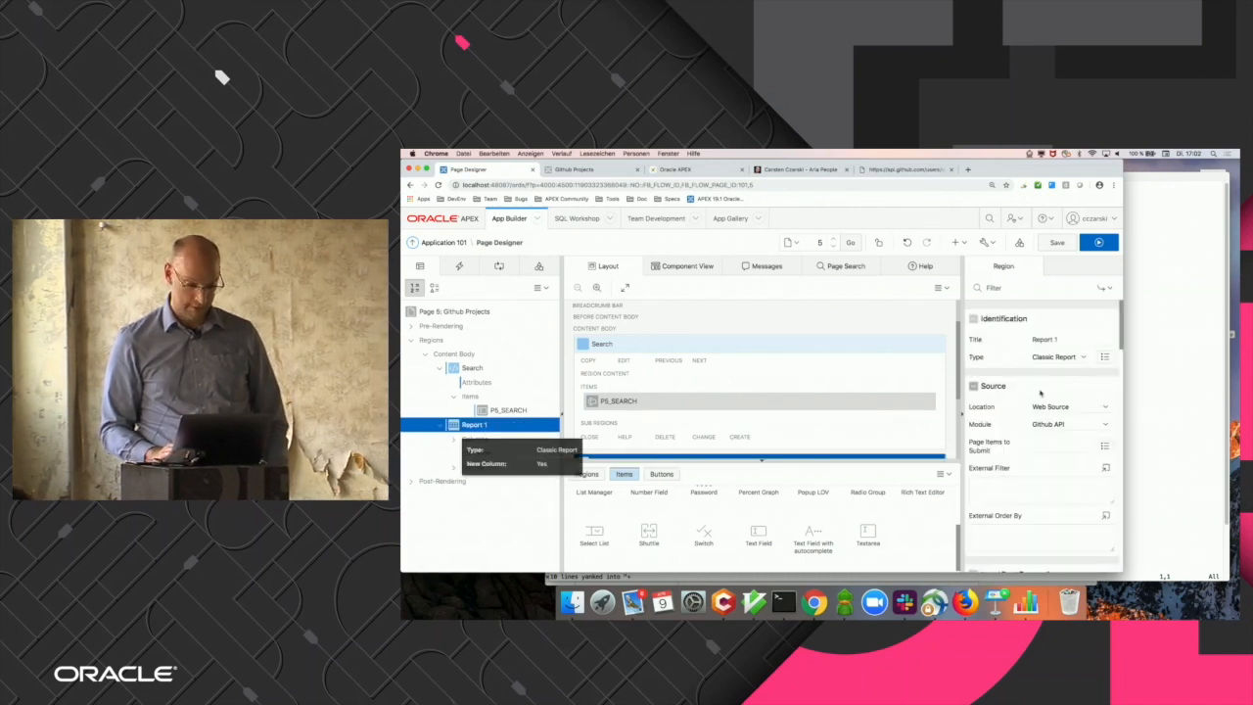
left_click(492, 481)
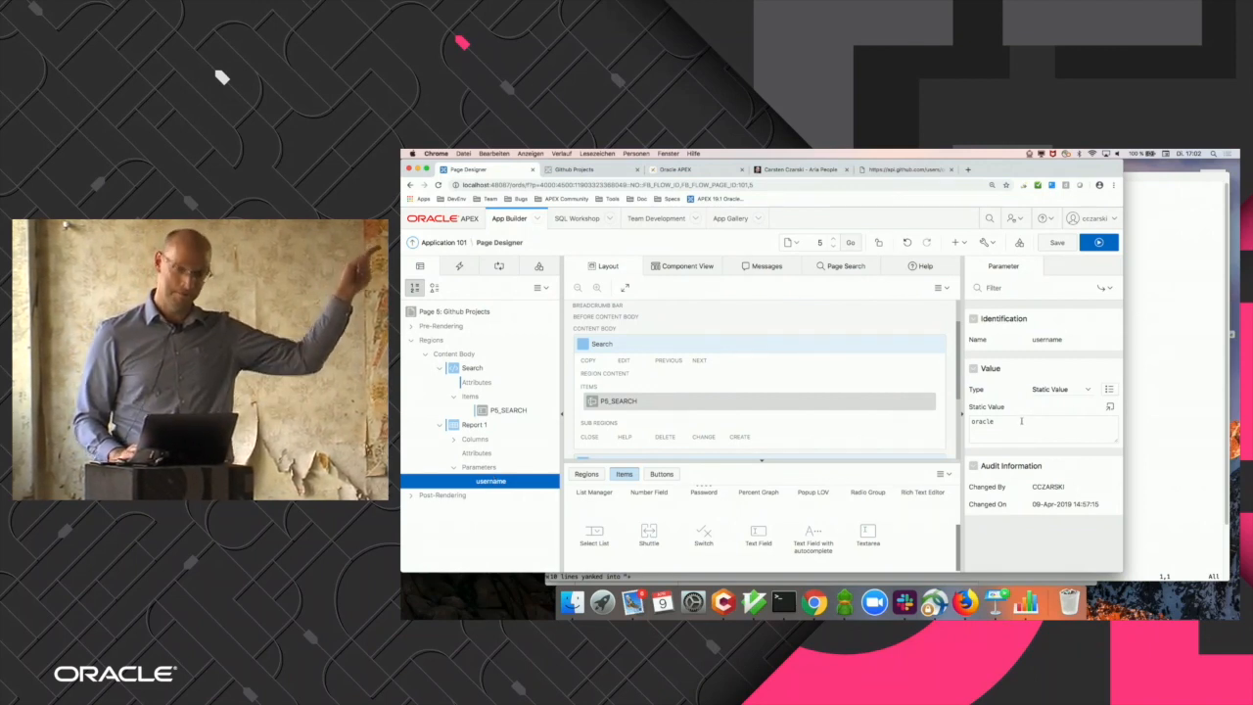
left_click(1060, 389)
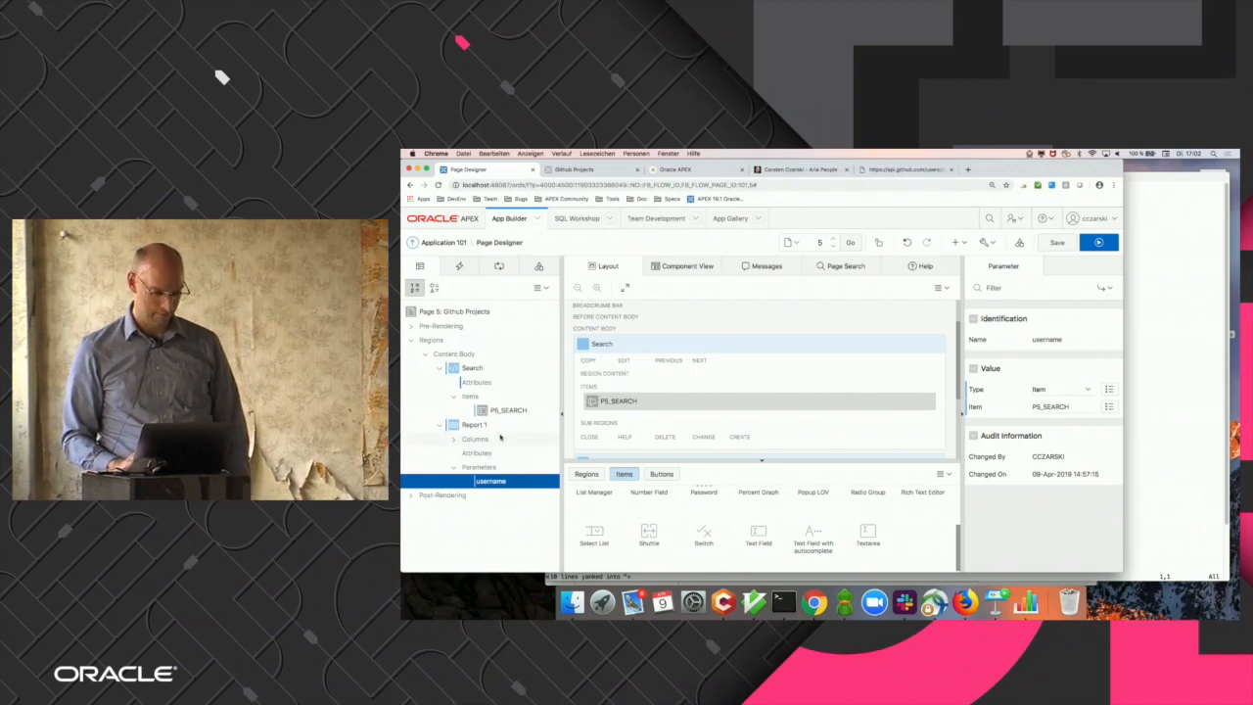
Set Report 1's Page Items to Submit to P5_SEARCH and save the page.
left_click(474, 424)
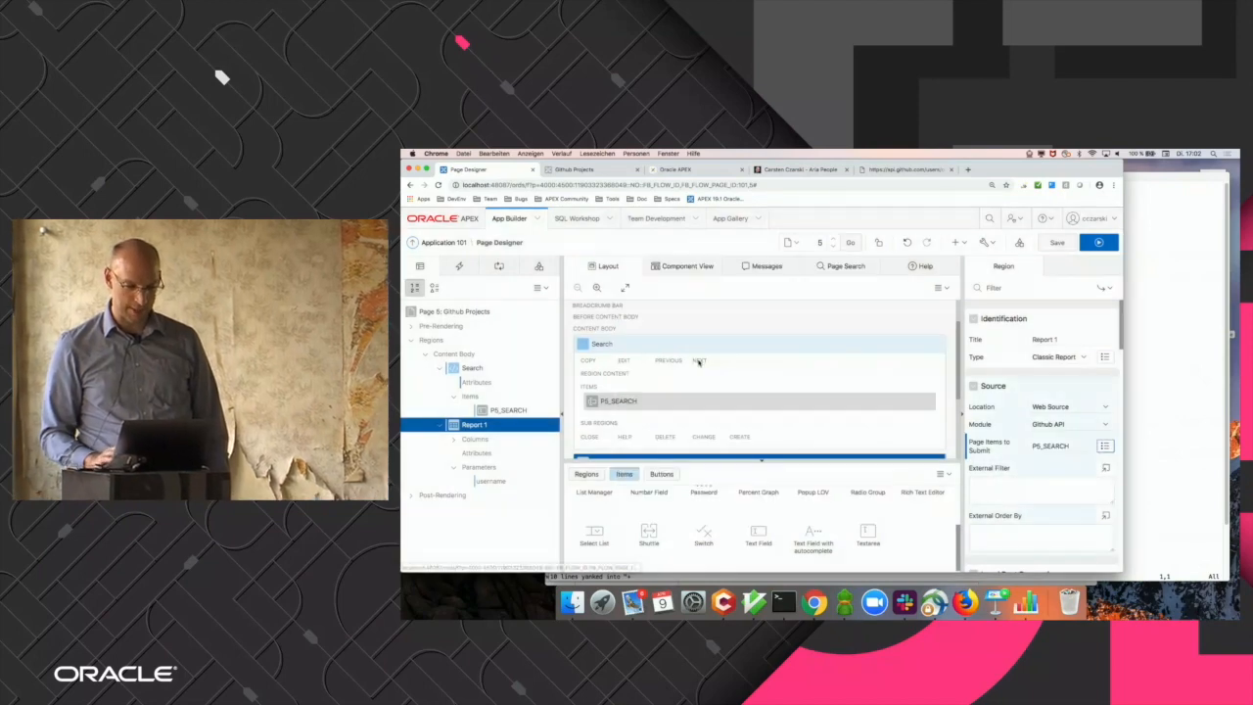
left_click(1055, 241)
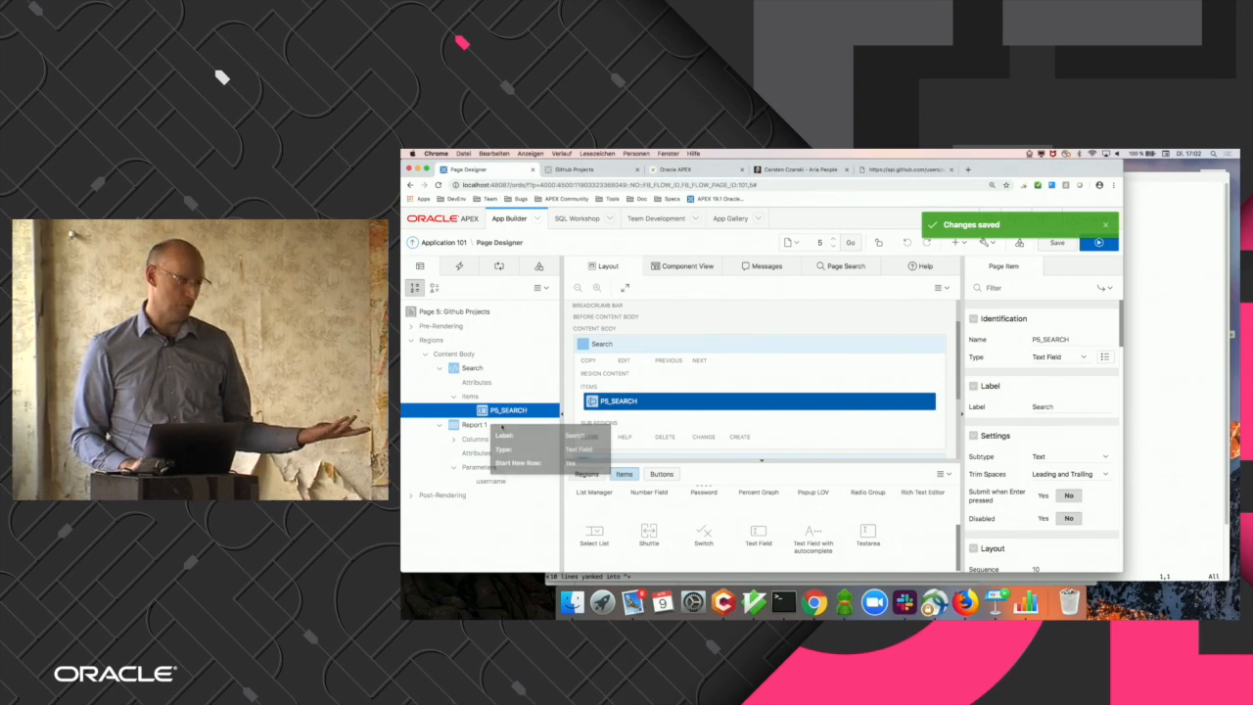
left_click(473, 424)
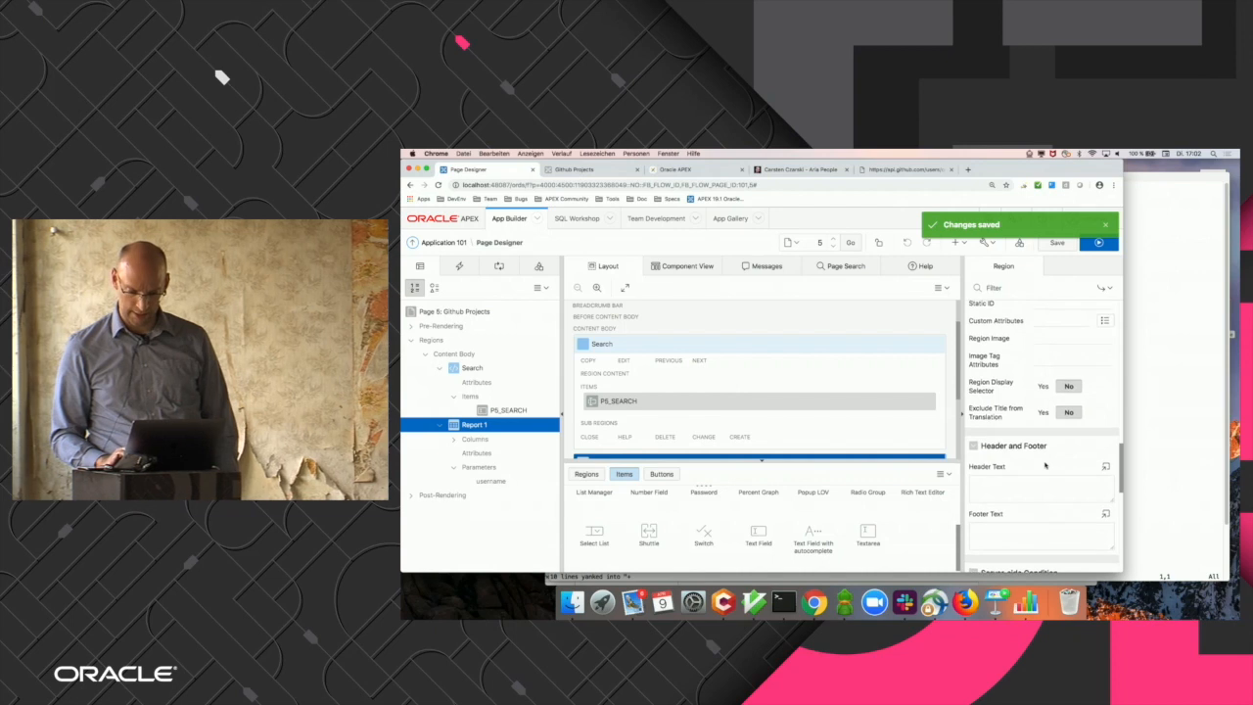
Show Report 1 only when P5_SEARCH is NOT NULL, then save and run the page.
left_click(1082, 345)
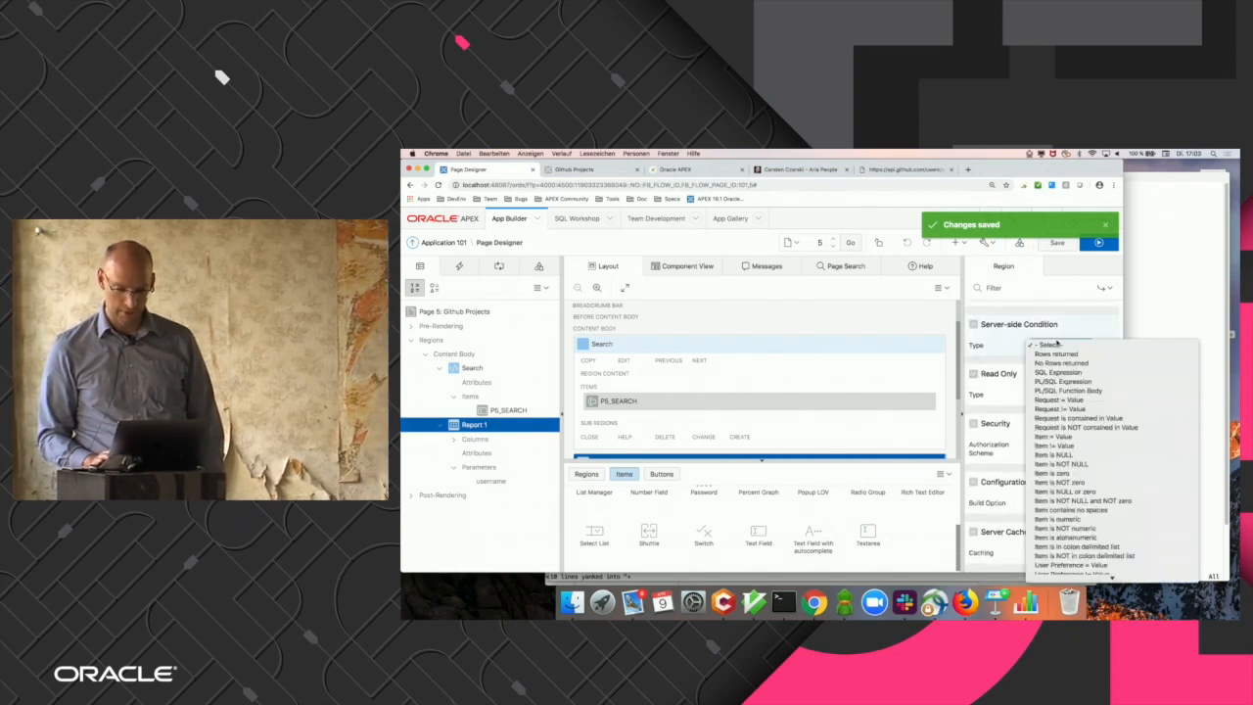
mouse_move(1068, 454)
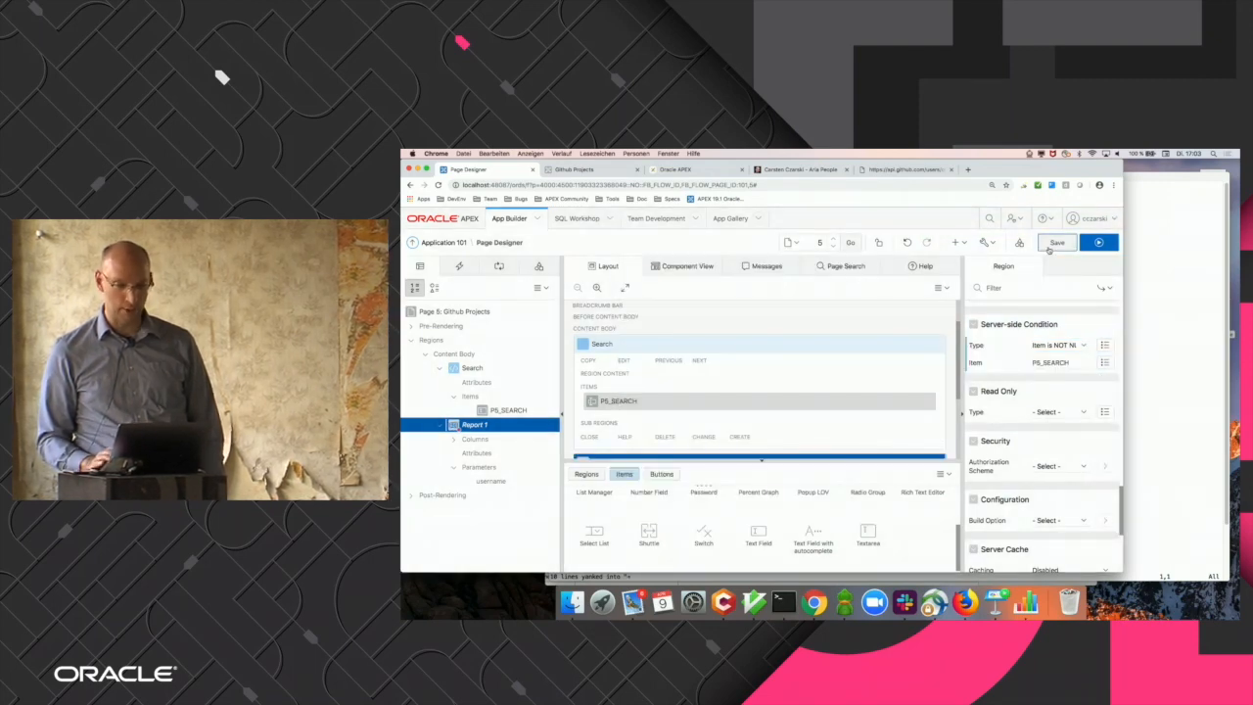
left_click(1056, 242)
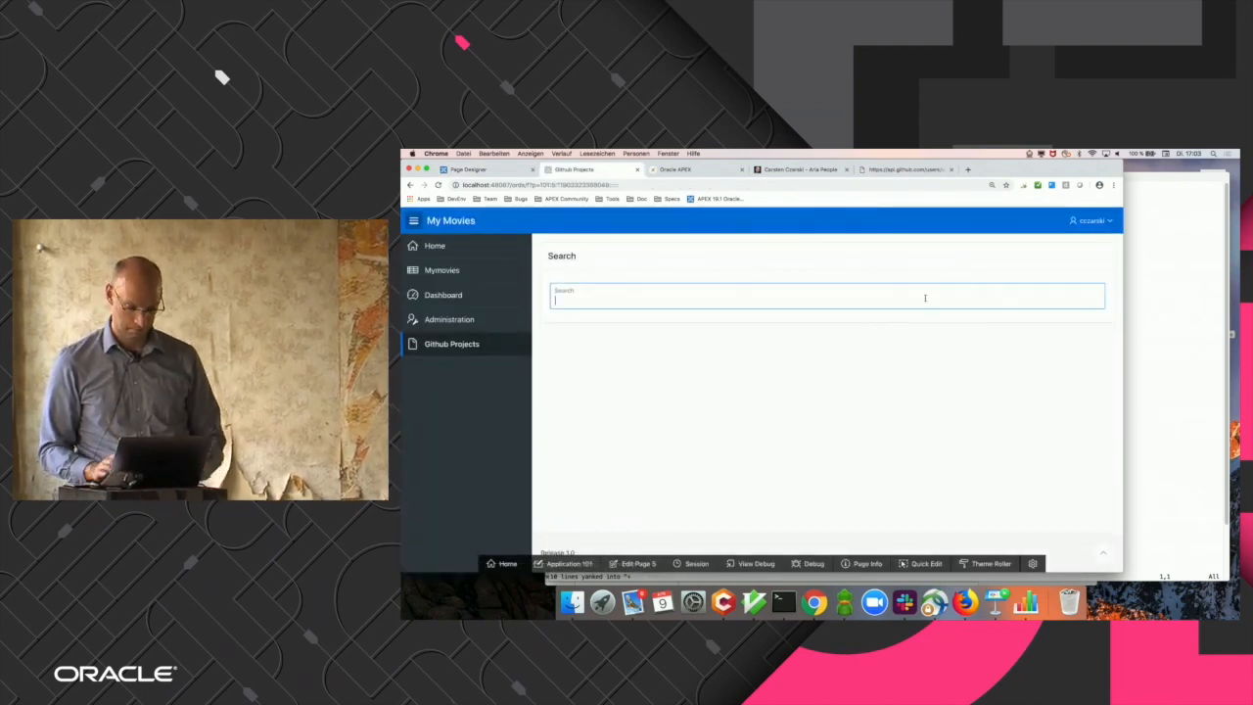
Search for 'oracle' to list its repositories, then start typing another username.
type("oracle")
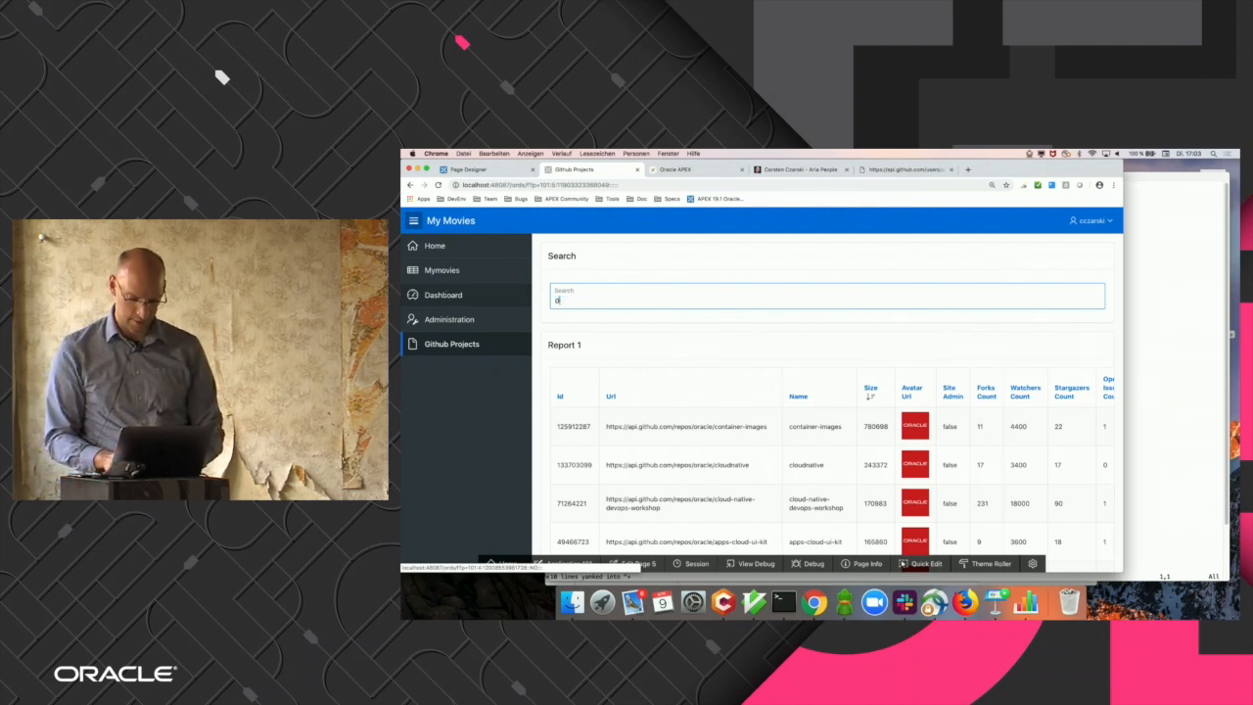
type("anie")
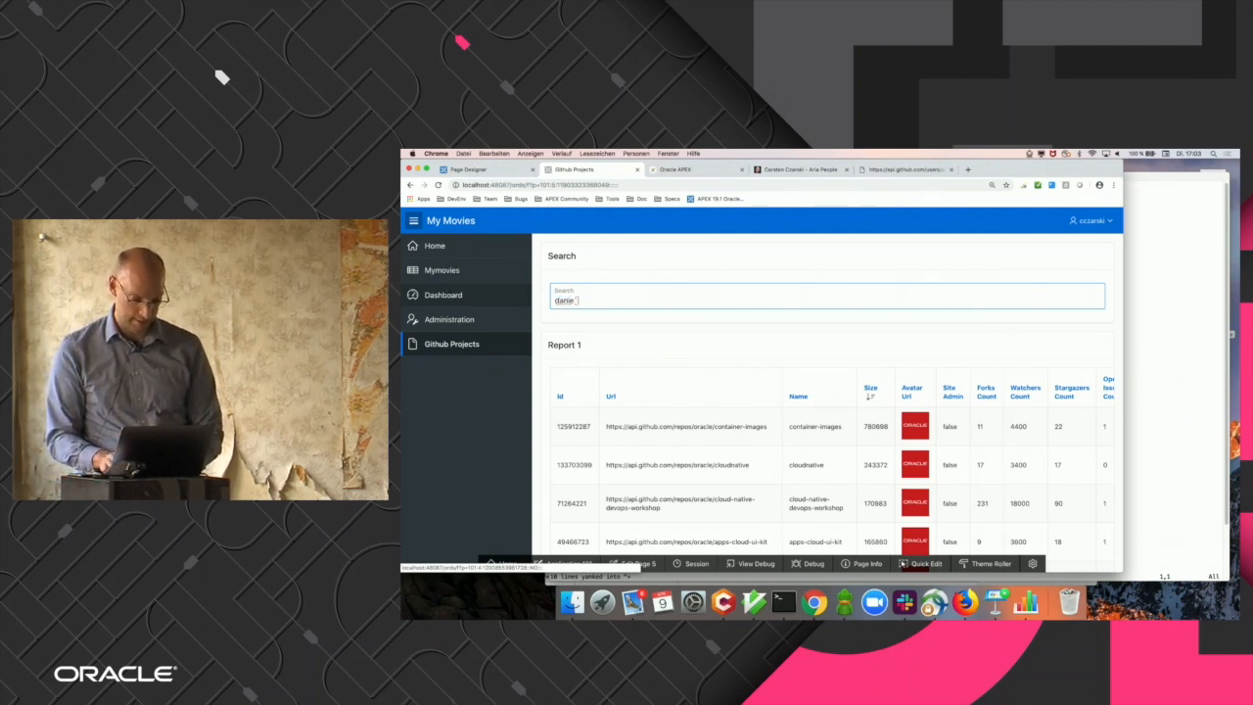